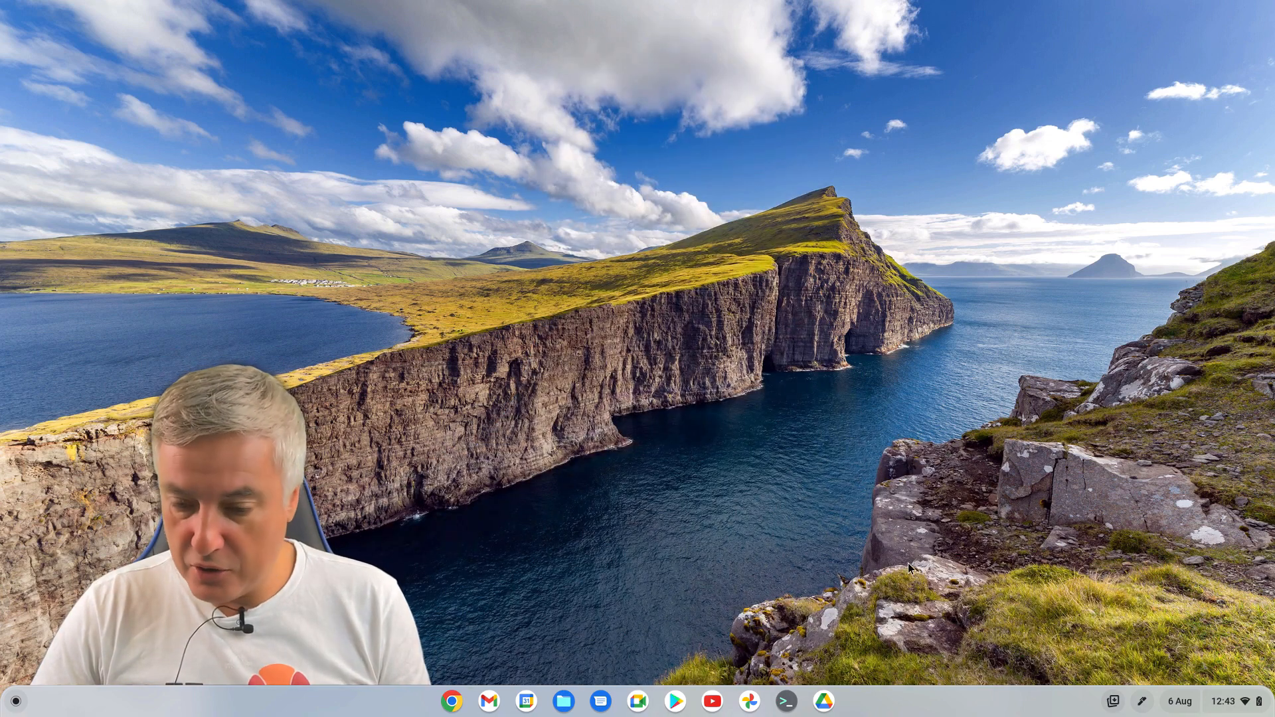
- Lock the screen from the status panel, then enter the password to unlock it again
click(1223, 702)
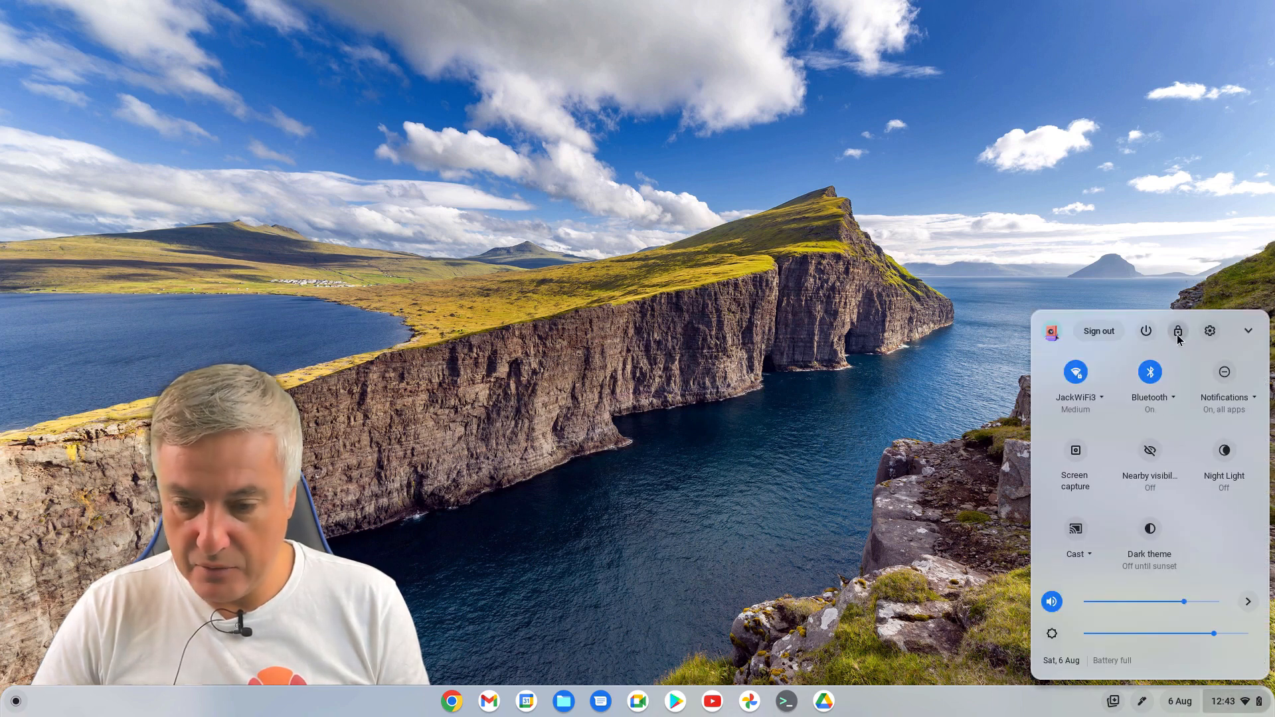
click(1177, 331)
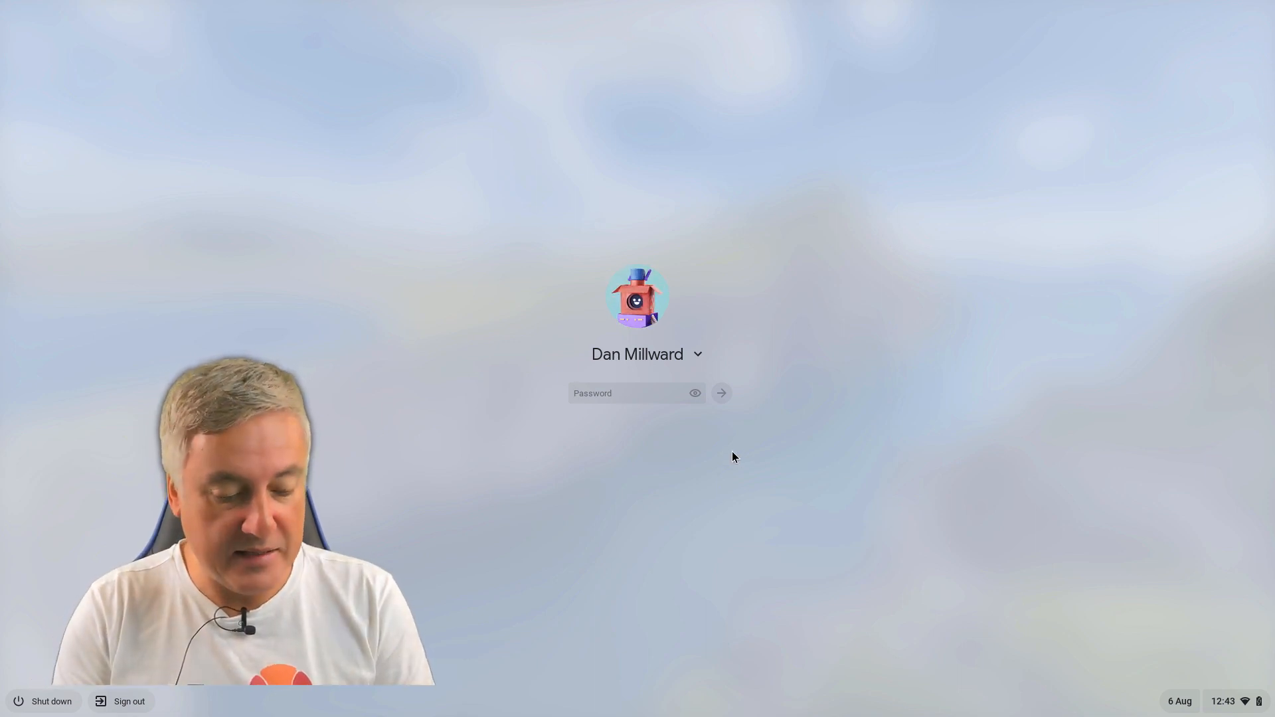
text(•••••)
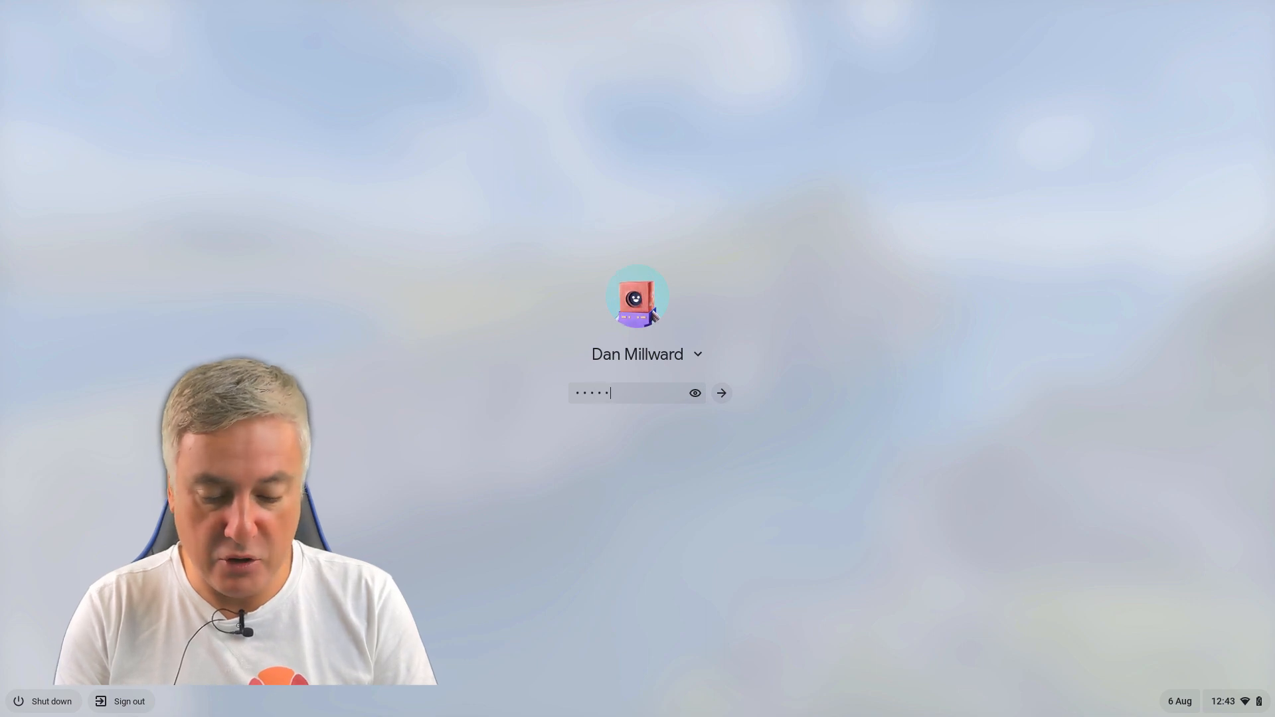
text(••)
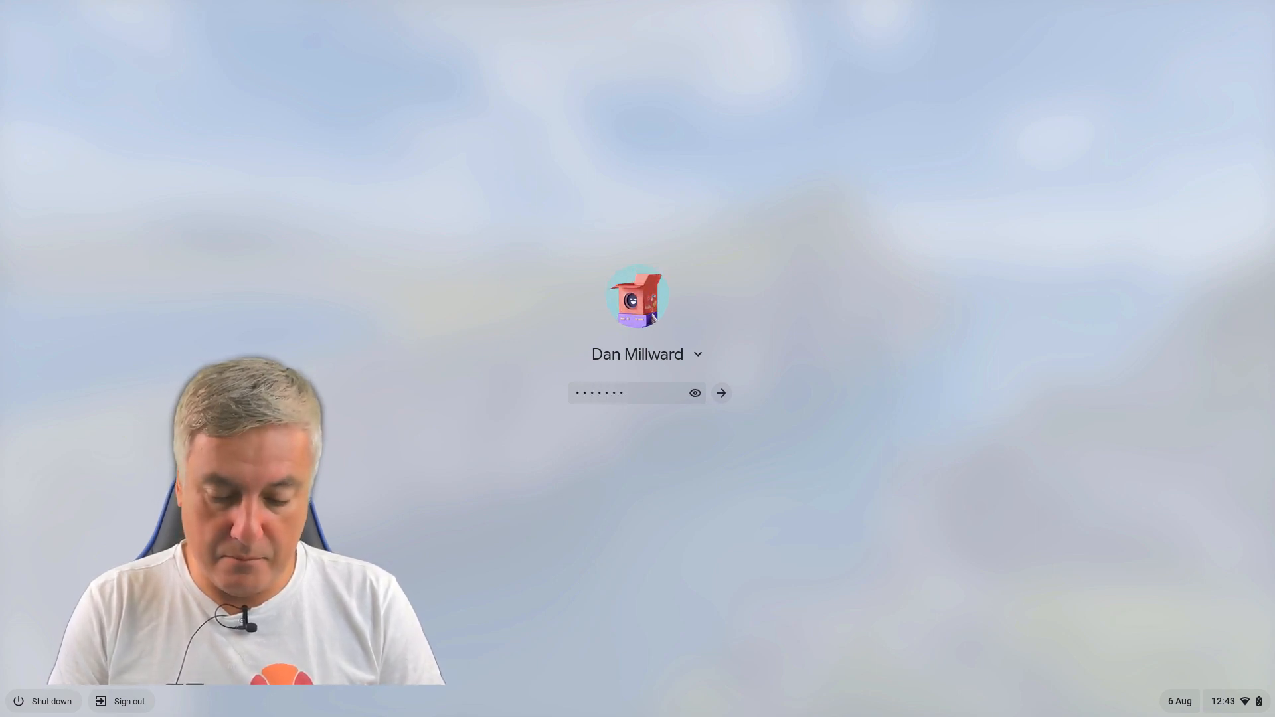
text(••)
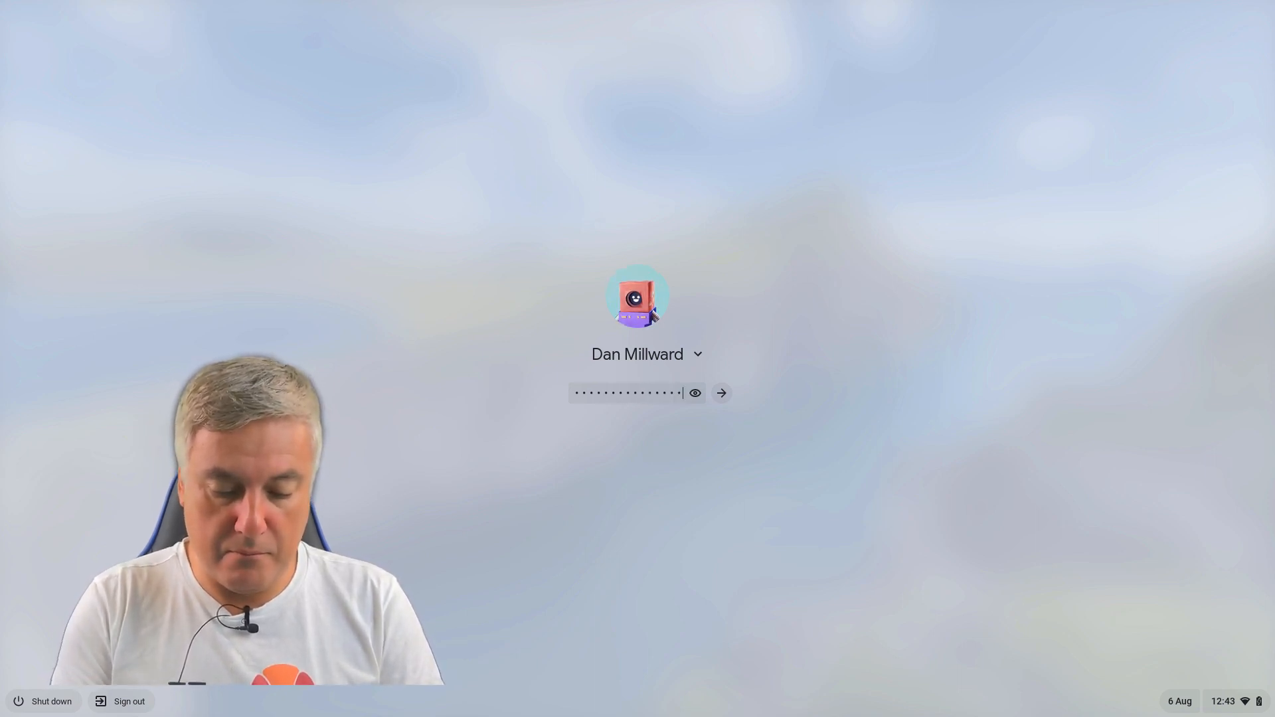
click(720, 393)
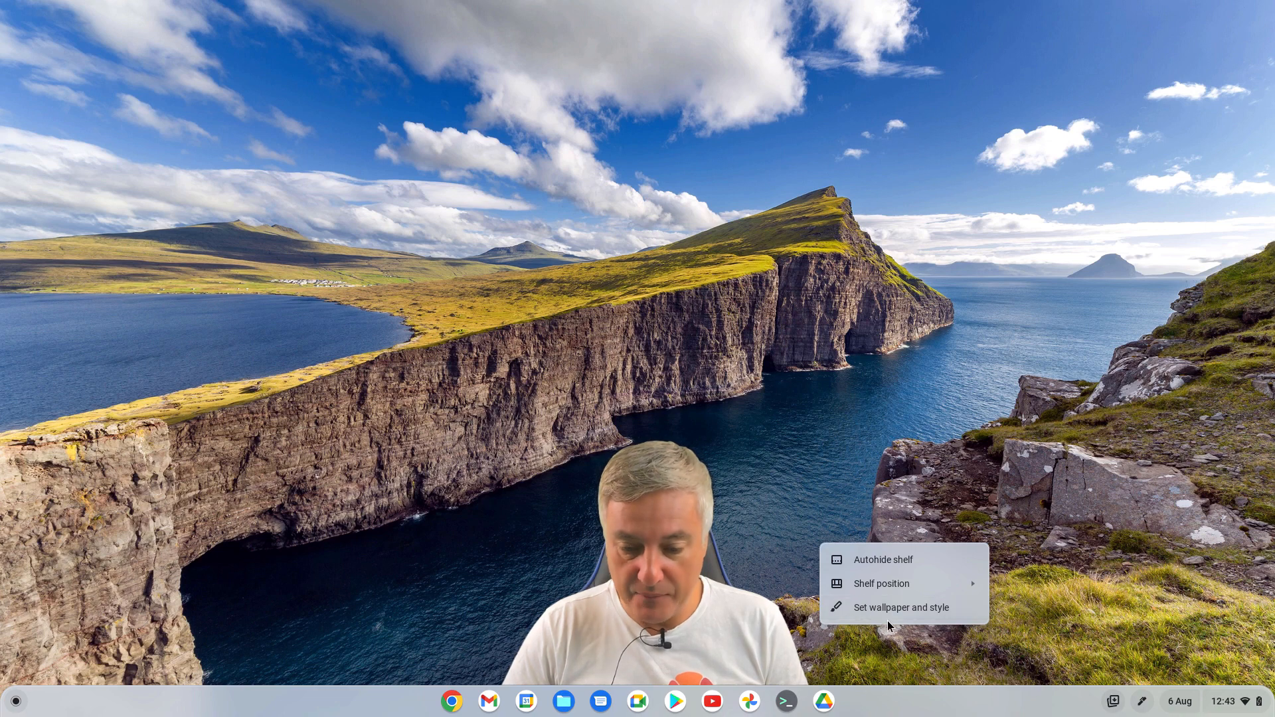
mouse_move(884, 561)
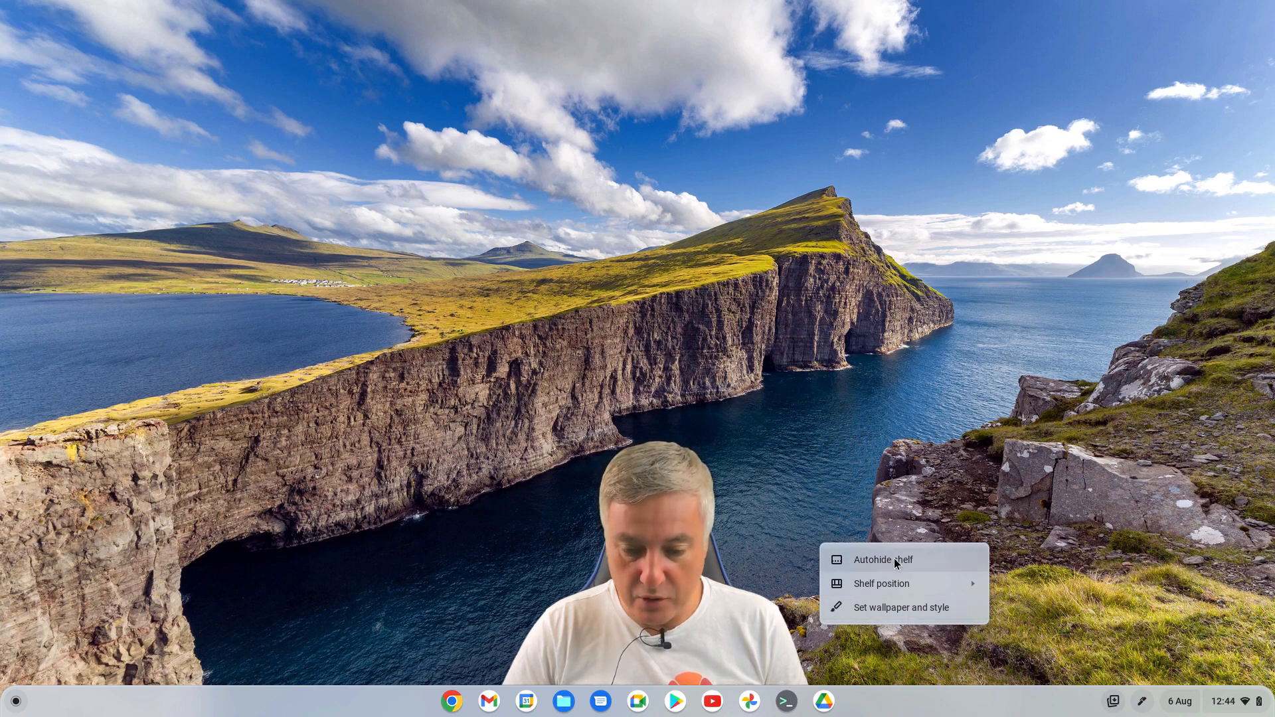
mouse_move(922, 598)
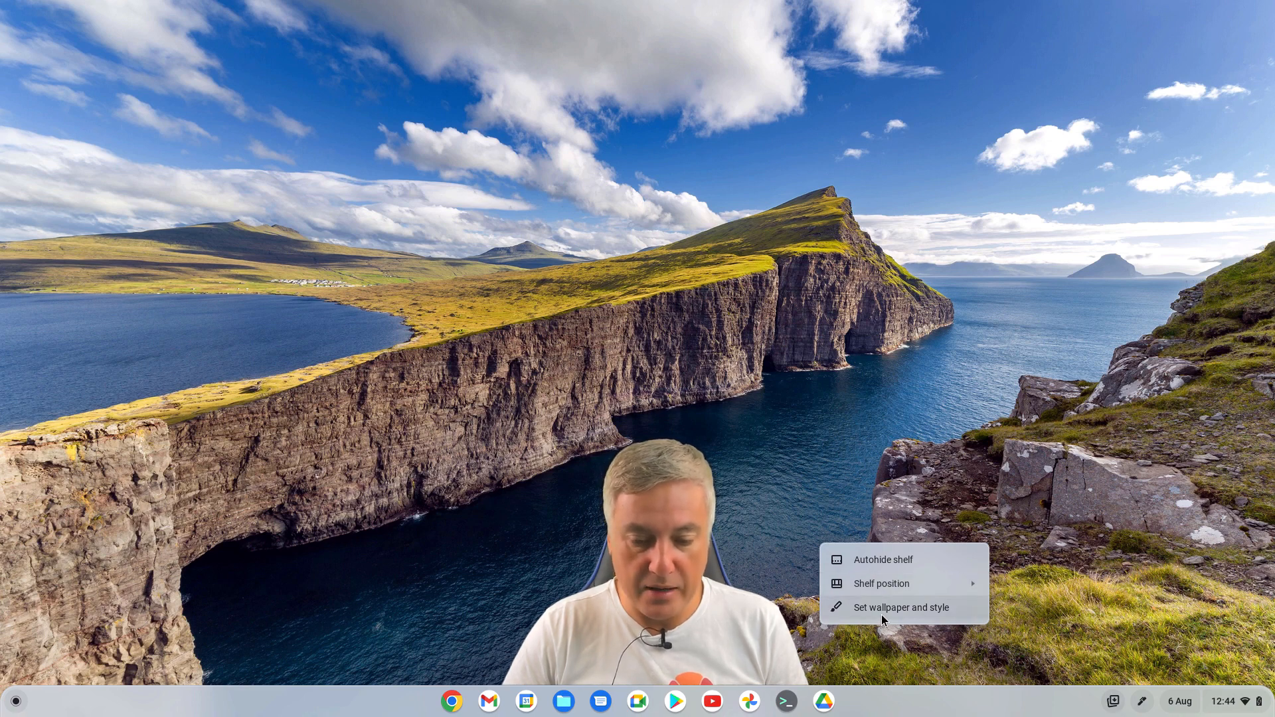
- In Wallpaper & style, switch the theme to Light and then to Dark, and bring up the launcher
click(893, 607)
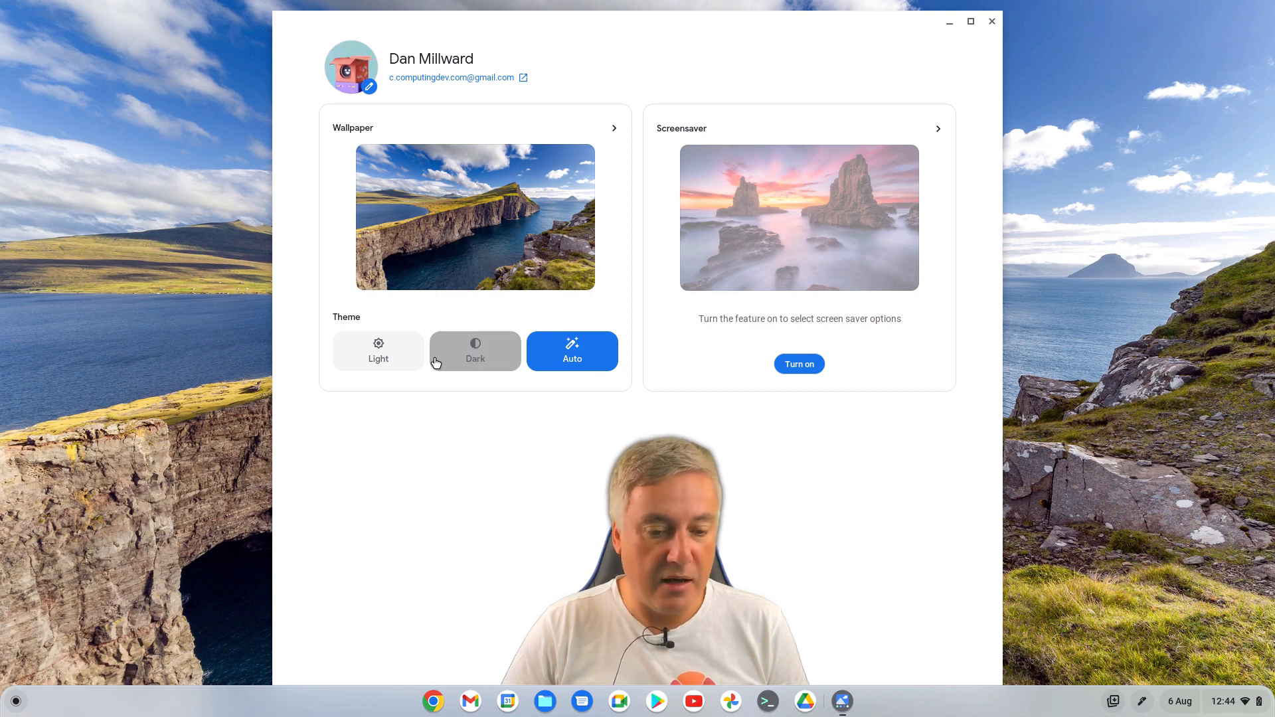
click(378, 350)
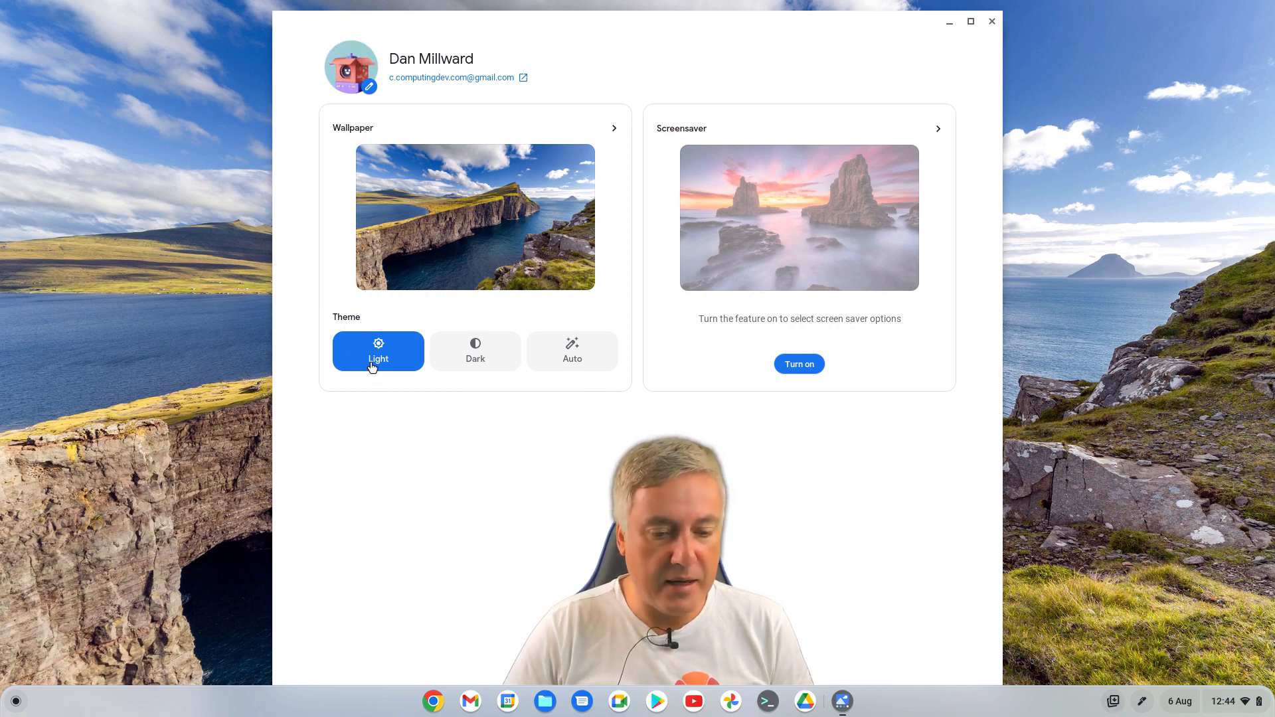
click(476, 351)
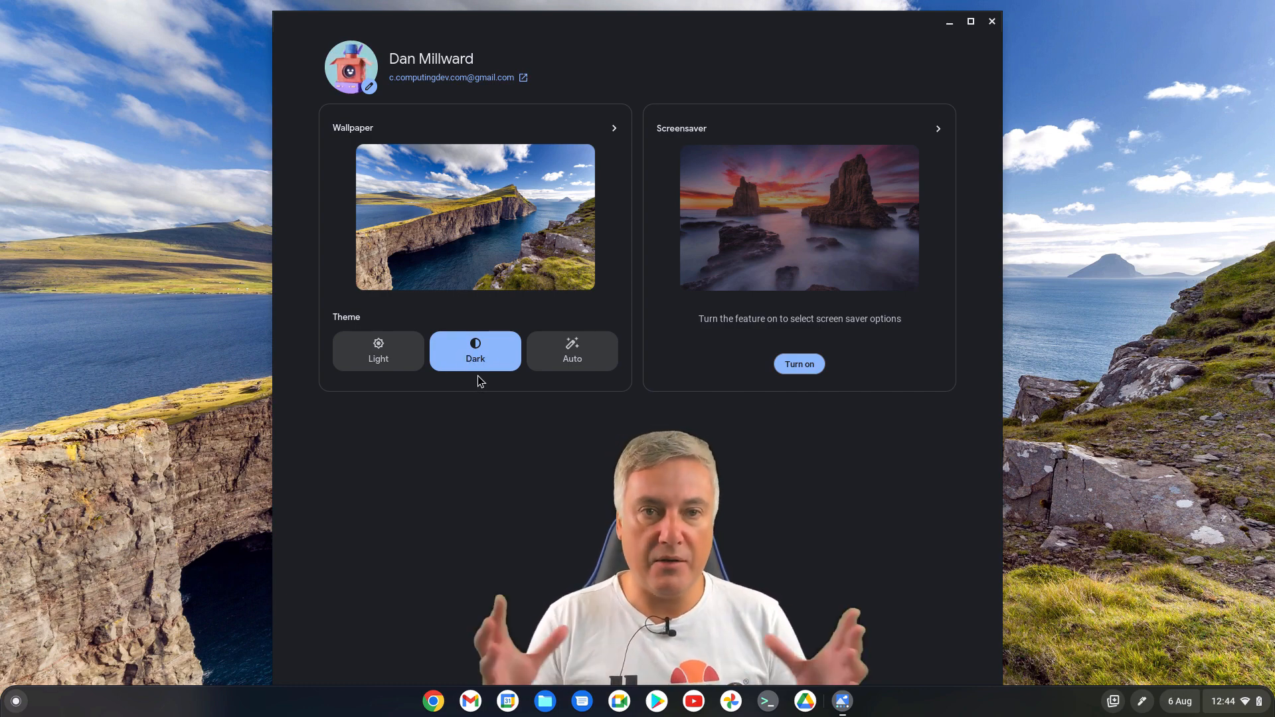
mouse_move(377, 351)
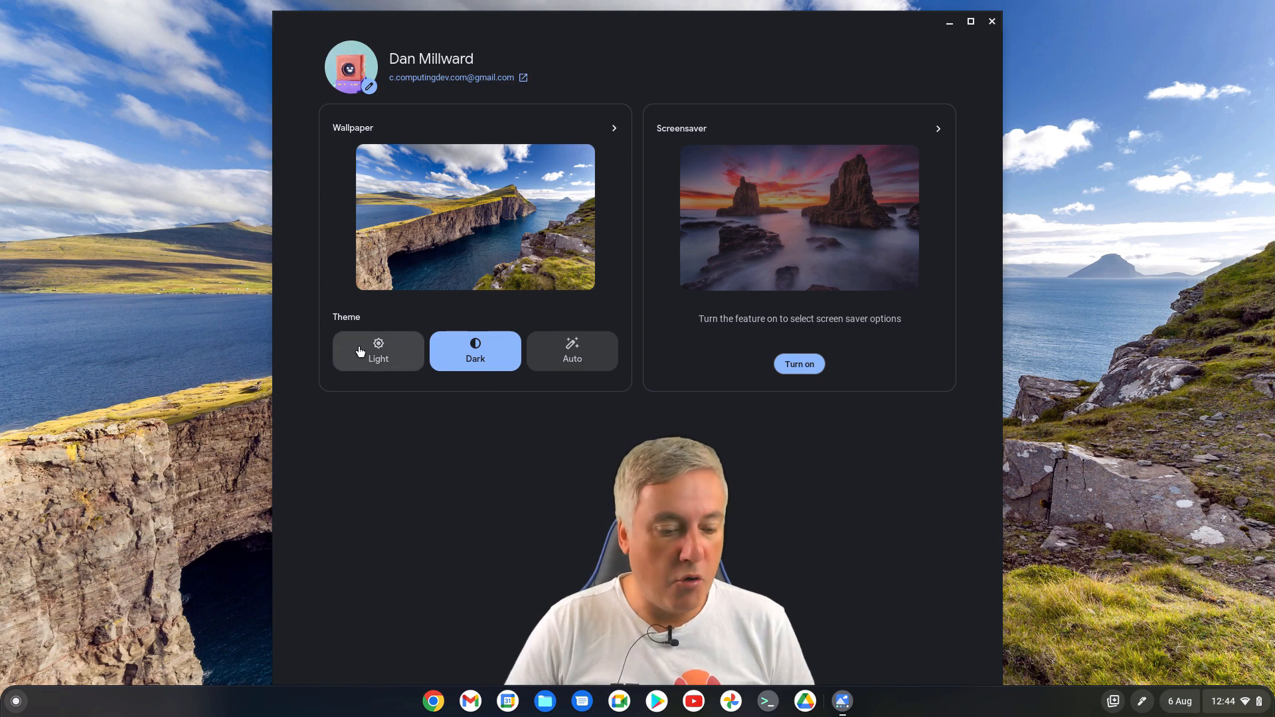
click(15, 700)
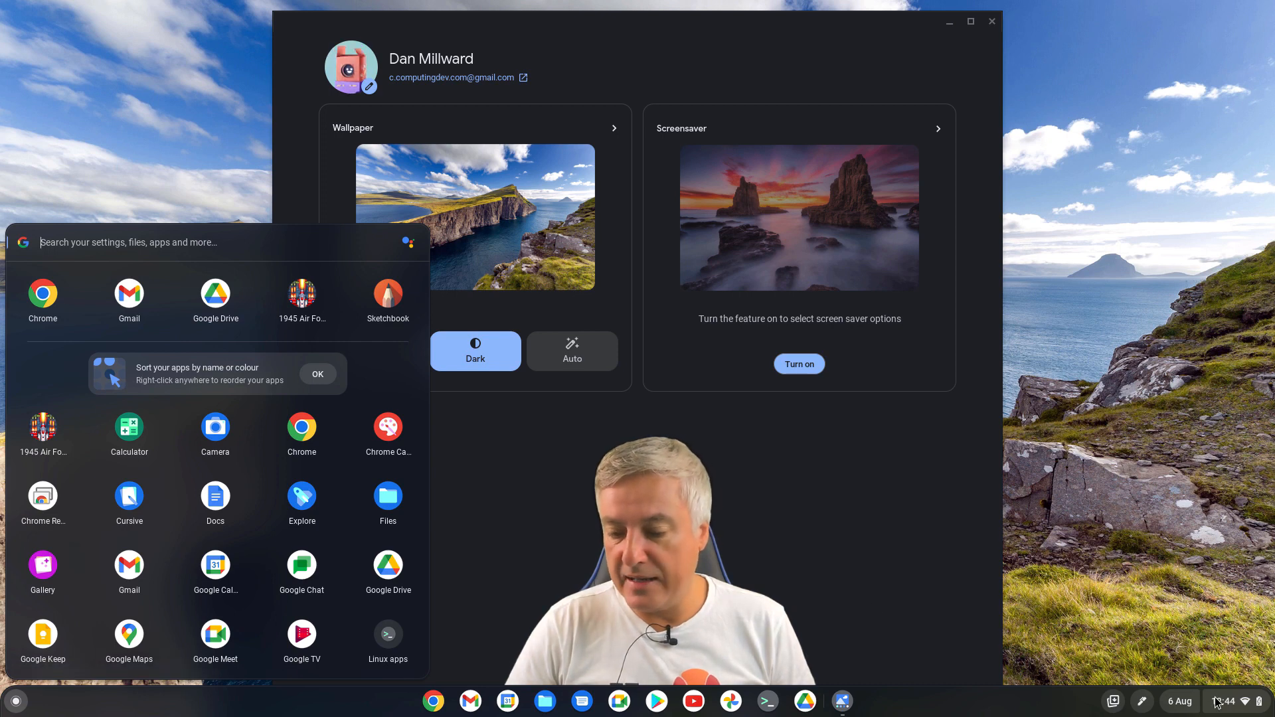
- Bring up Quick Settings from the status area to reach the Dark theme toggle
click(1216, 701)
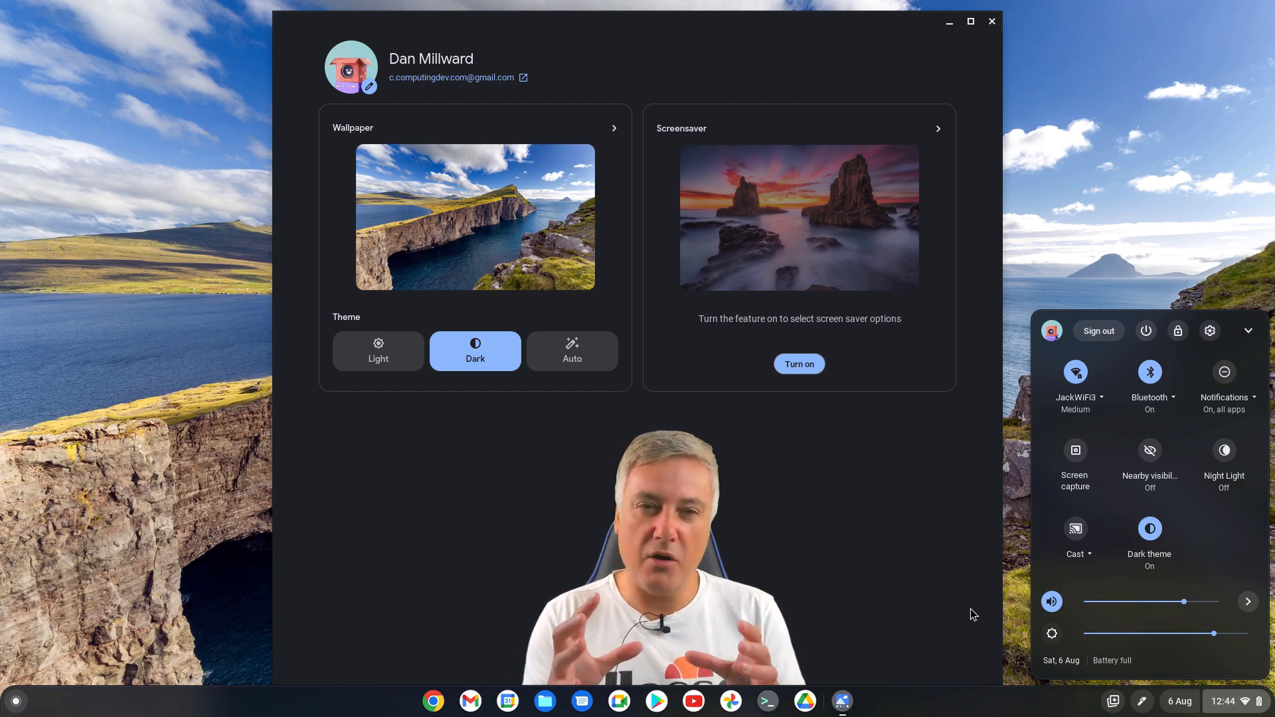
mouse_move(440, 418)
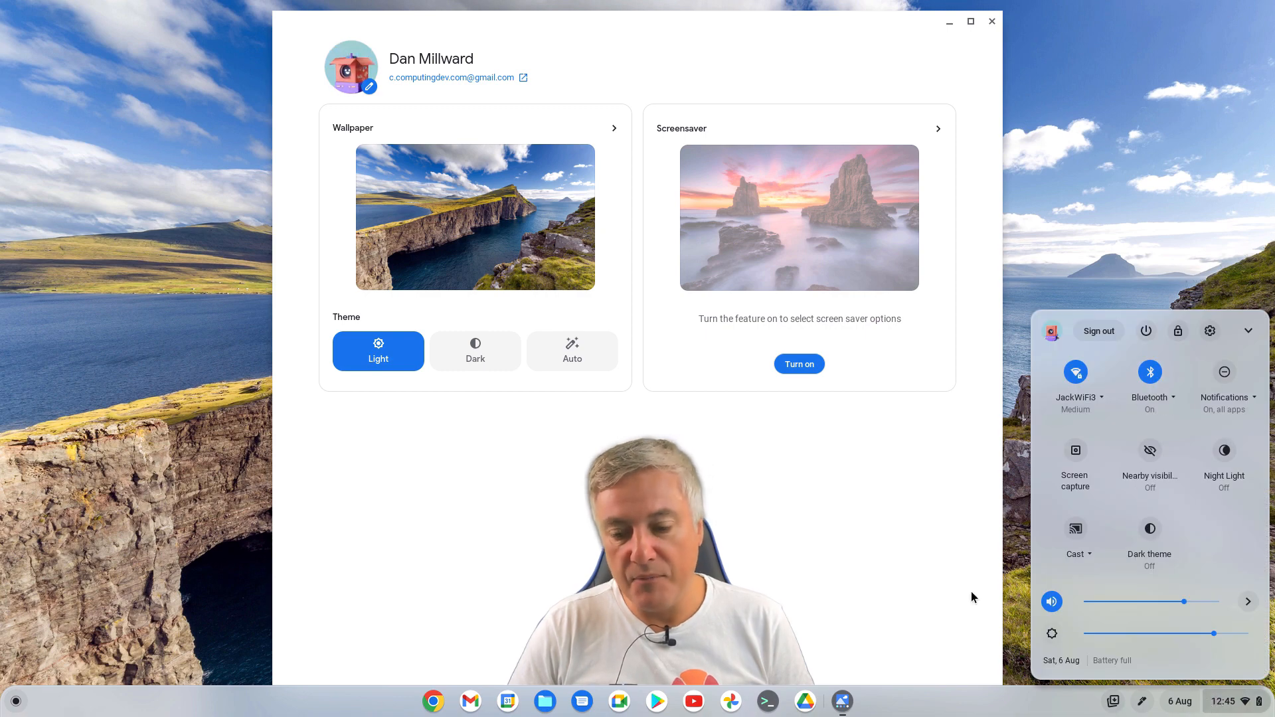
mouse_move(1228, 578)
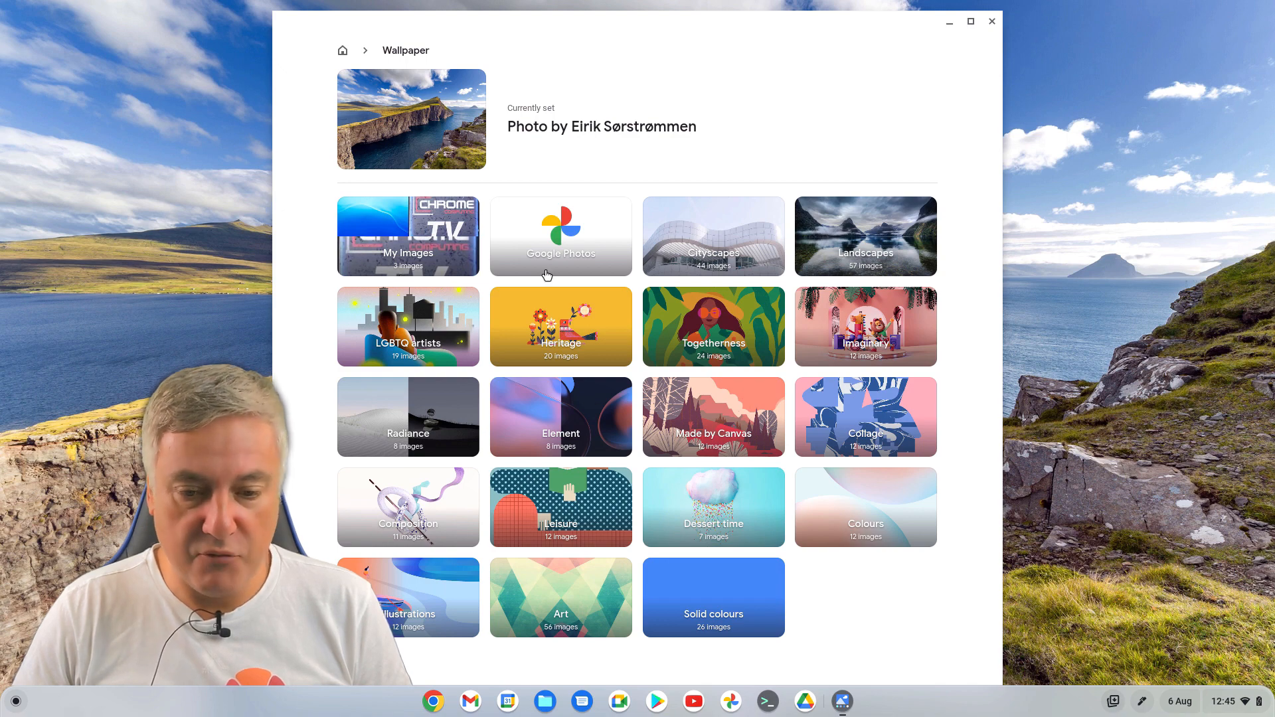
mouse_move(589, 426)
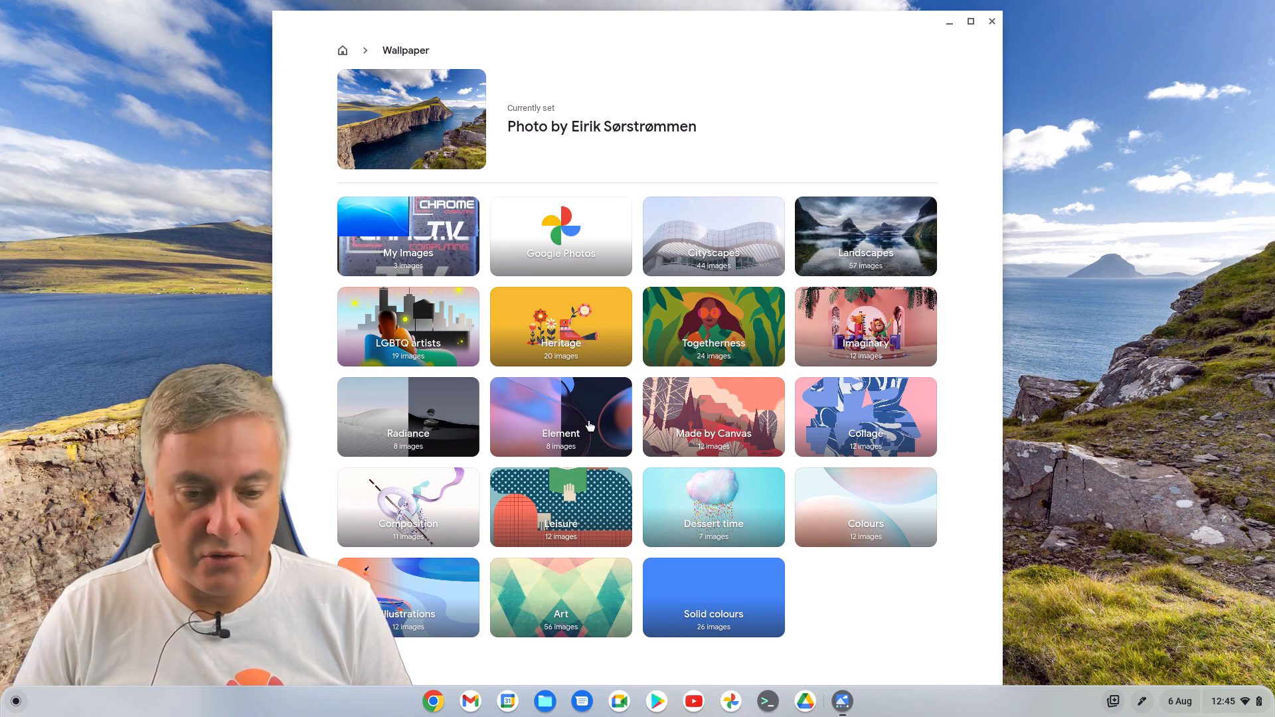
mouse_move(590, 268)
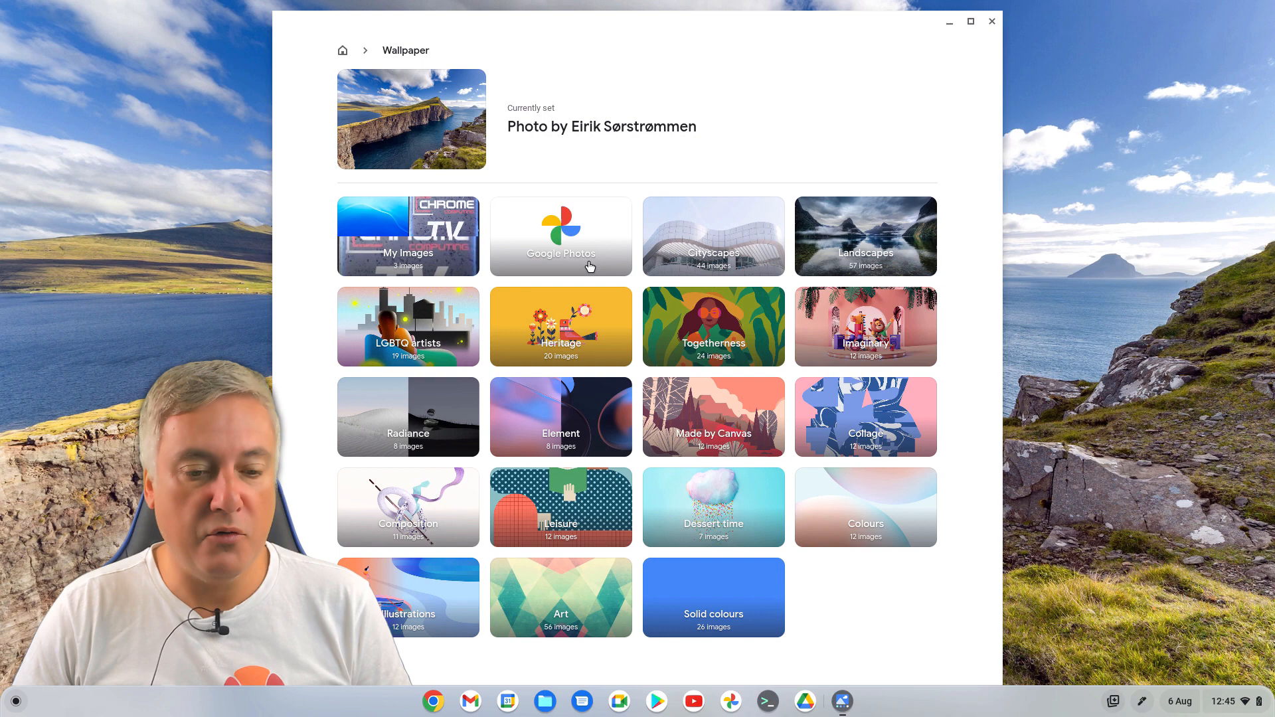
mouse_move(558, 246)
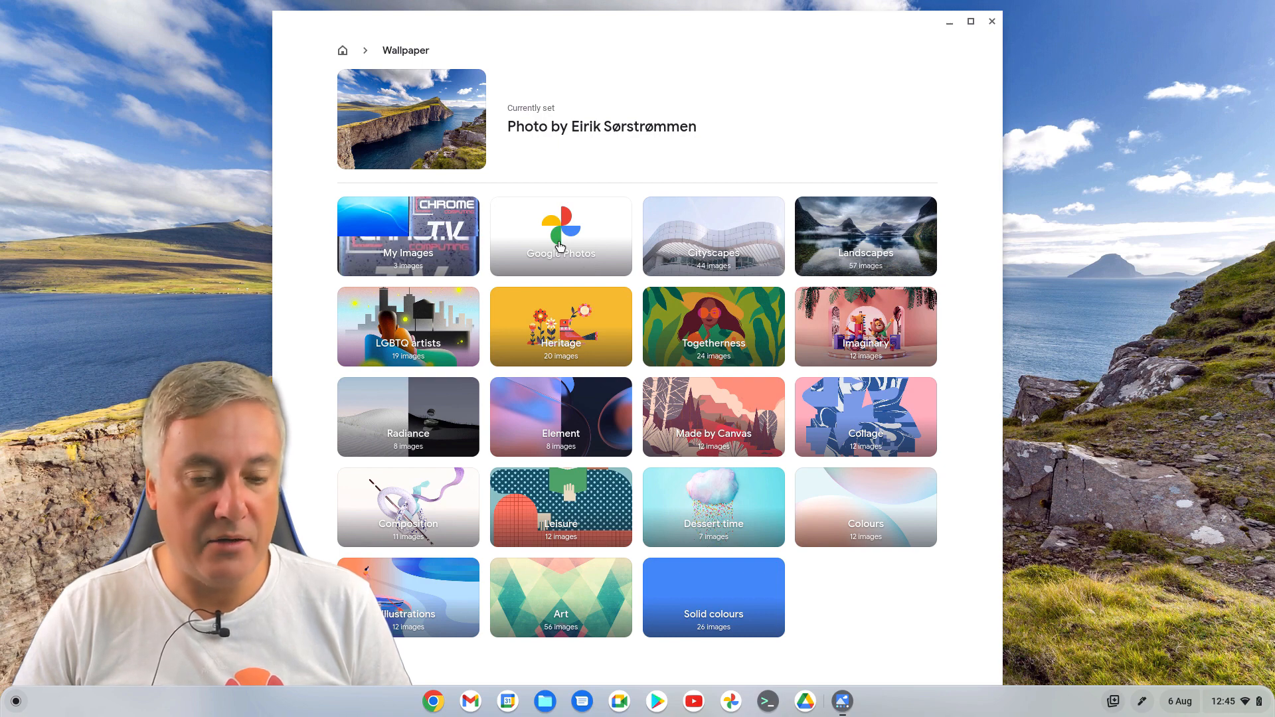
- Show the Google Photos wallpaper collection with the single Chrome TV photo
click(561, 237)
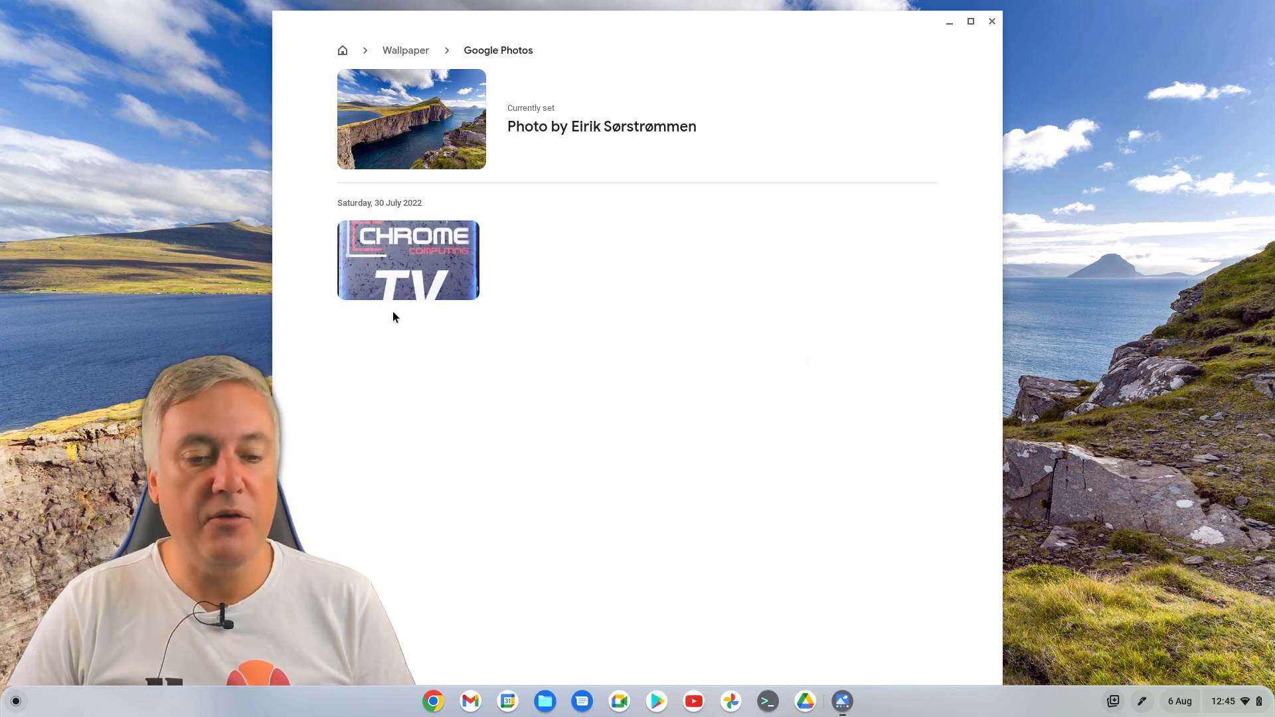
mouse_move(384, 271)
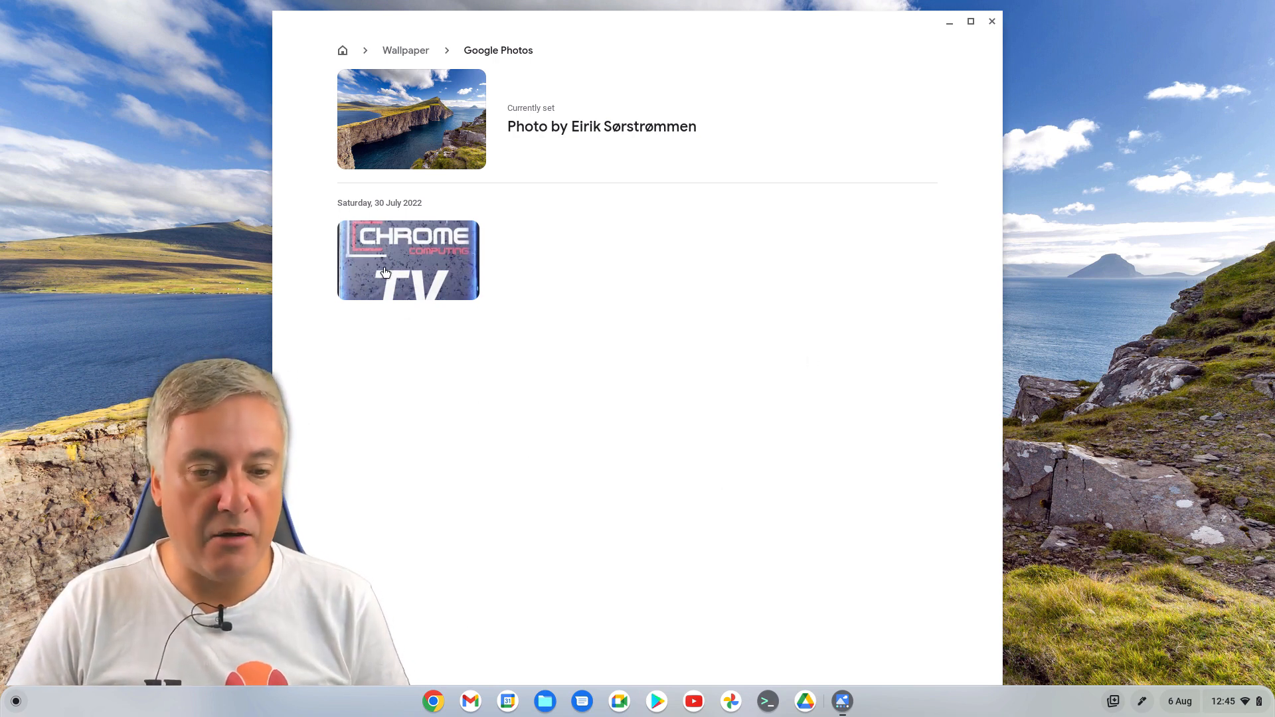
mouse_move(465, 466)
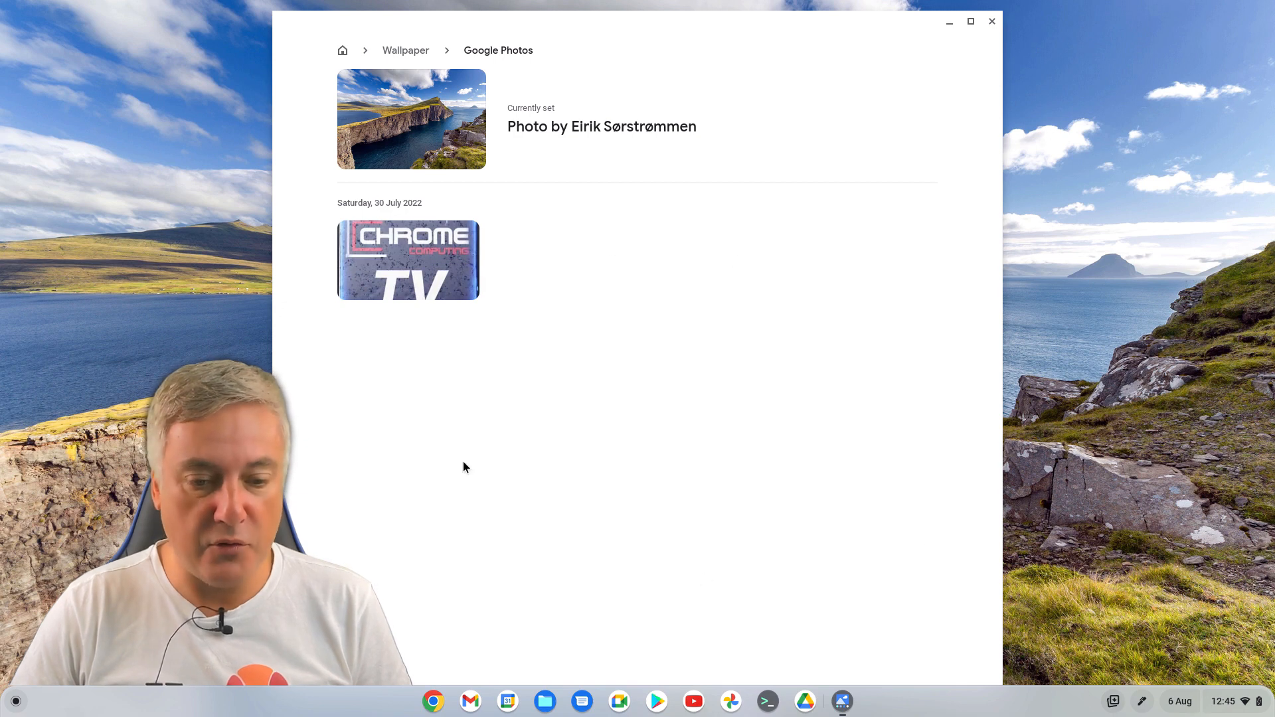
mouse_move(909, 298)
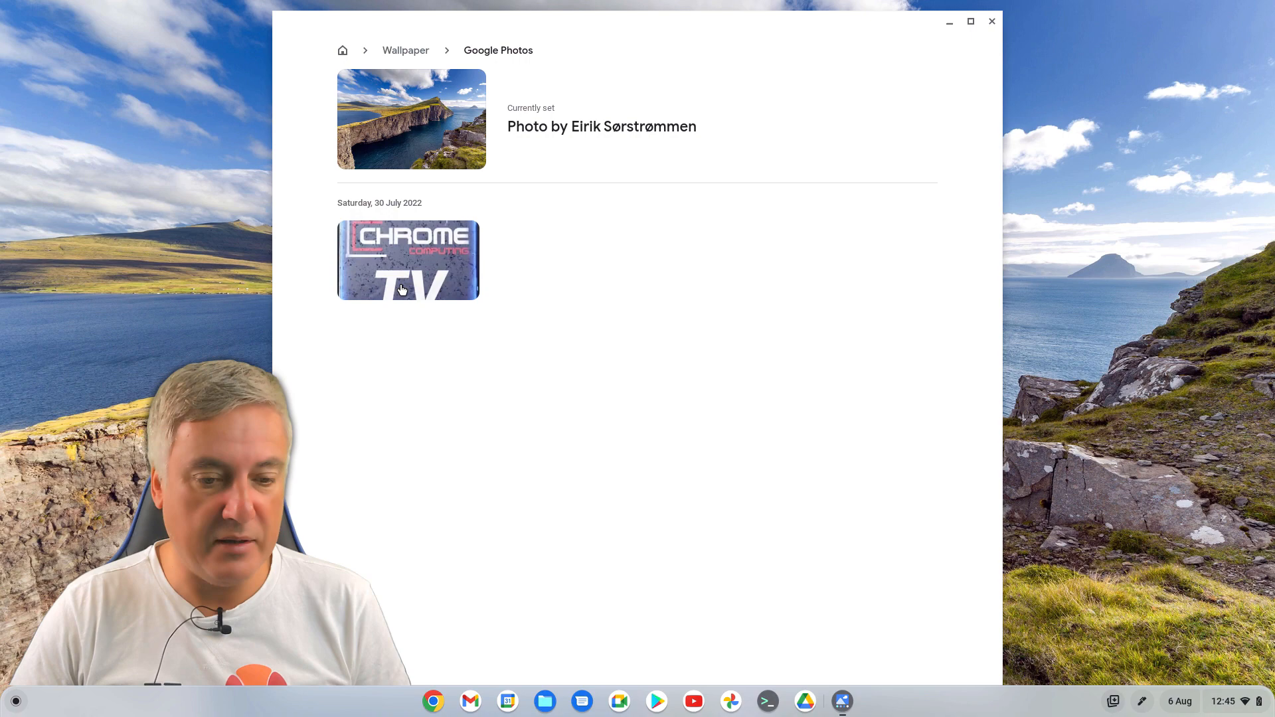
- Set the Chrome TV photo, then the grassy stream landscape, as wallpaper and close Wallpaper & style
click(408, 259)
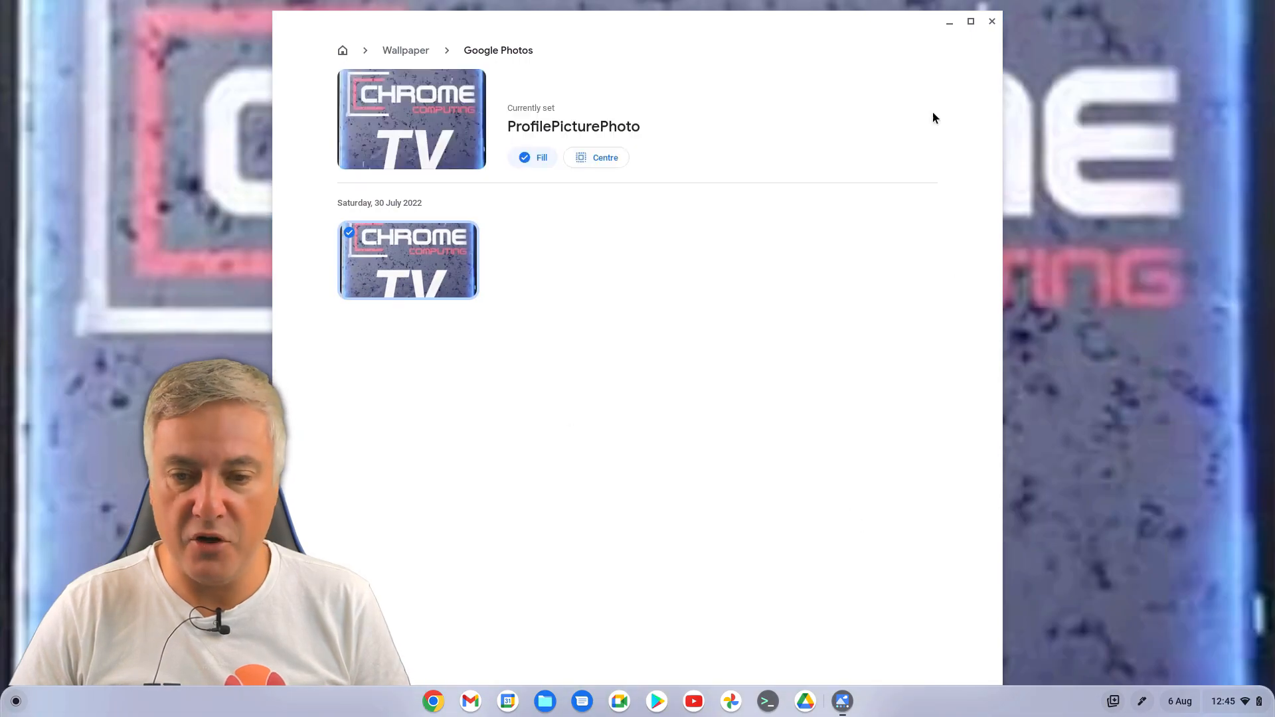
click(991, 21)
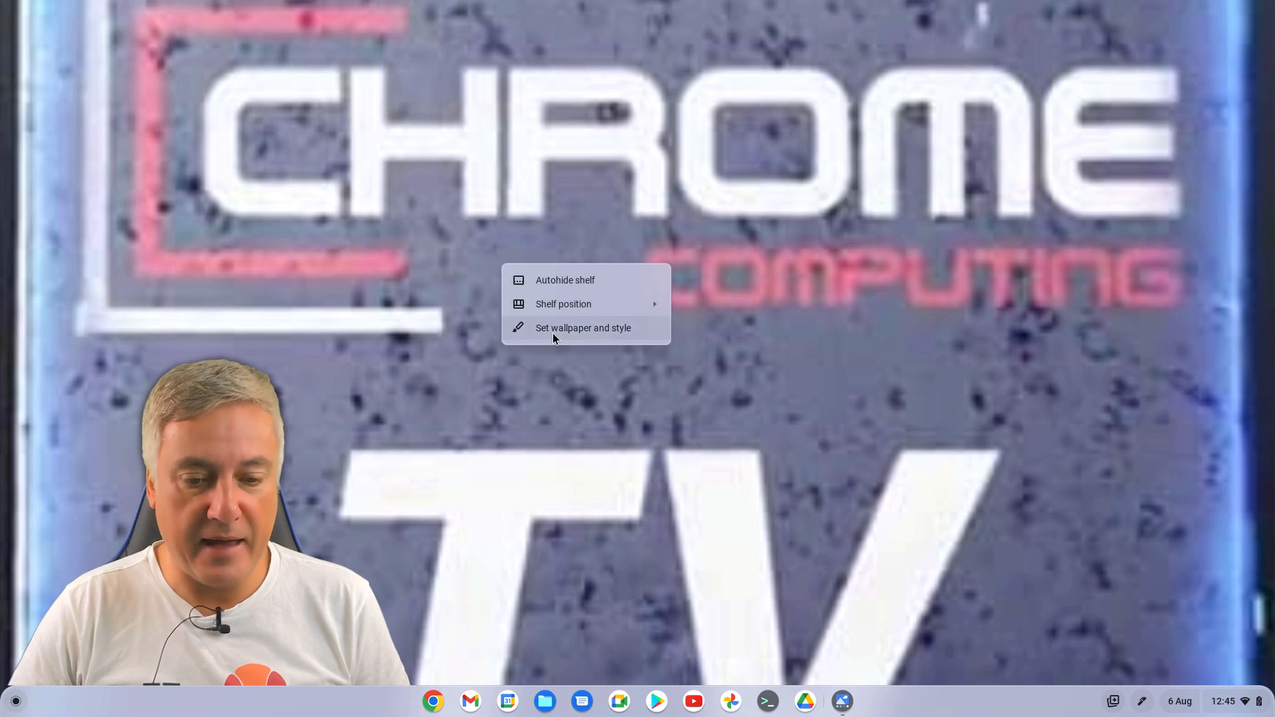
click(337, 247)
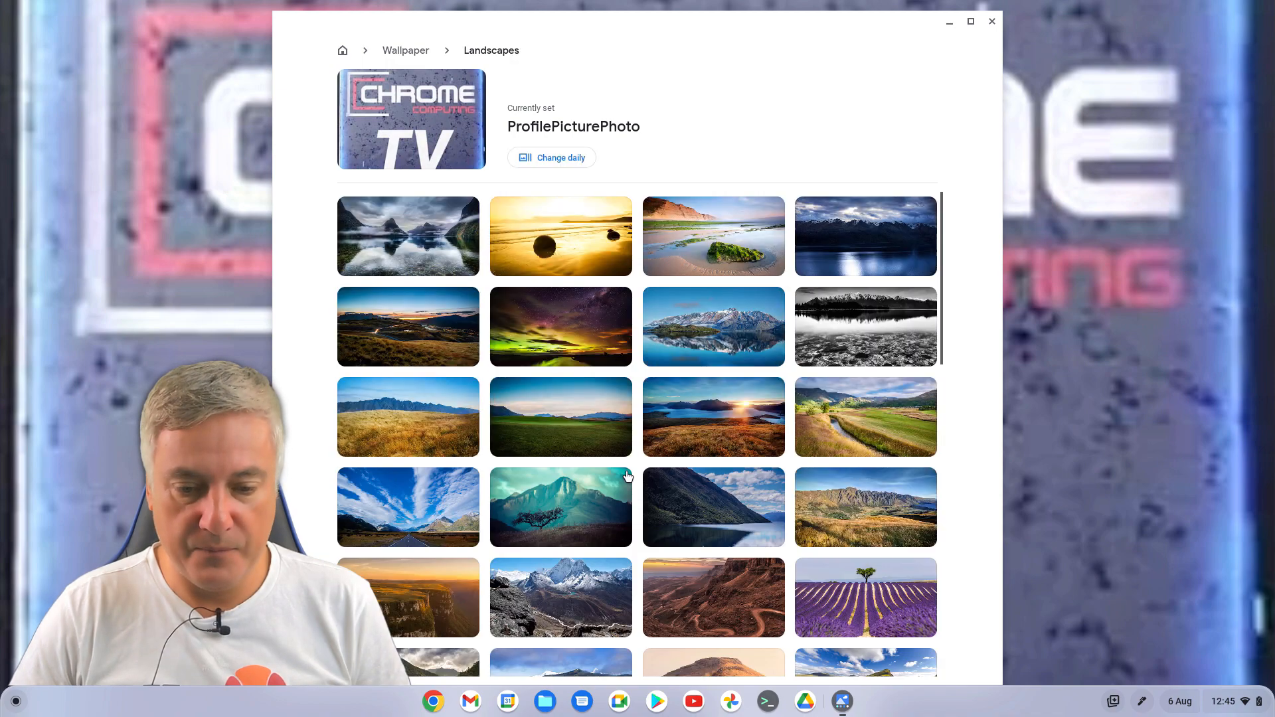
mouse_move(842, 422)
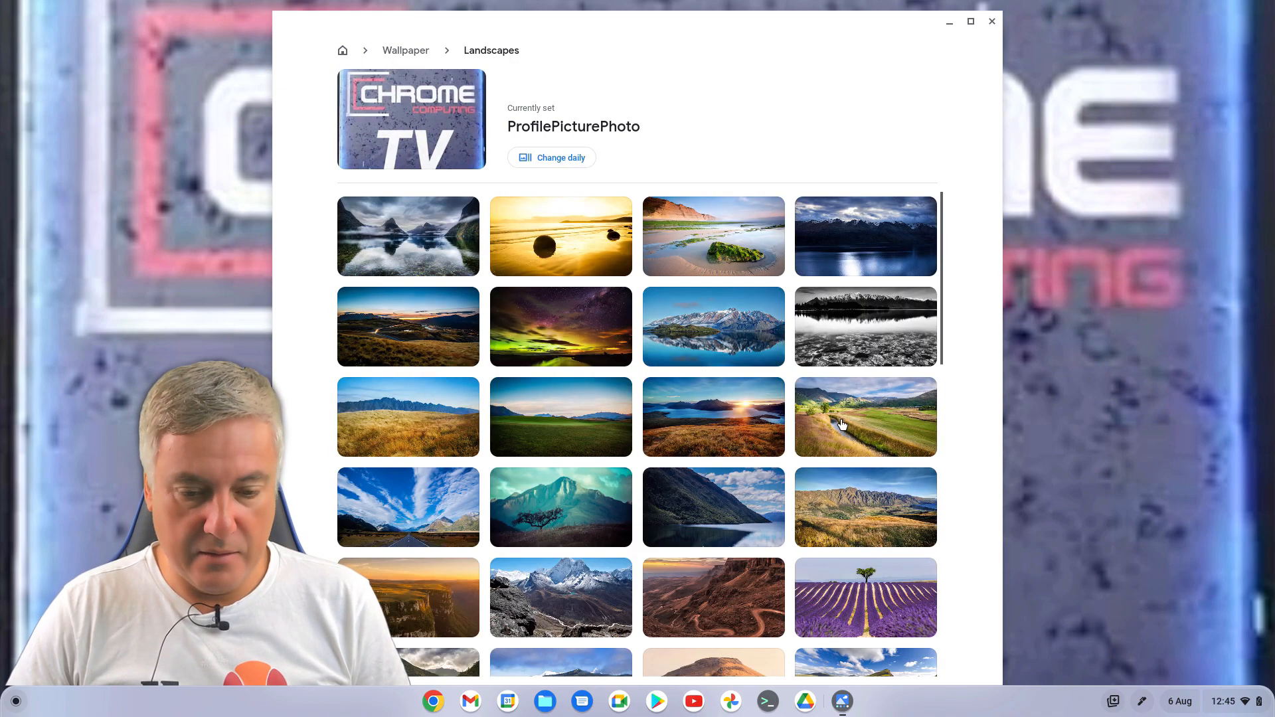
click(865, 416)
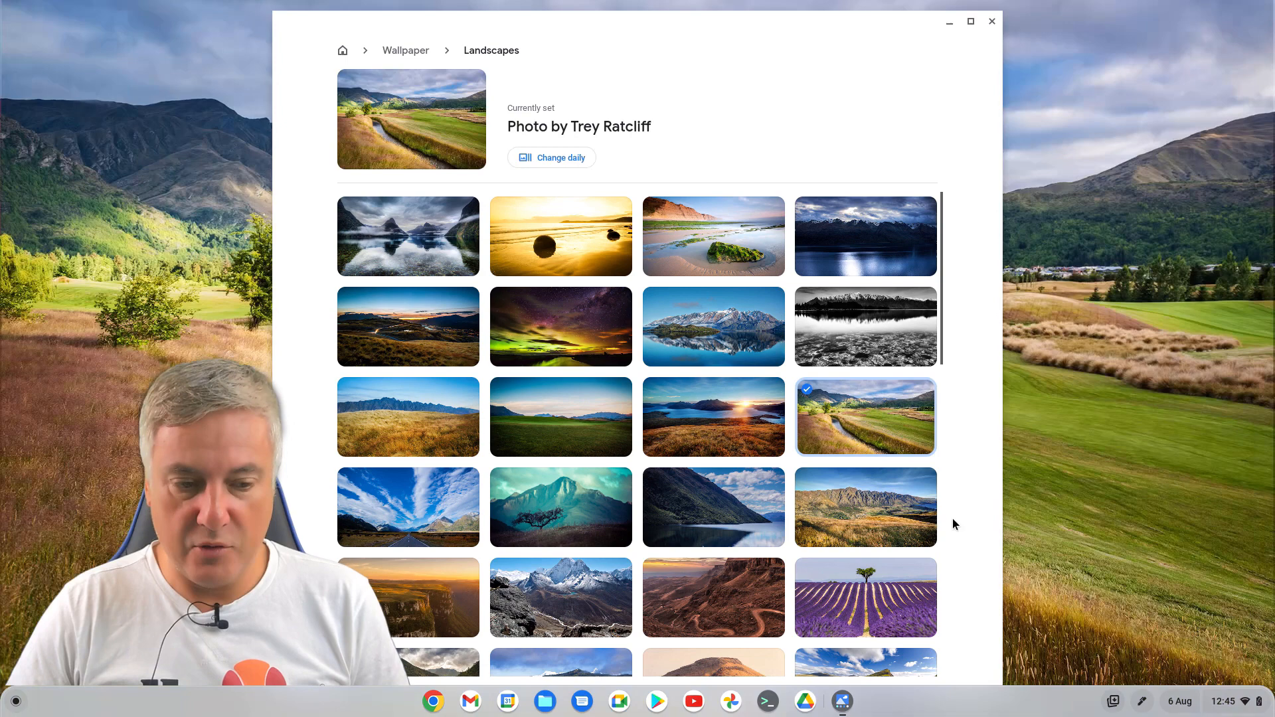
click(992, 21)
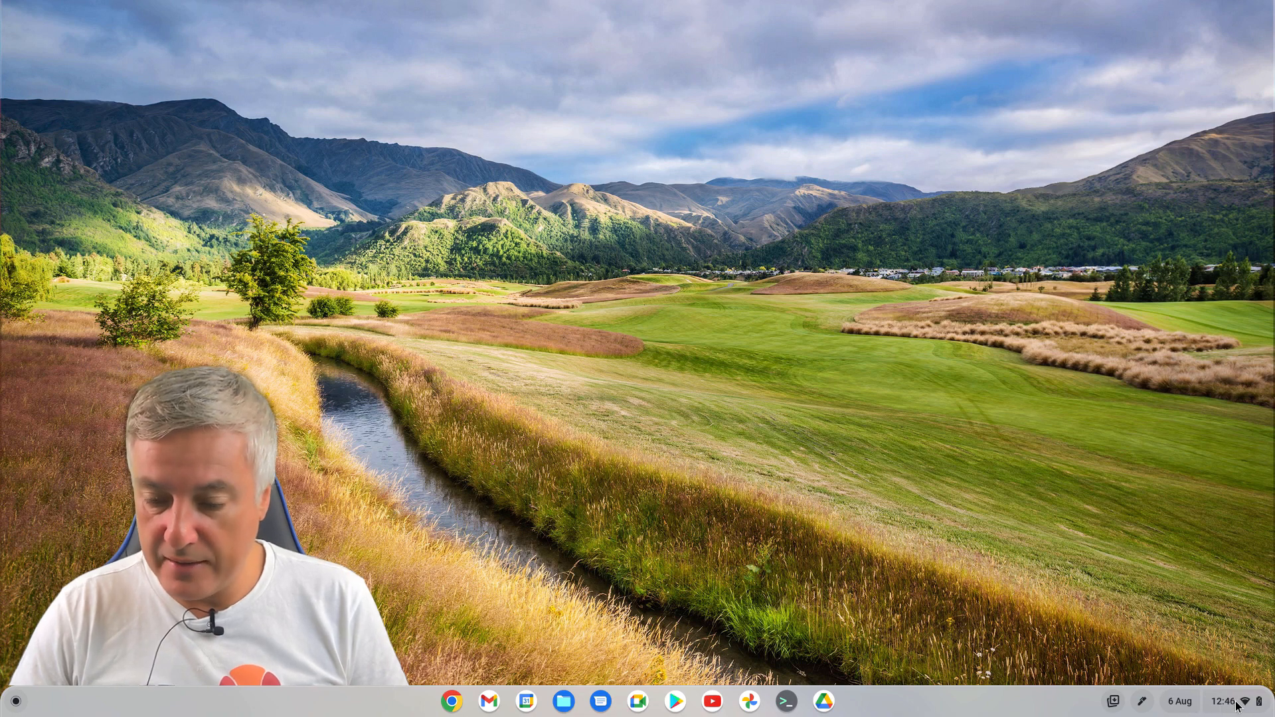
click(1224, 702)
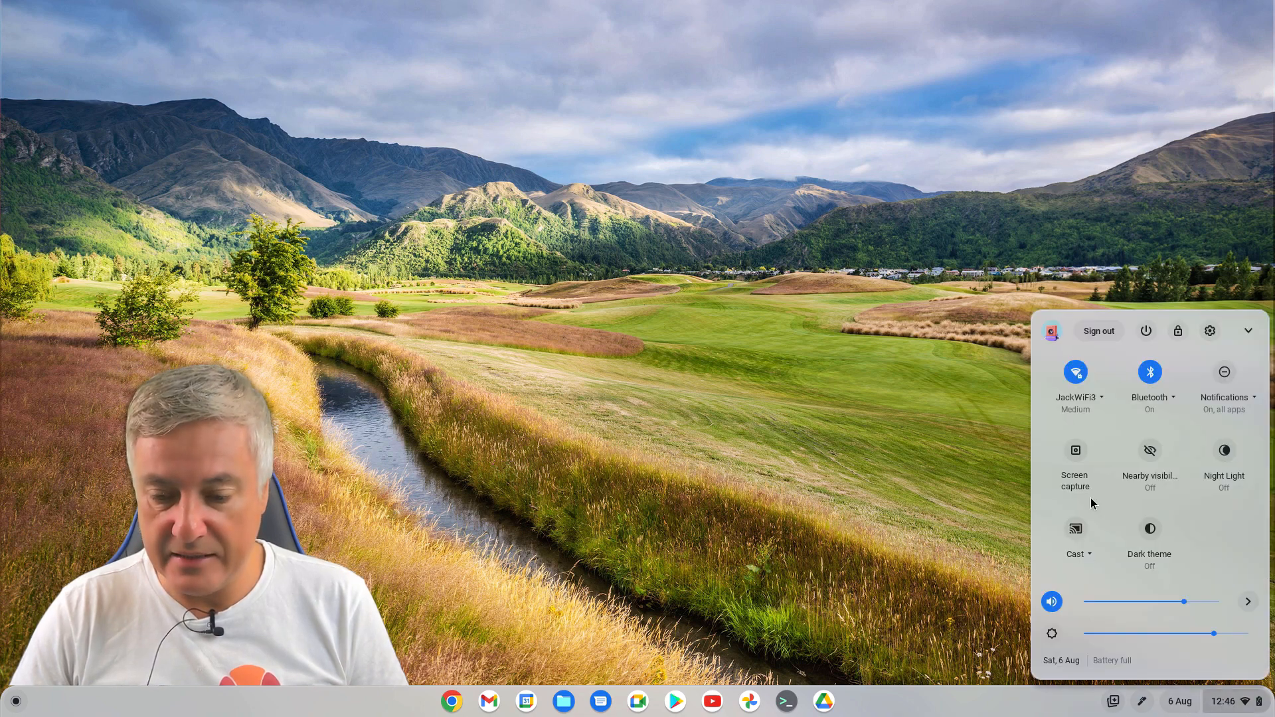
click(1179, 701)
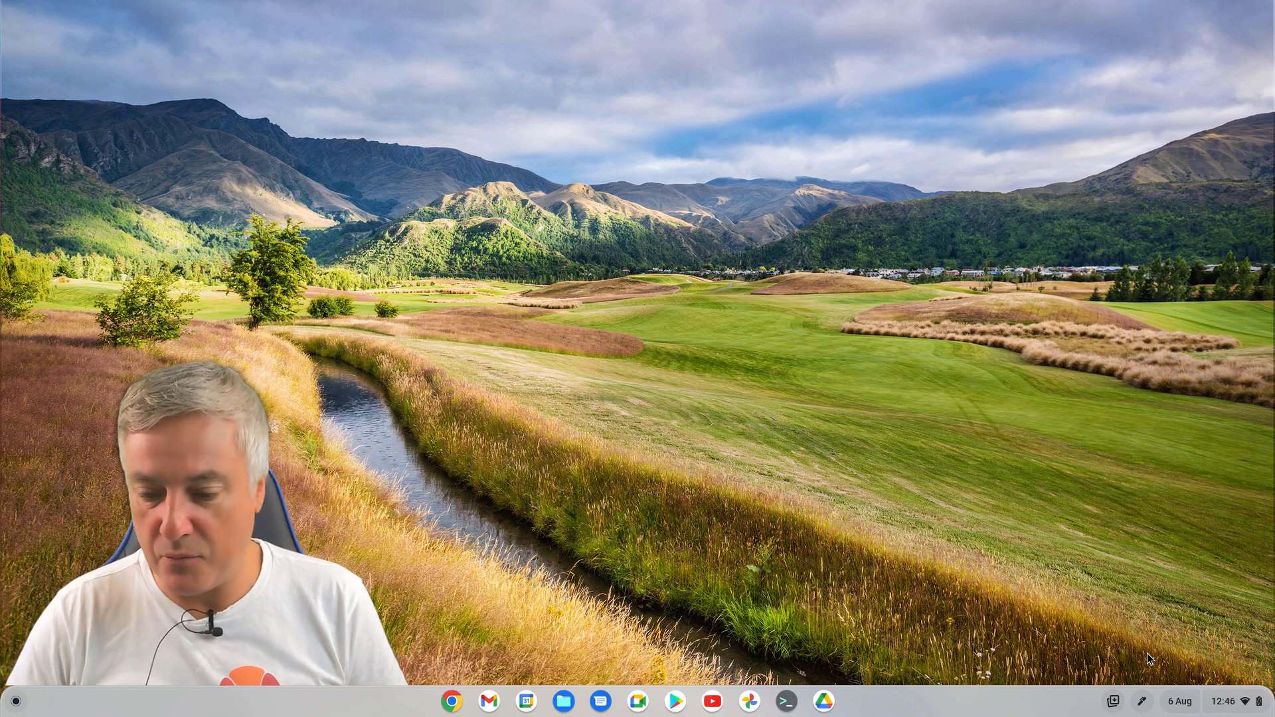
click(1178, 702)
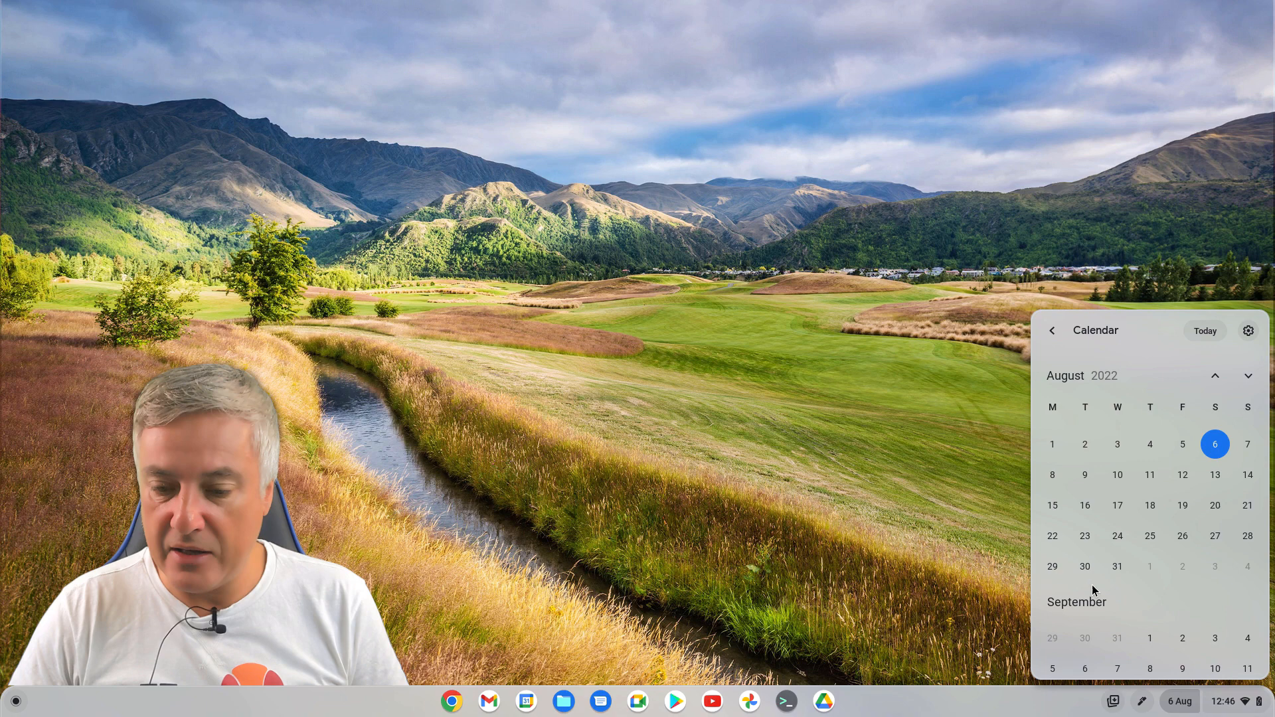
mouse_move(1166, 617)
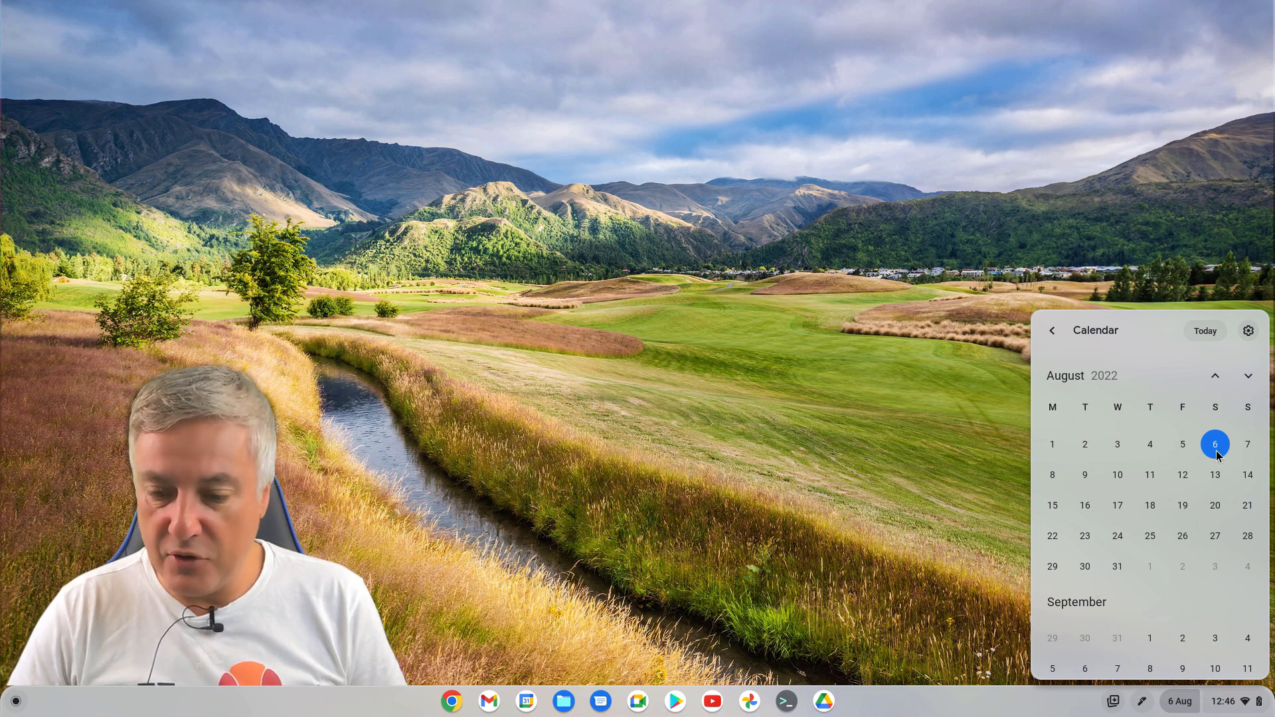
click(1216, 444)
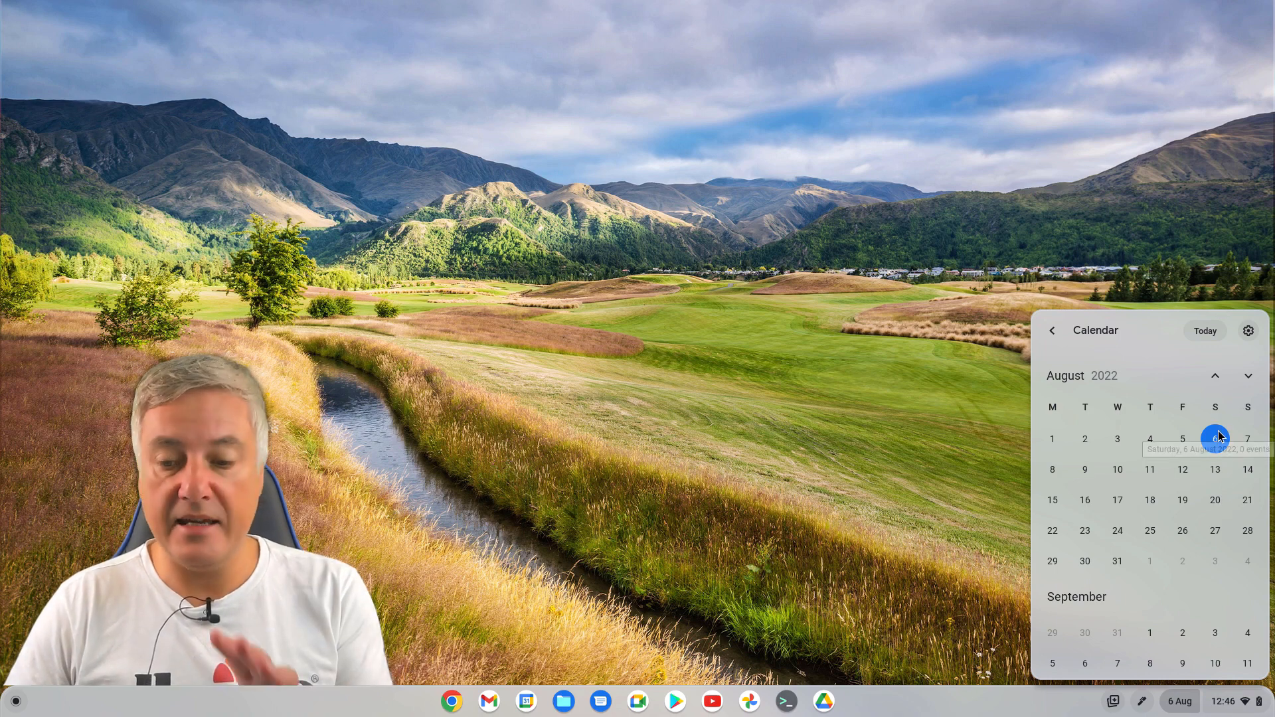
click(1216, 438)
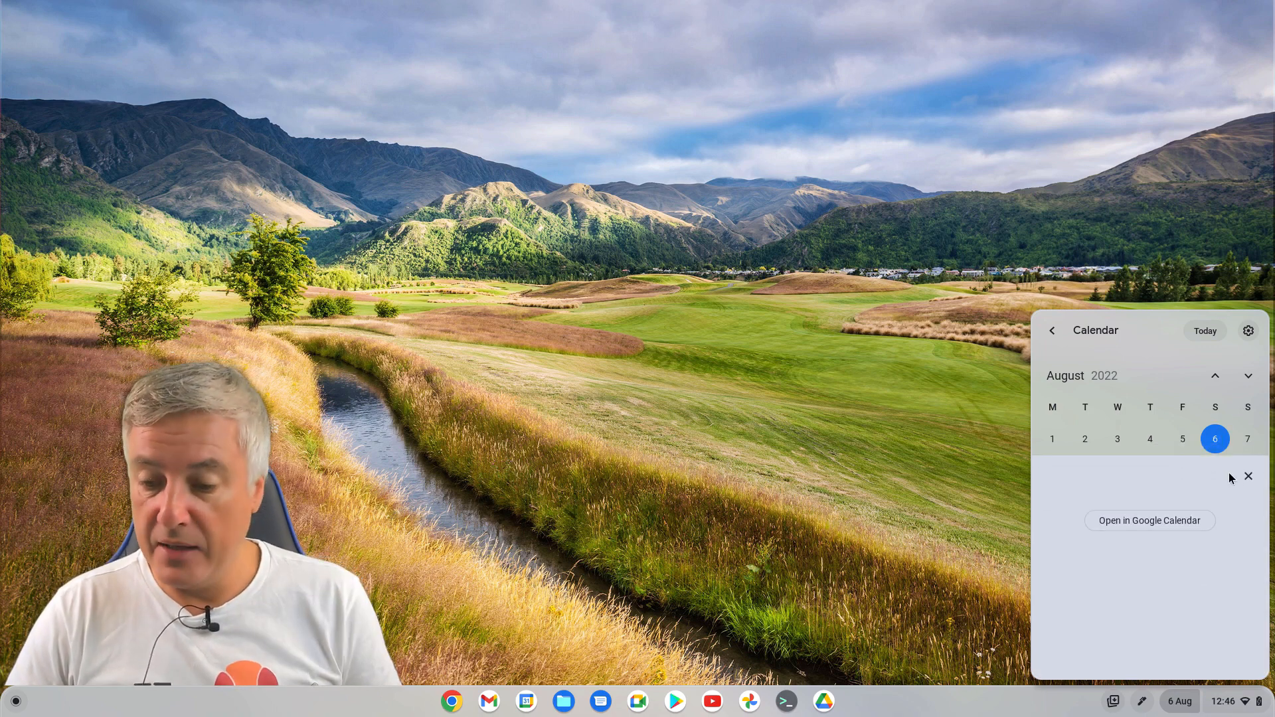
click(1249, 375)
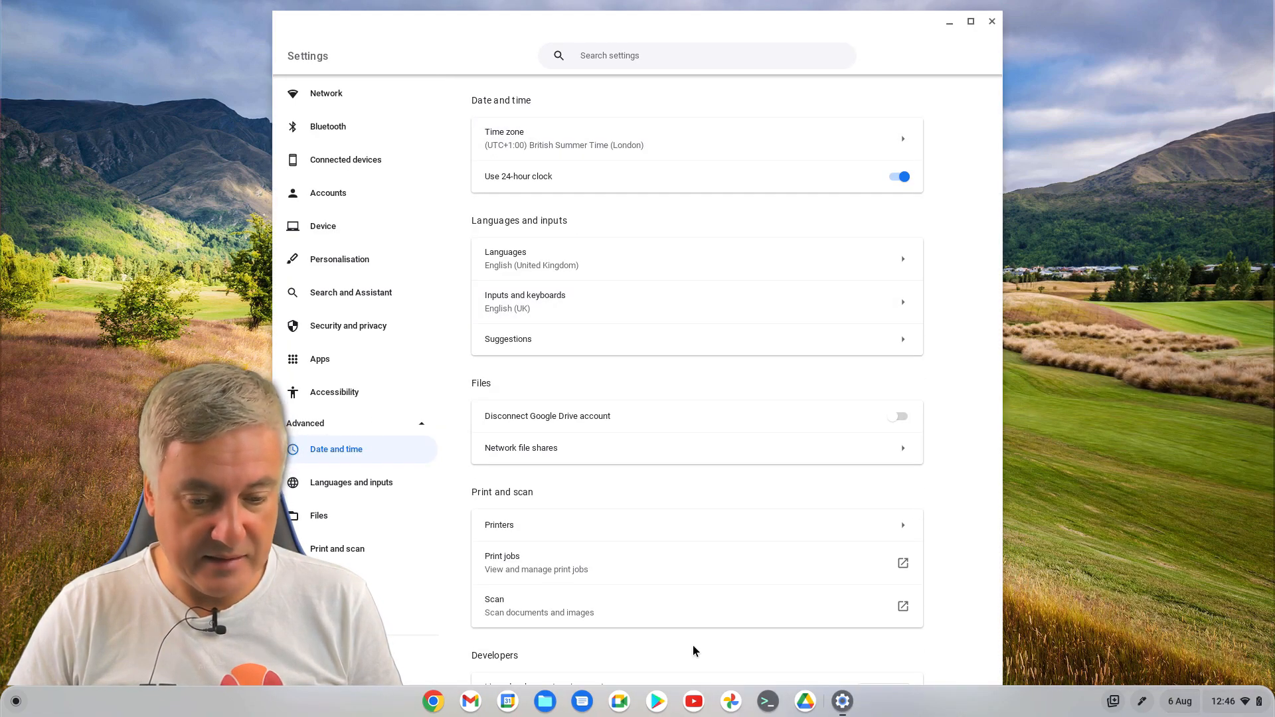
click(991, 21)
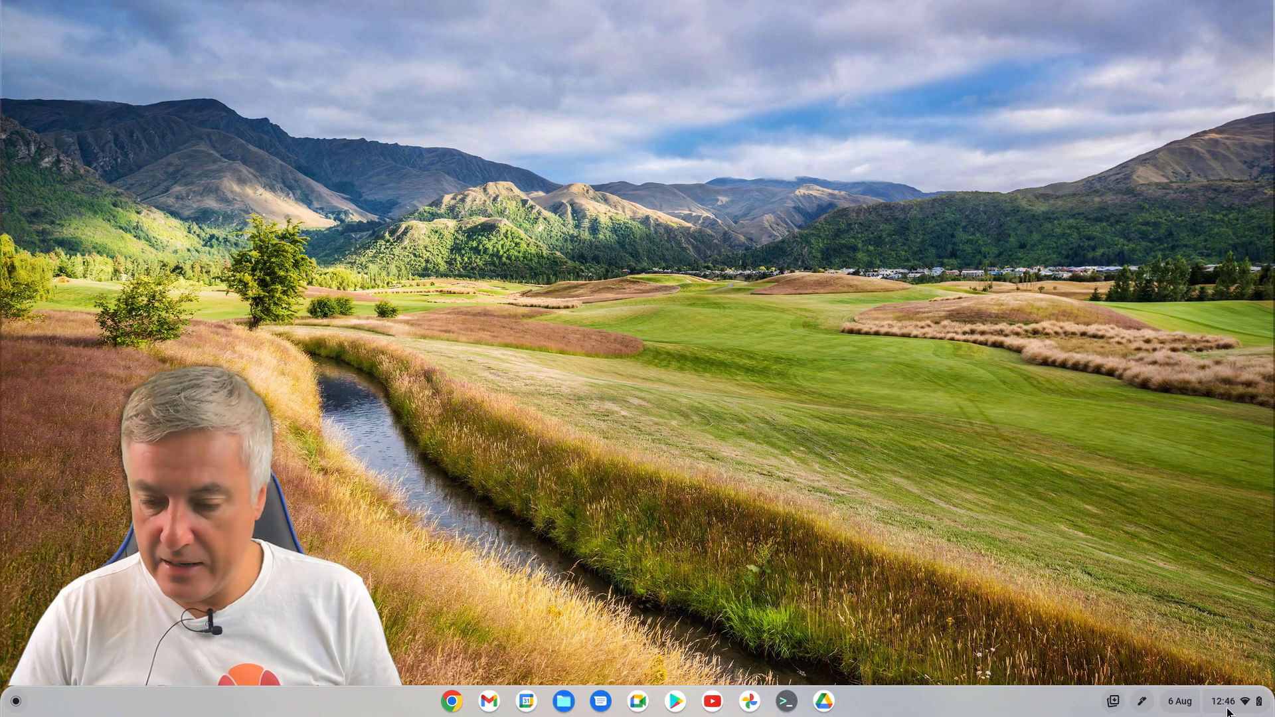
click(1178, 701)
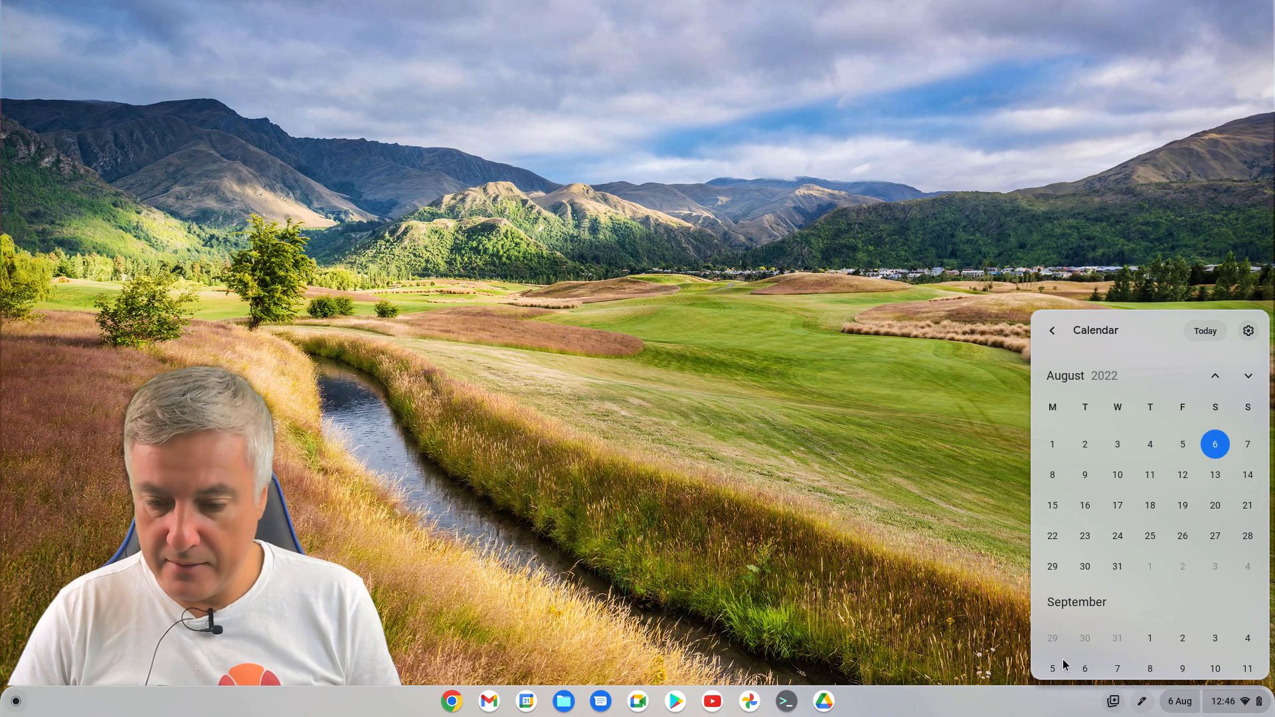
mouse_move(1125, 643)
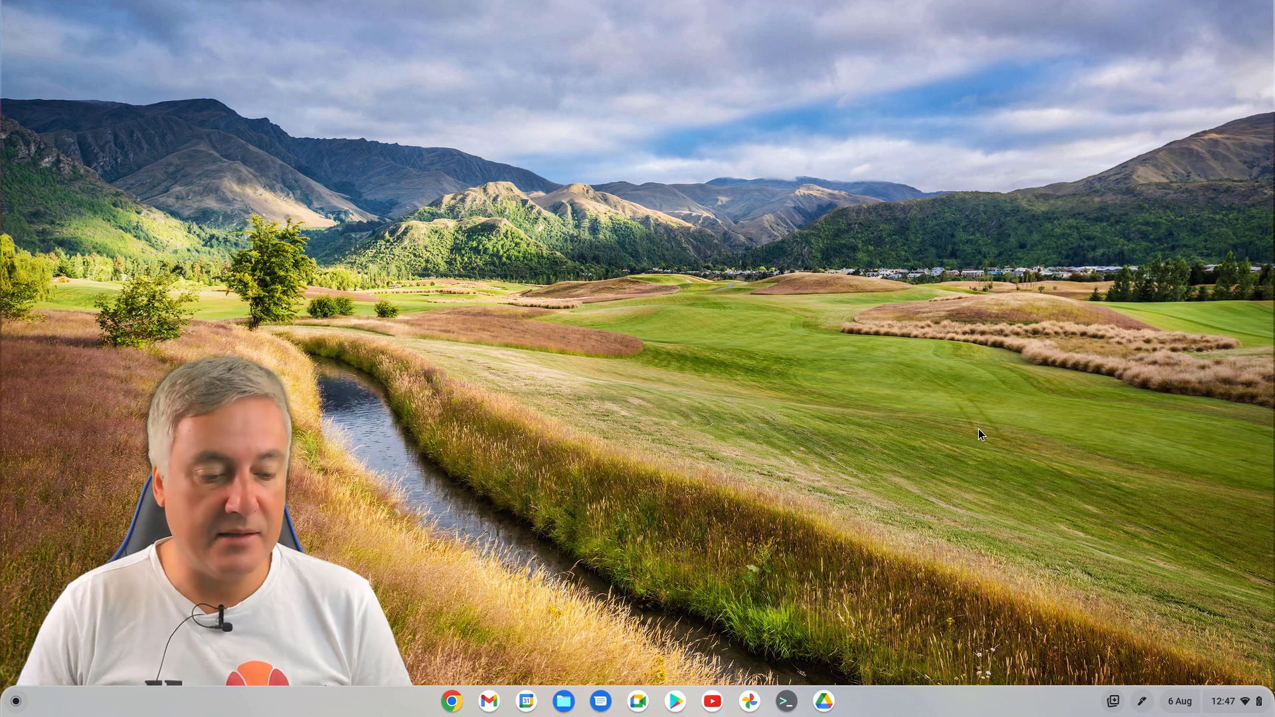
- Show the launcher's app grid, then bring it up again to review the installed apps
click(15, 702)
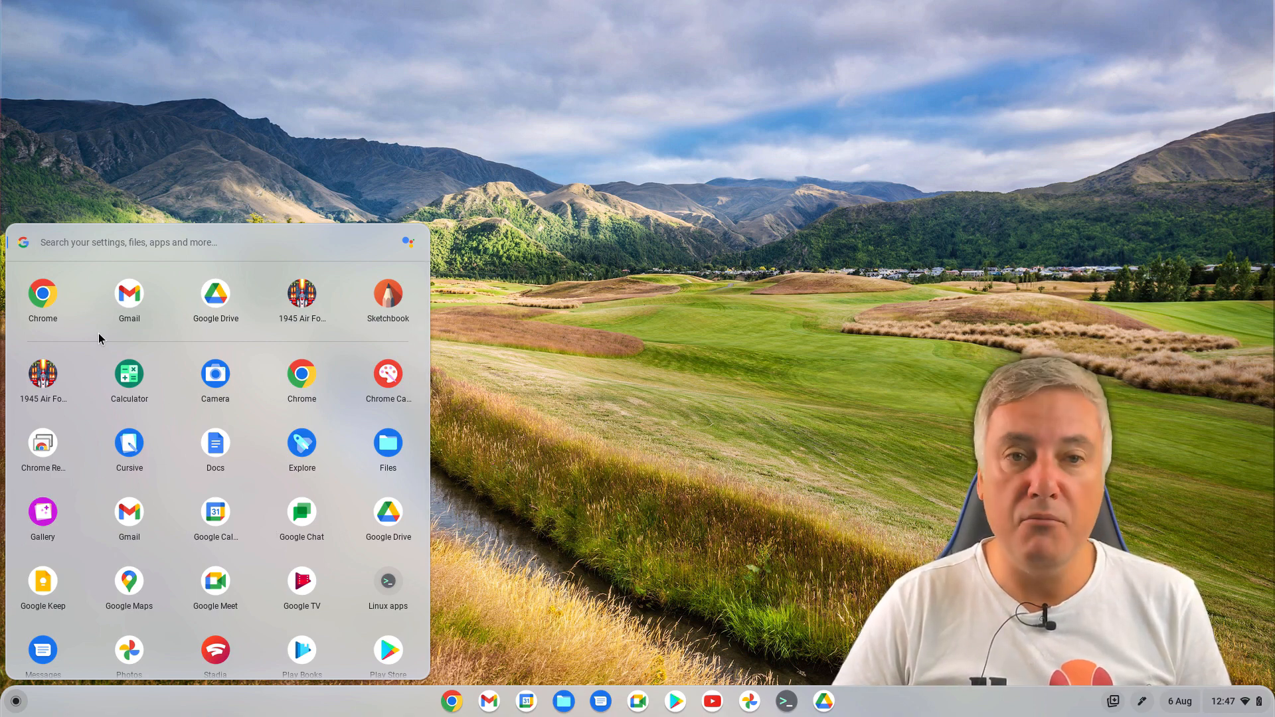
mouse_move(238, 435)
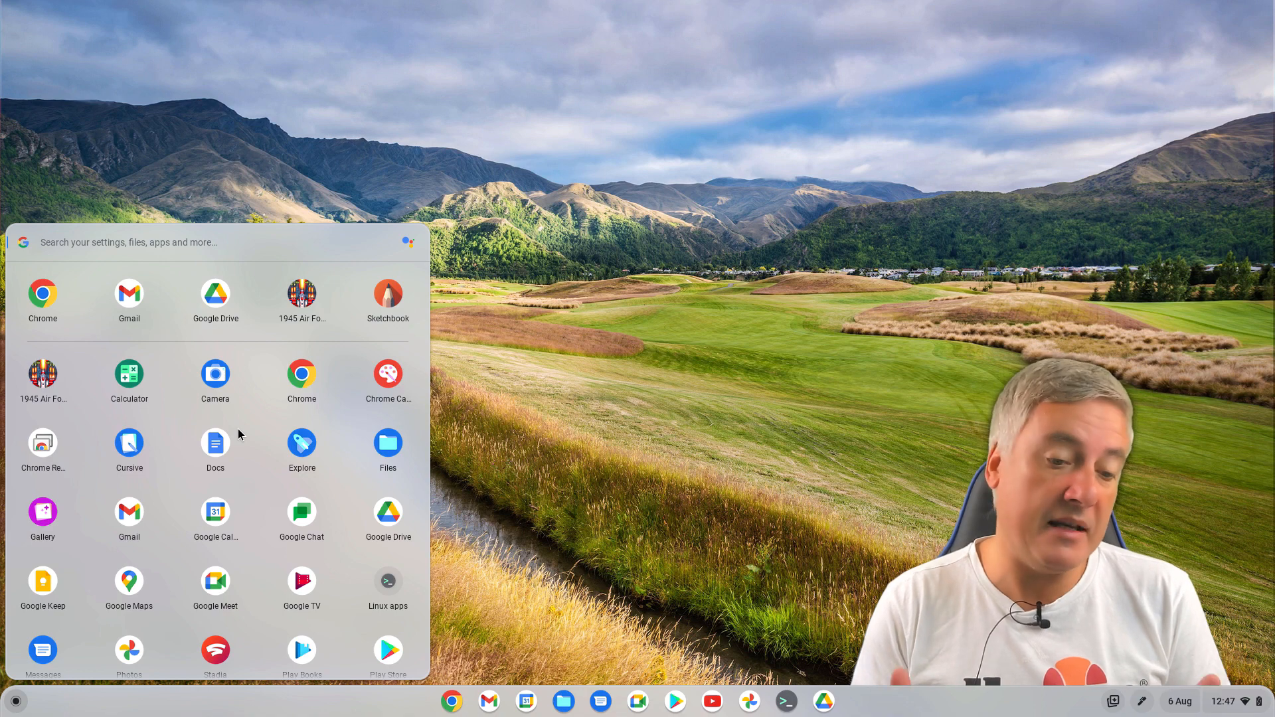
mouse_move(256, 468)
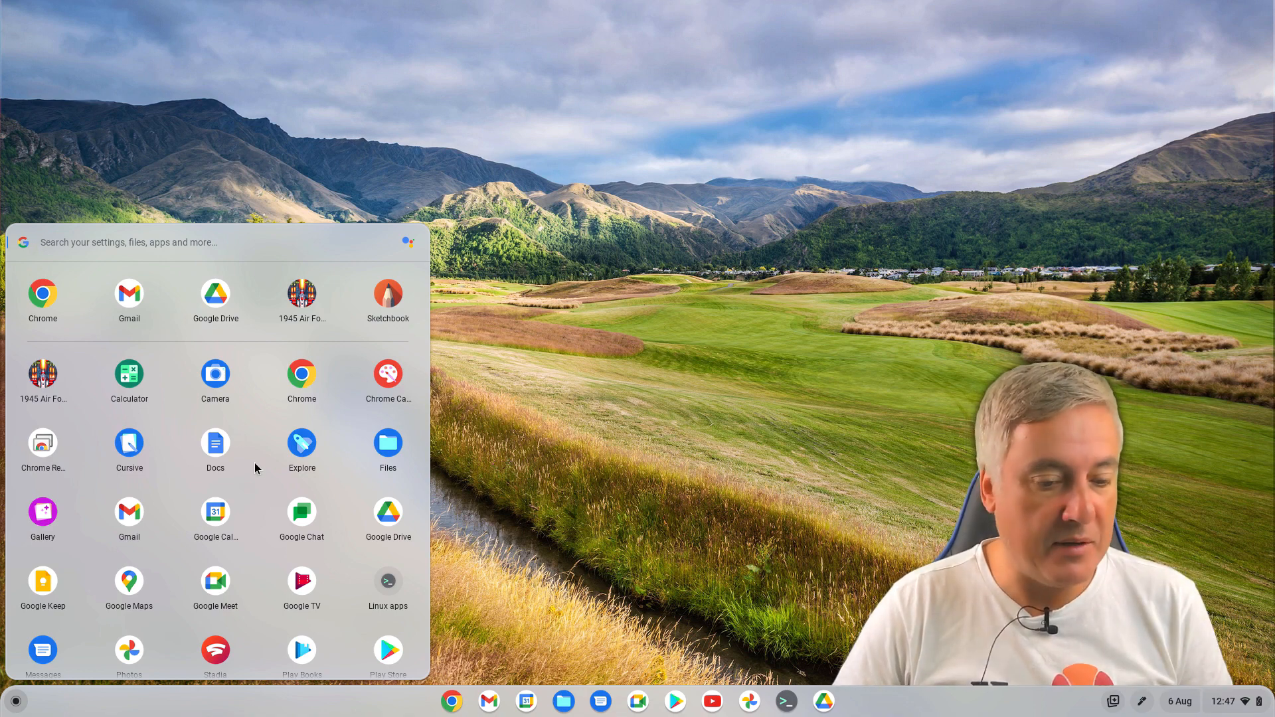
mouse_move(533, 411)
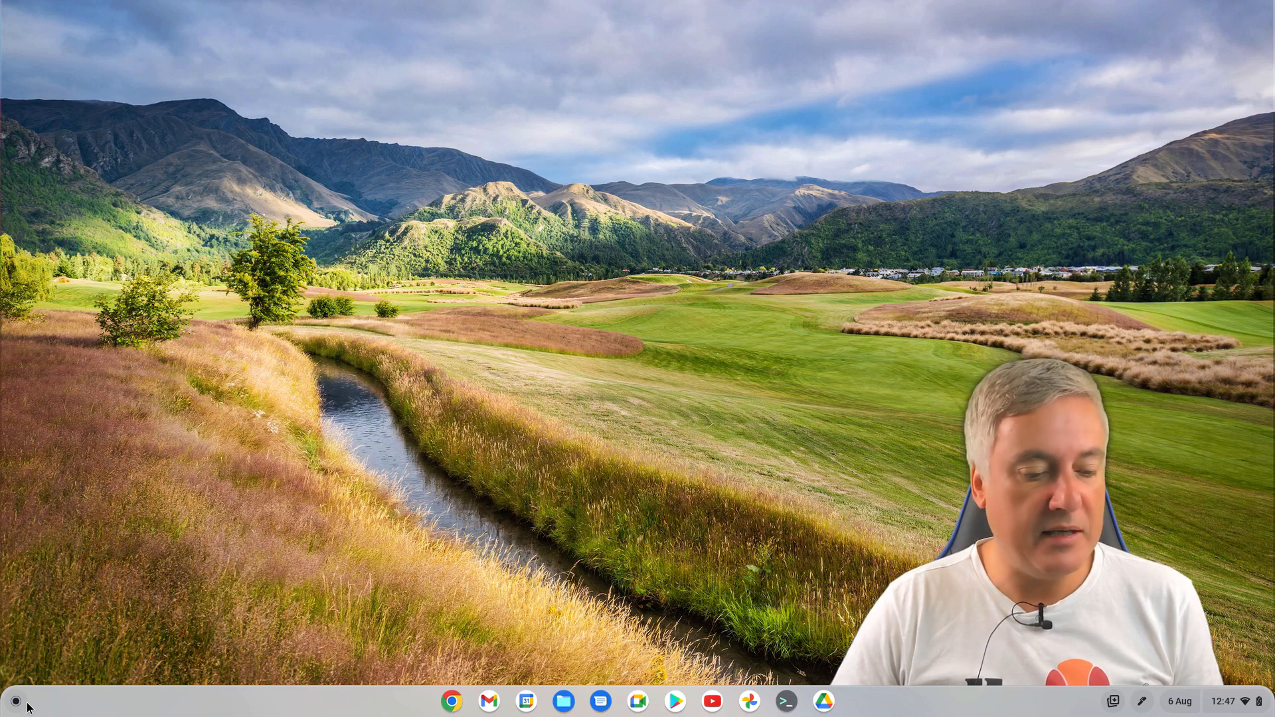
click(15, 702)
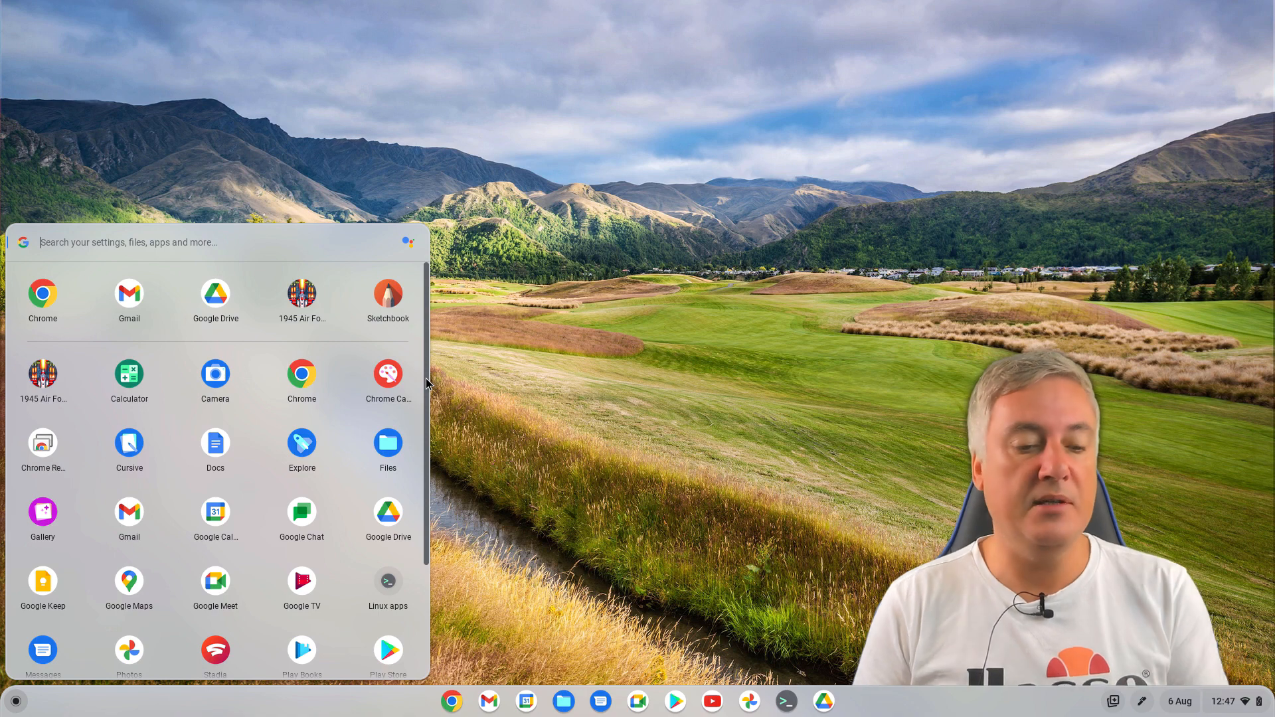
mouse_move(564, 482)
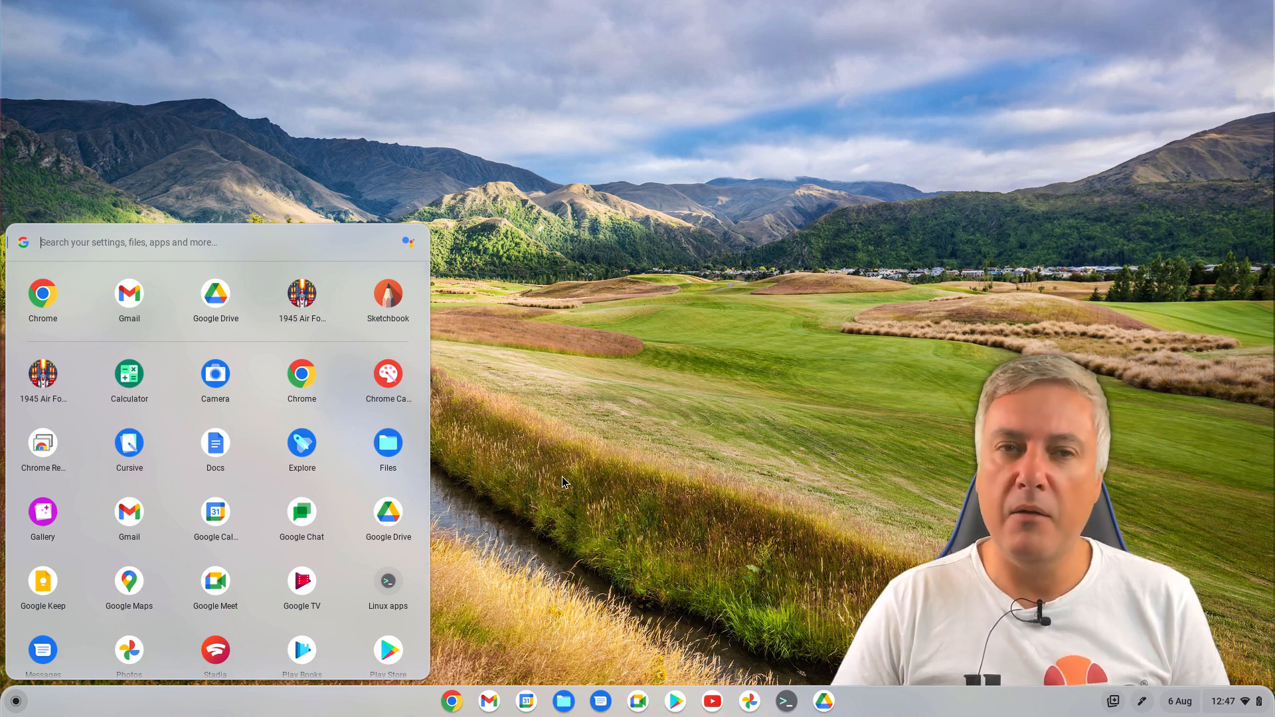
mouse_move(523, 520)
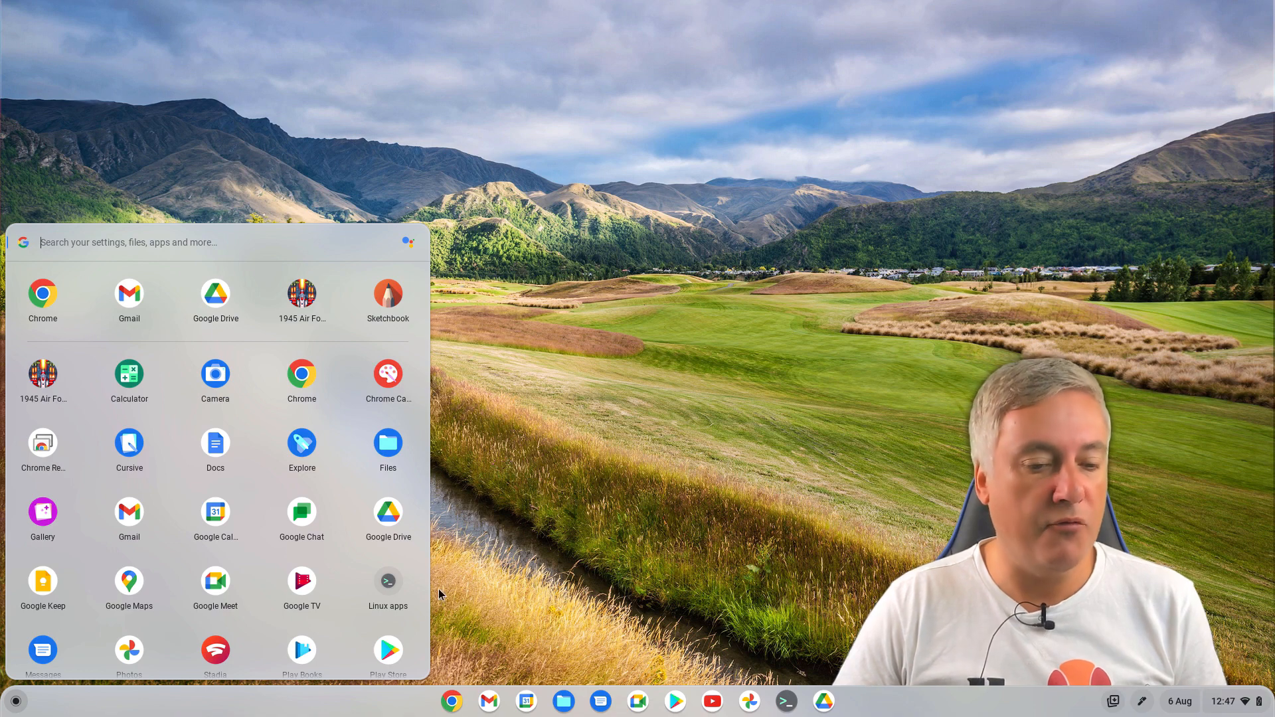
mouse_move(506, 621)
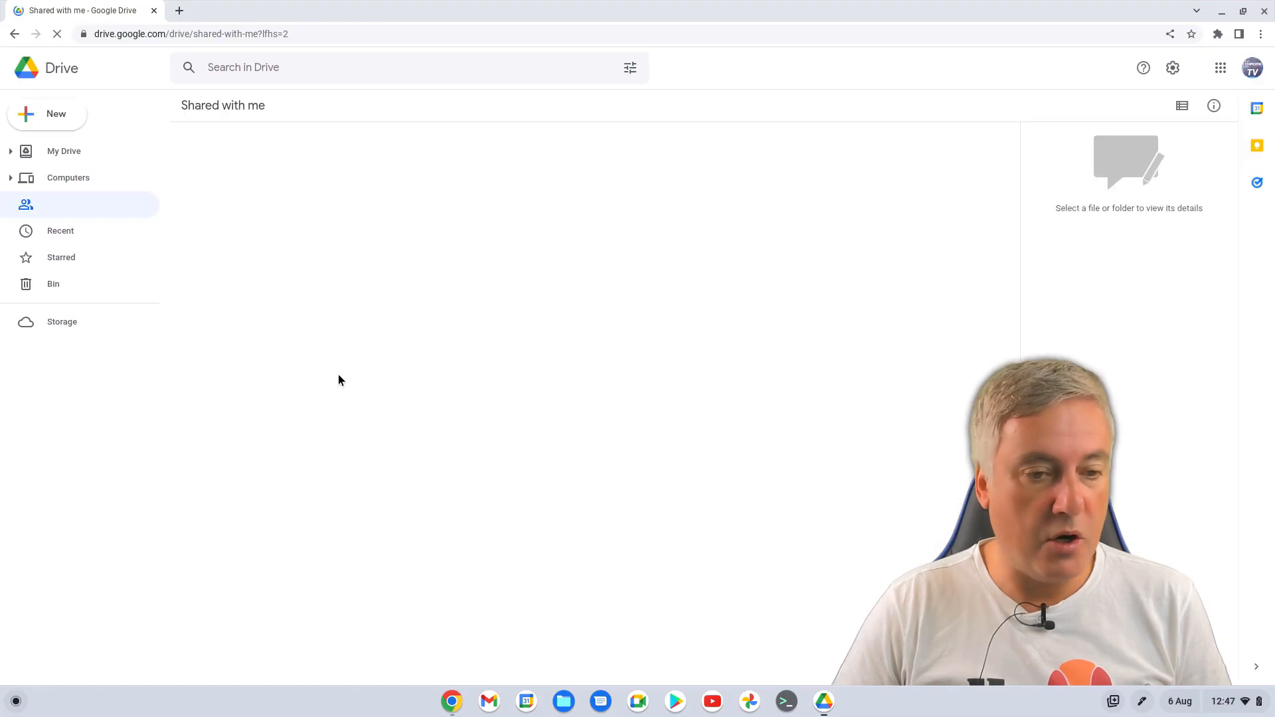
- Go to chrome://flags and set Productivity experiment: App Launcher to Enabled without Continue
text(c)
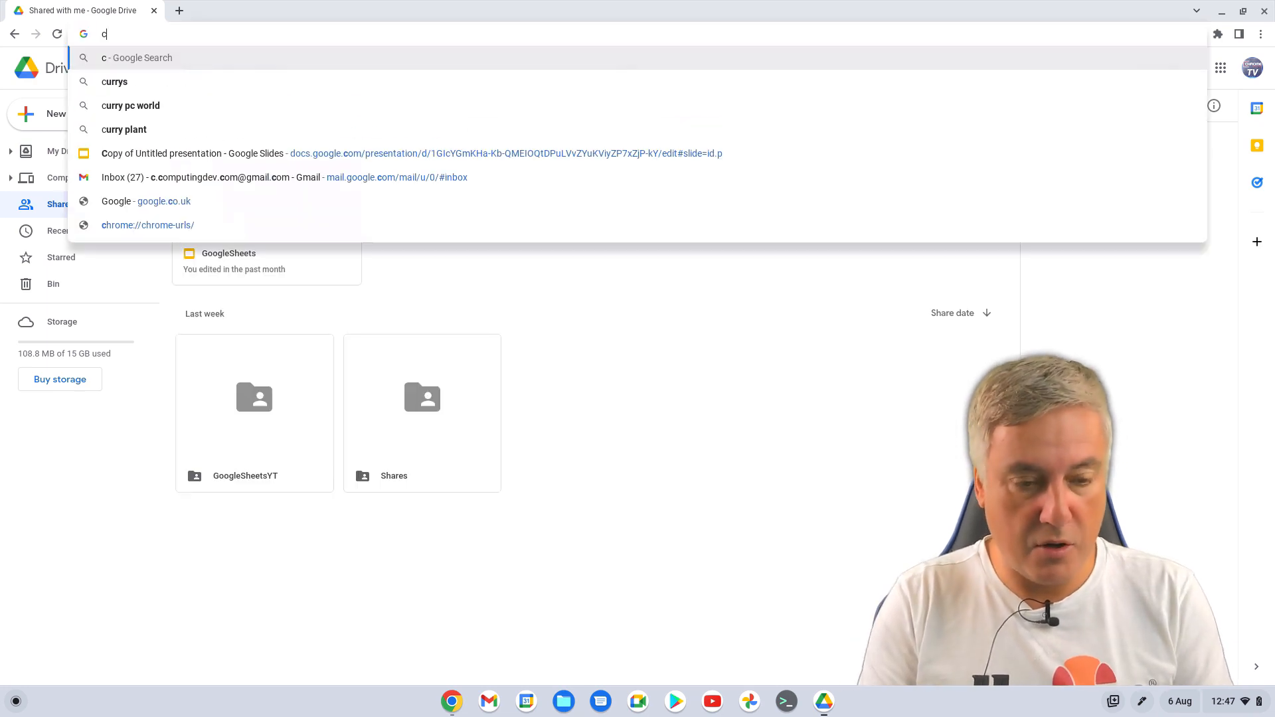
text(chrome://version)
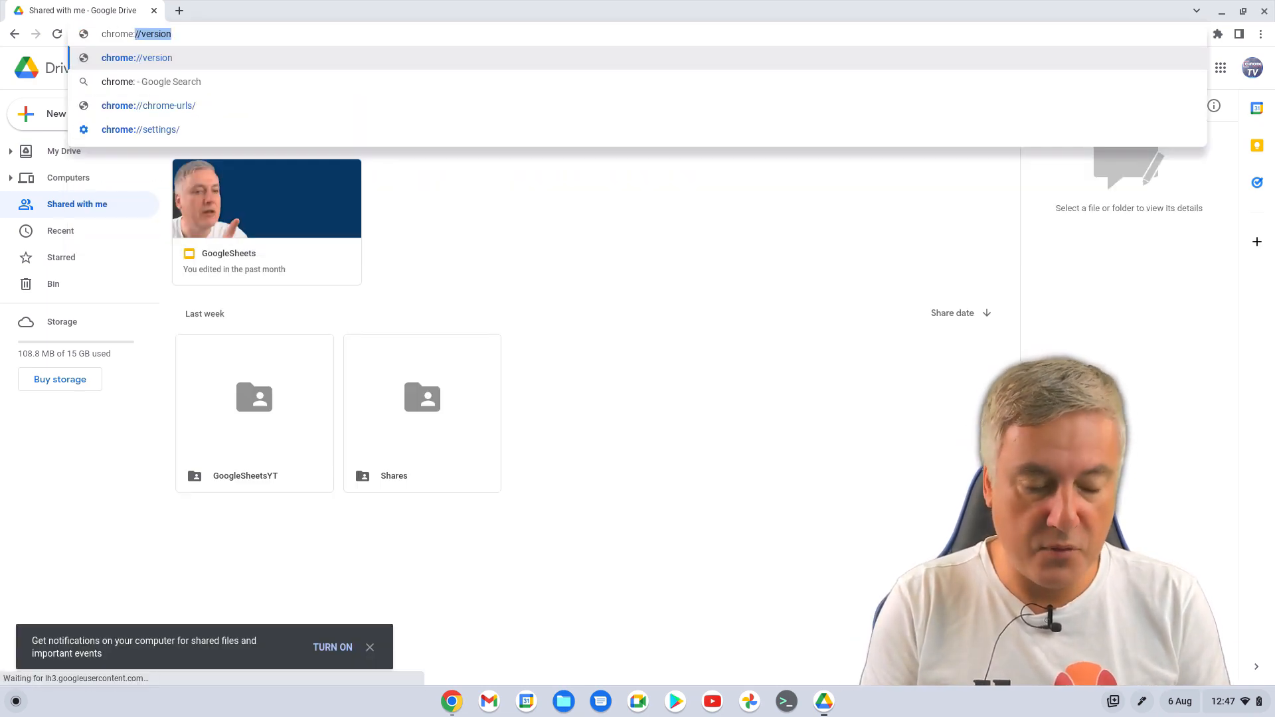
text(chrome://flags)
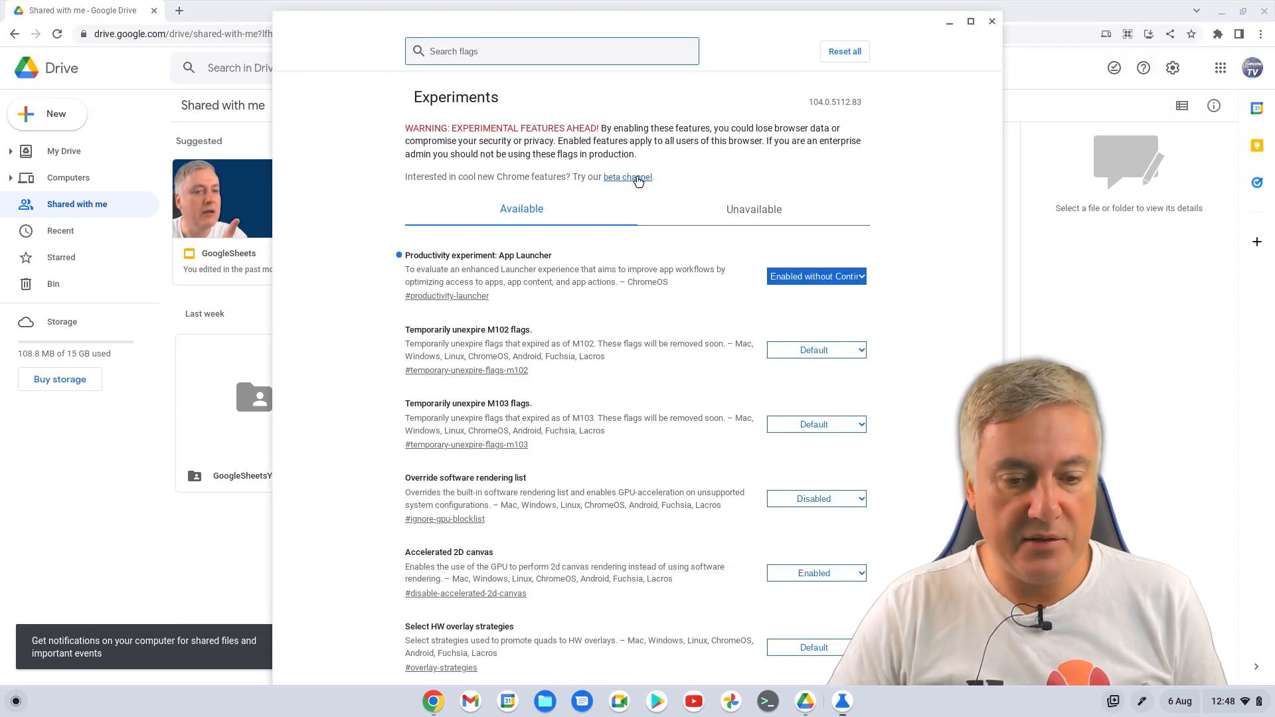
mouse_move(491, 269)
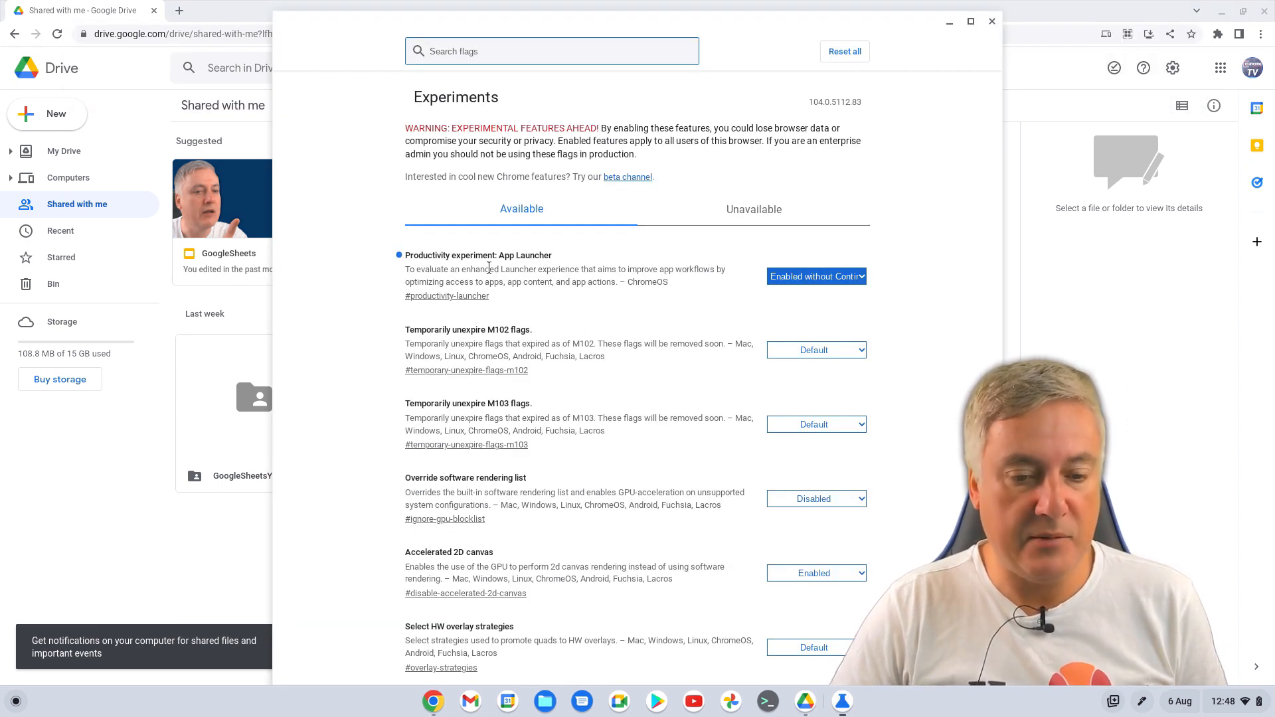
mouse_move(709, 252)
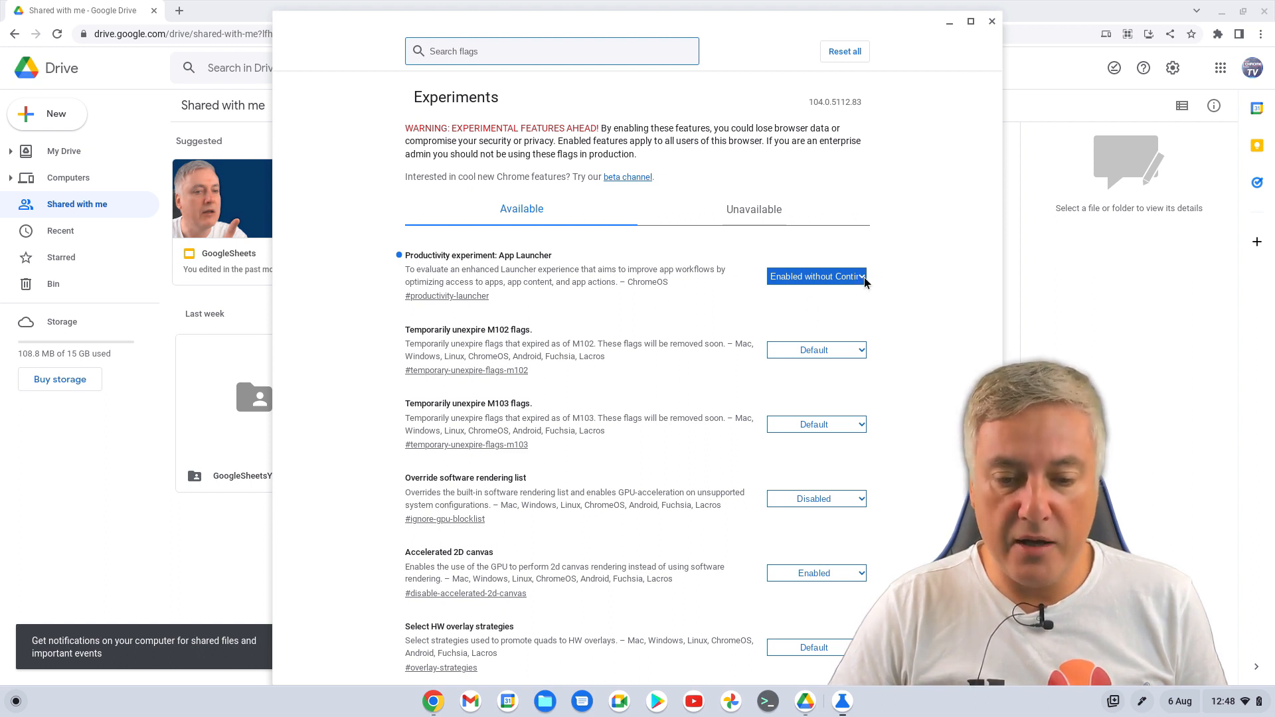
click(816, 276)
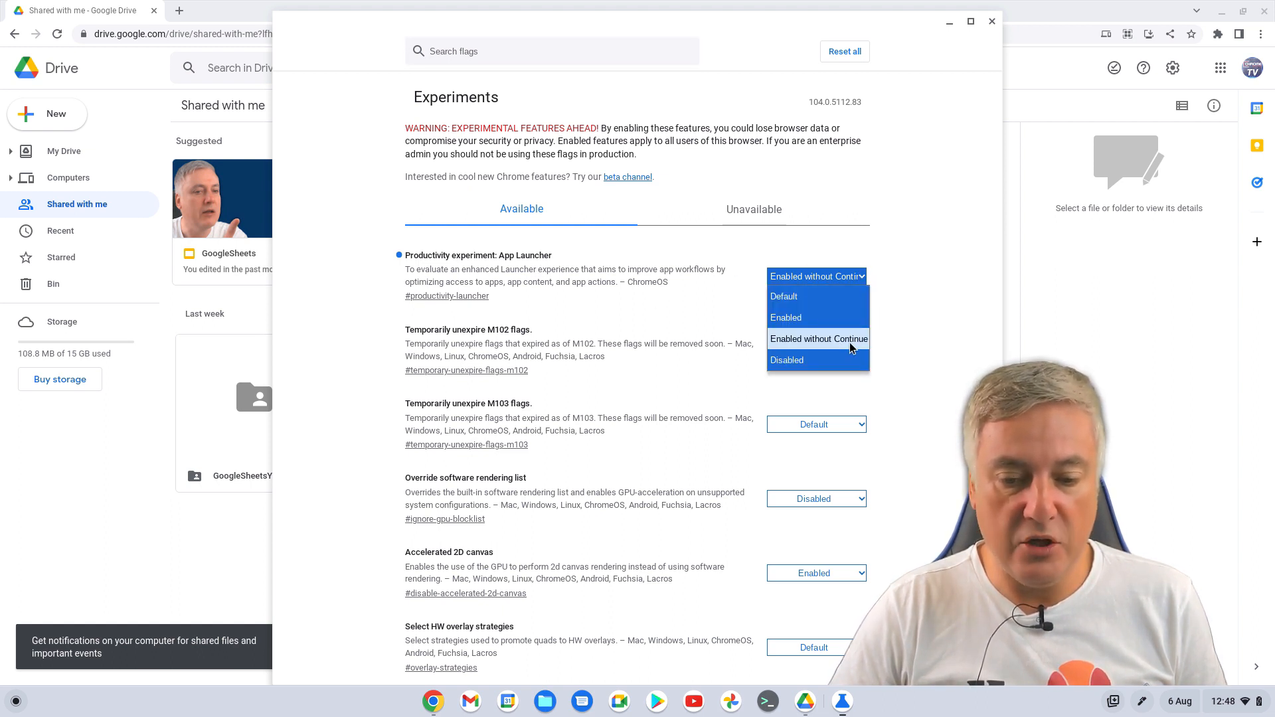
click(820, 339)
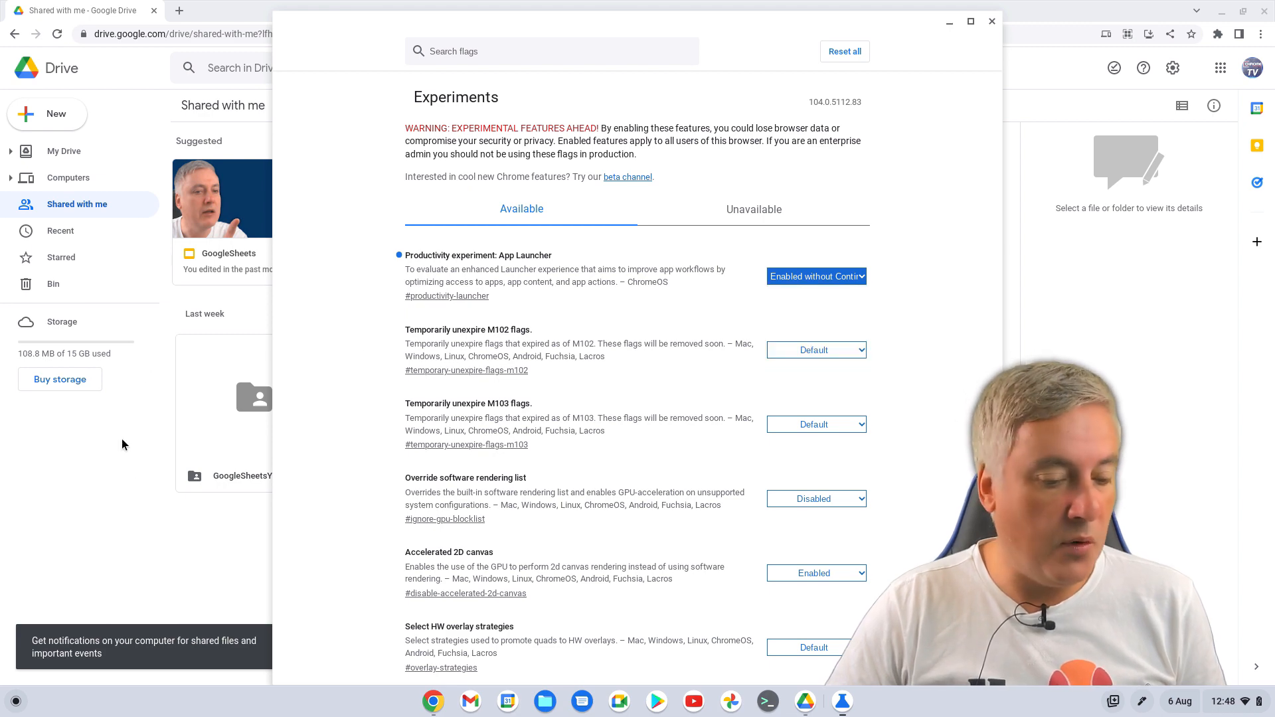
- Check the launcher and revisit the App Launcher experiment's options without changing the setting
click(16, 702)
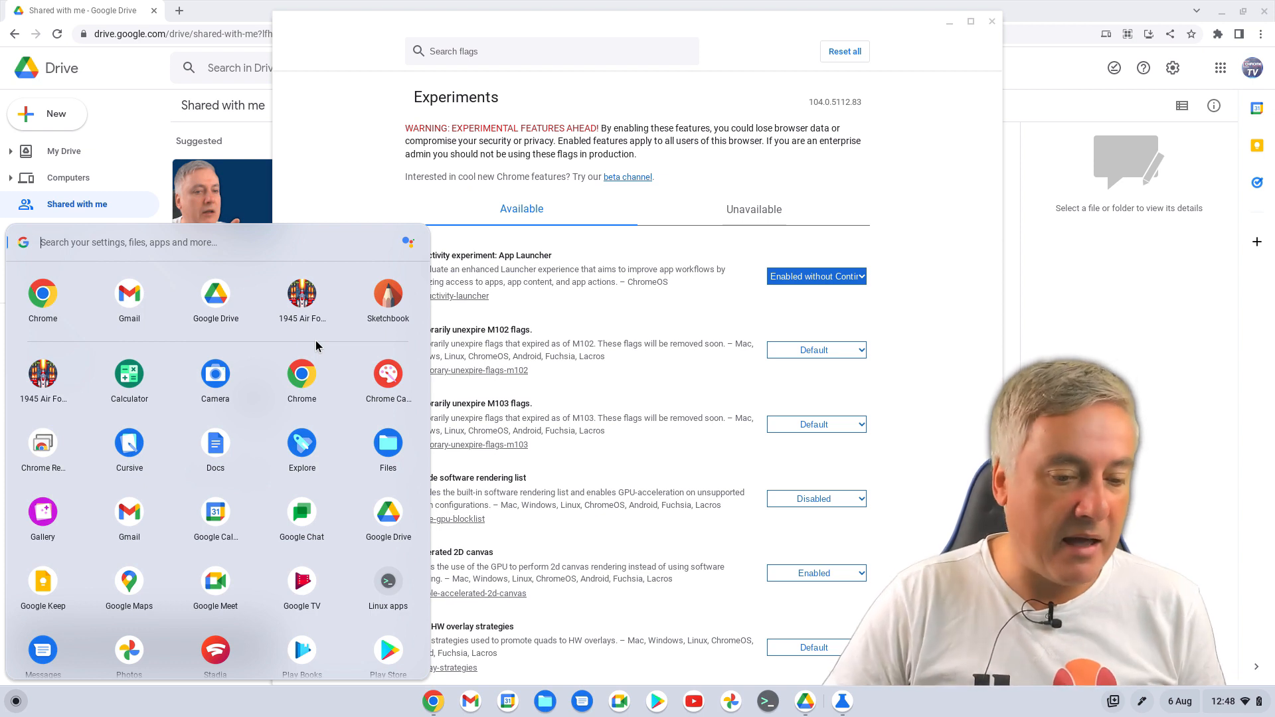
mouse_move(258, 425)
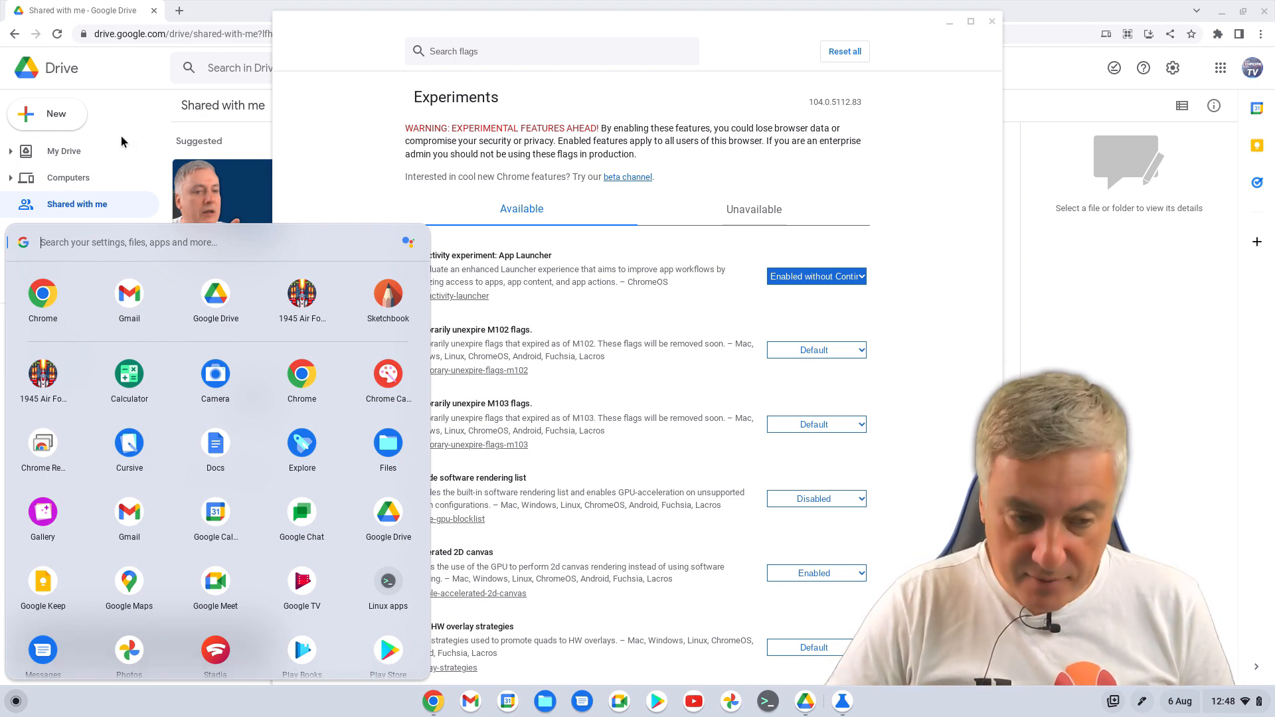
click(816, 277)
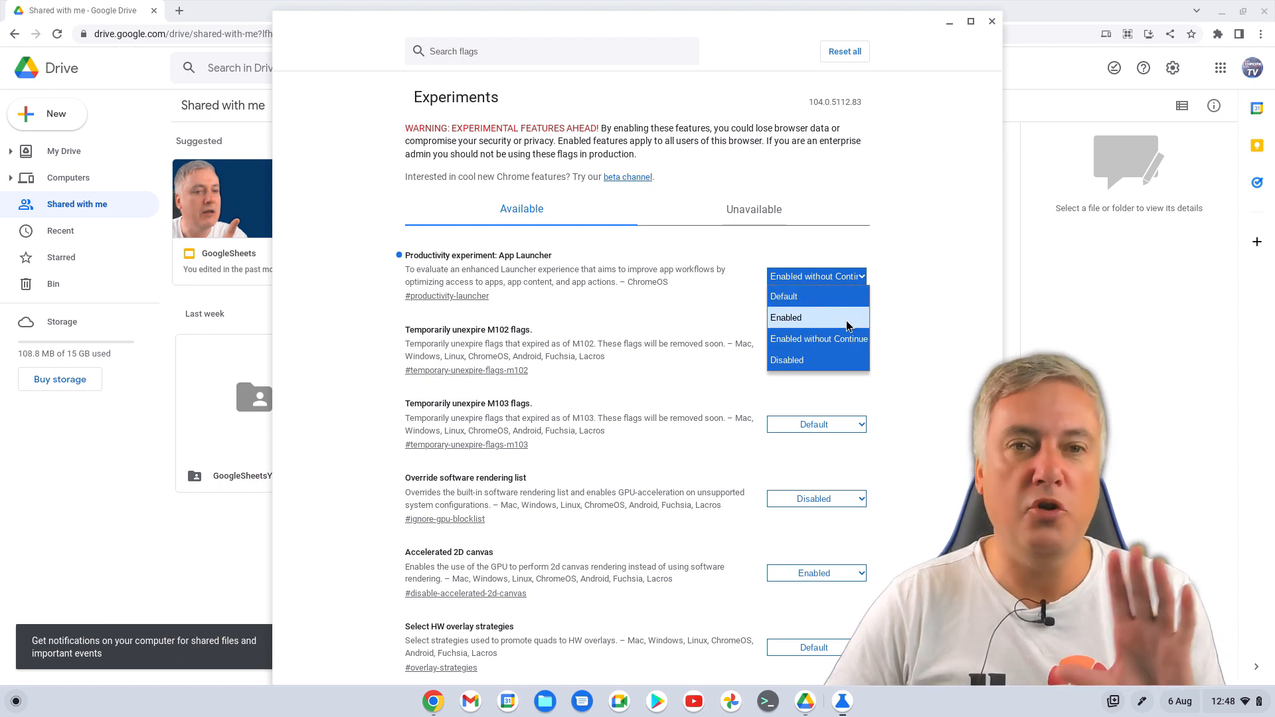
mouse_move(818, 339)
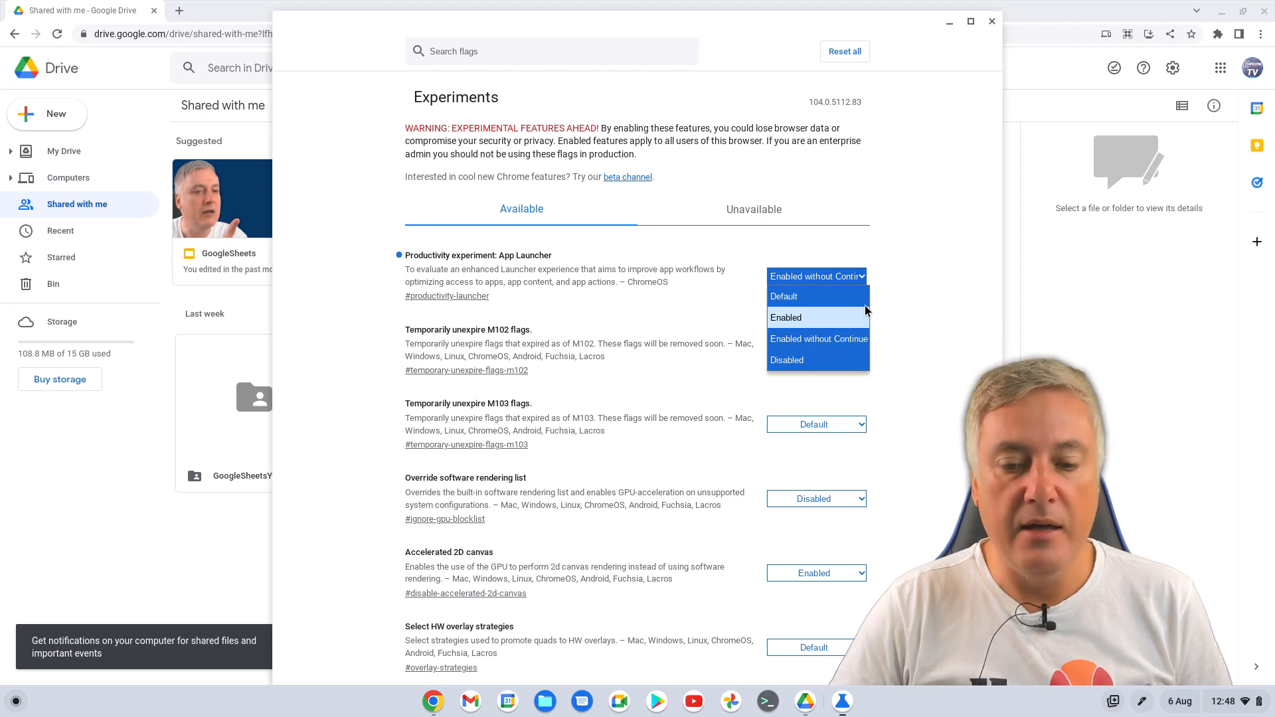
click(819, 339)
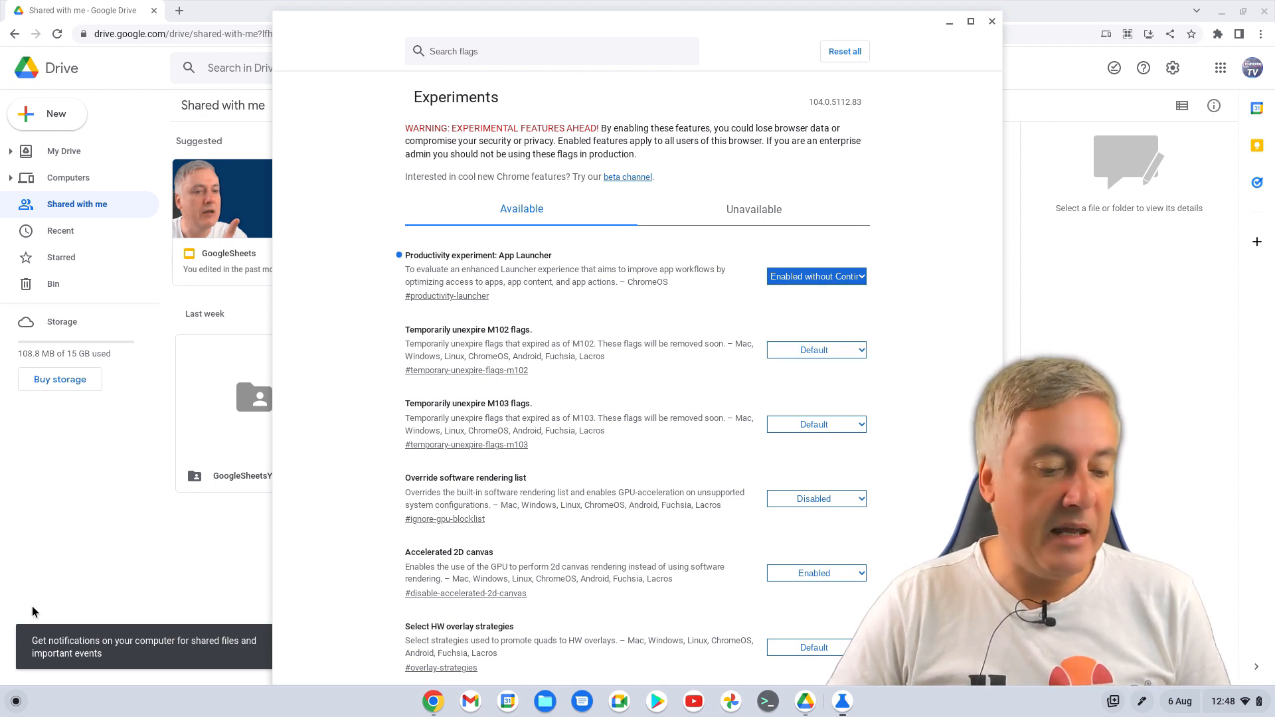
click(14, 702)
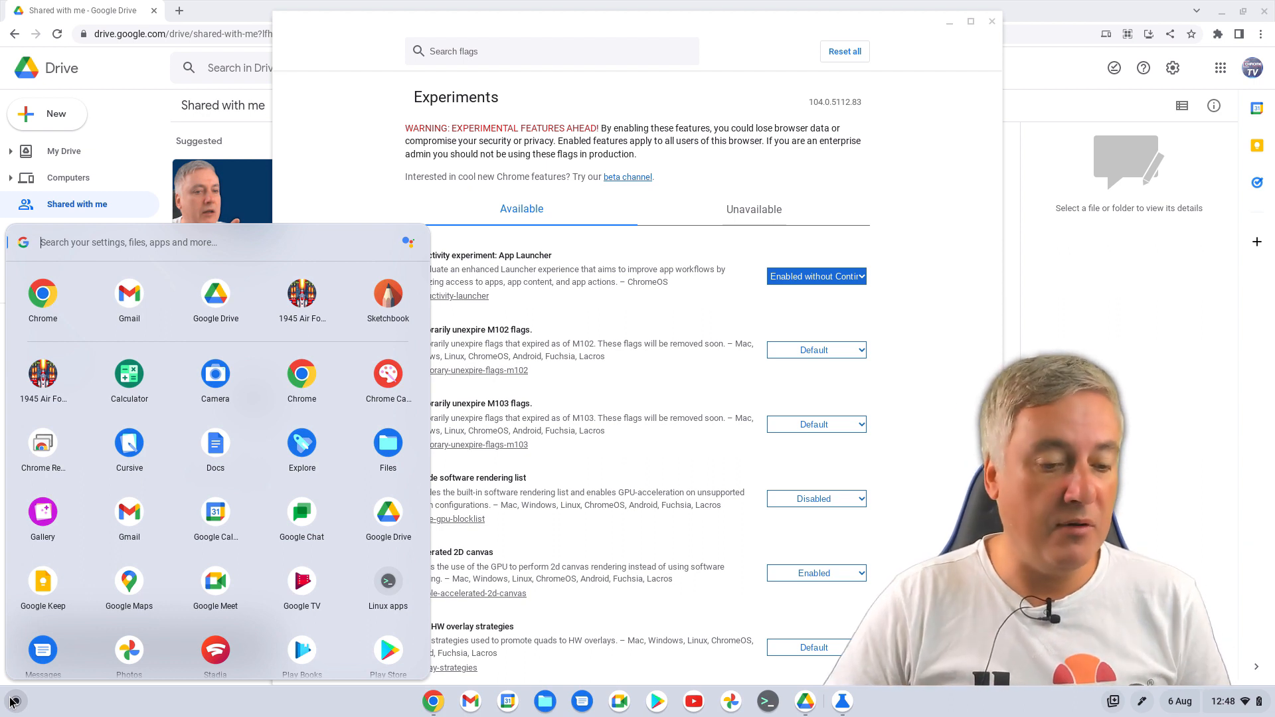
mouse_move(274, 446)
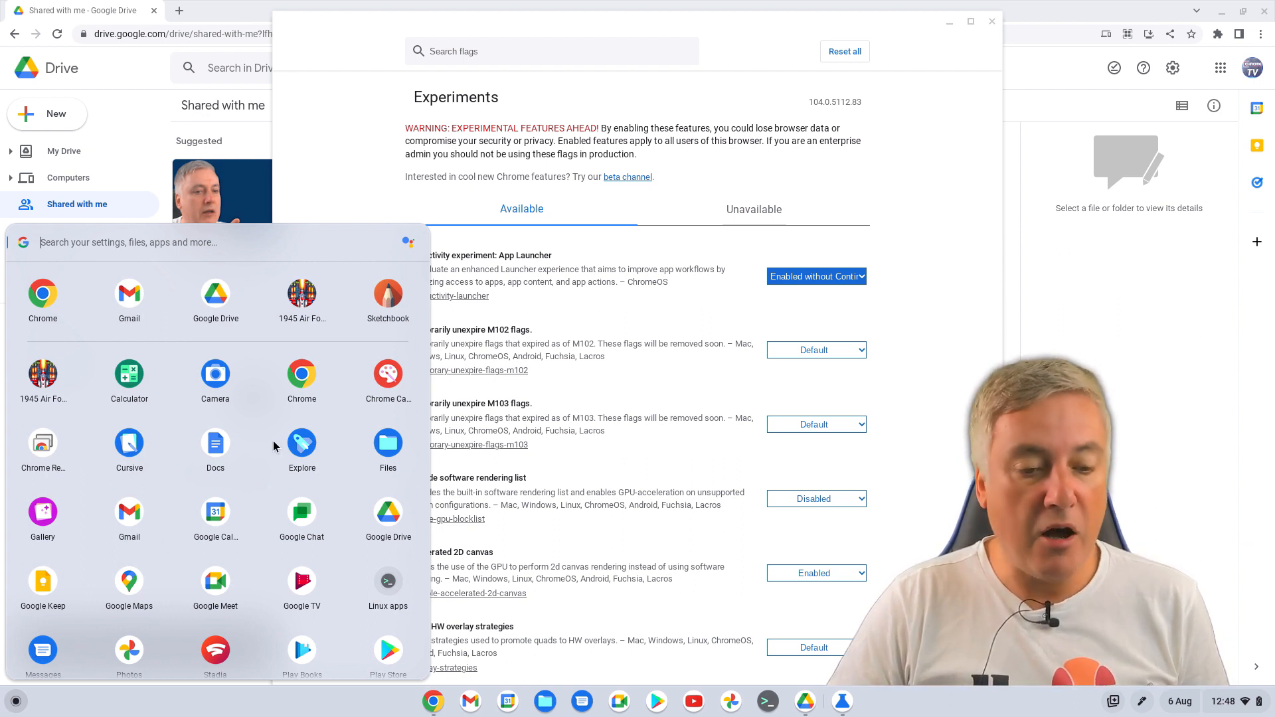
mouse_move(421, 445)
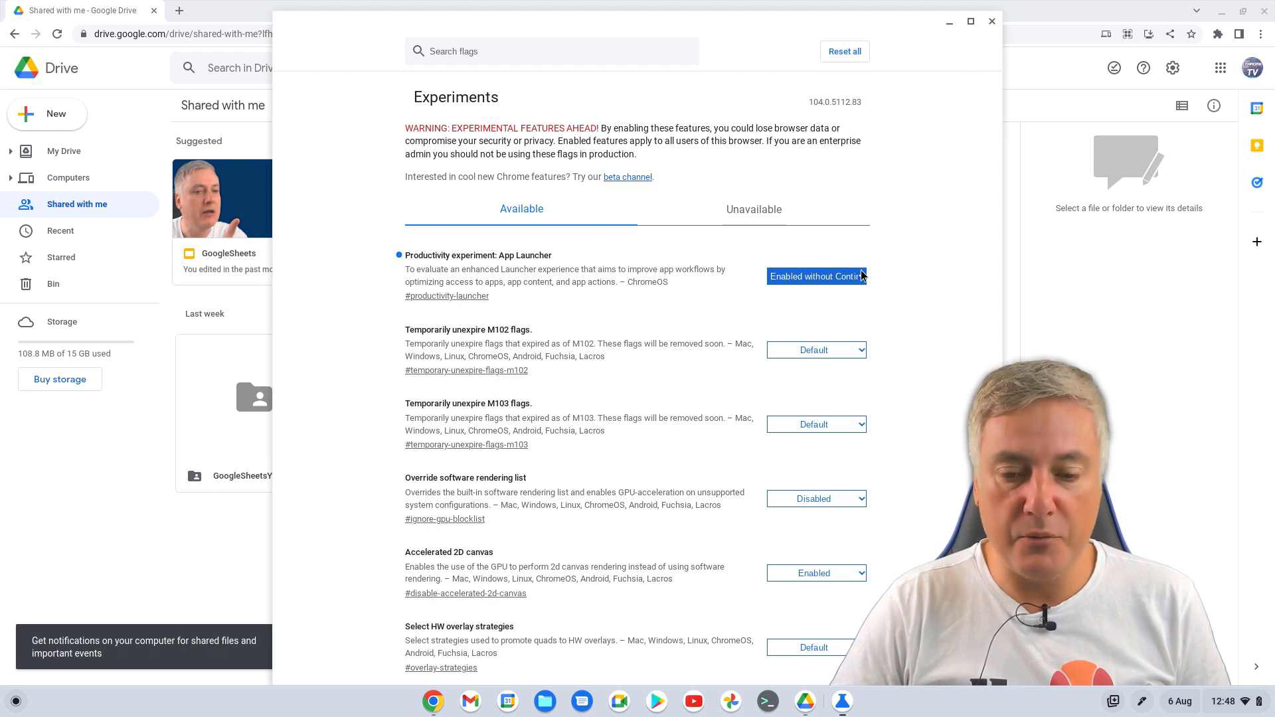
click(816, 276)
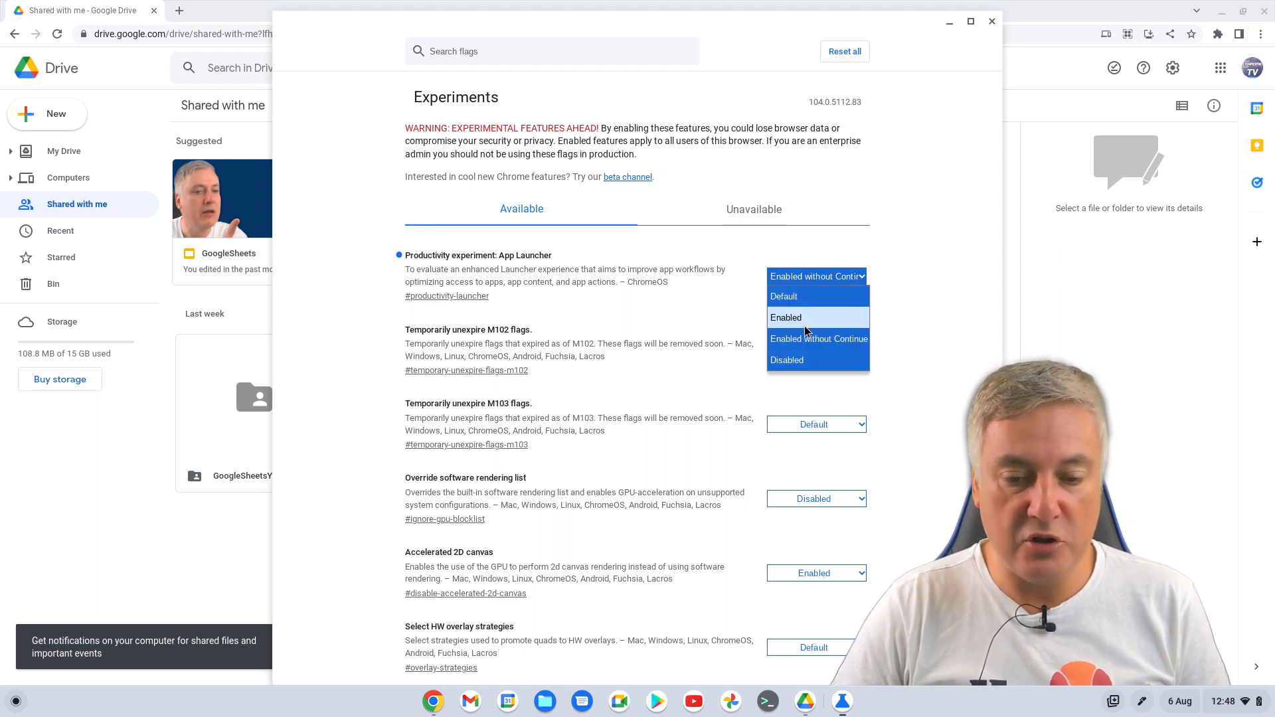
mouse_move(818, 360)
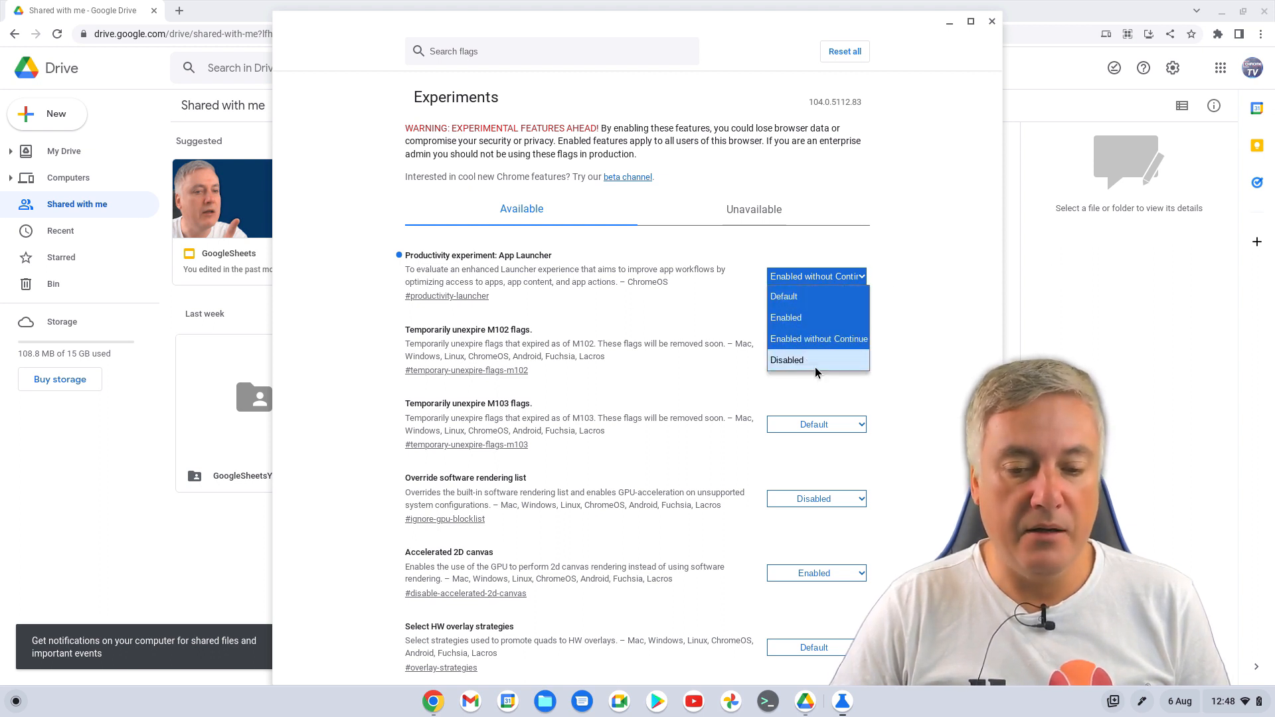
mouse_move(918, 299)
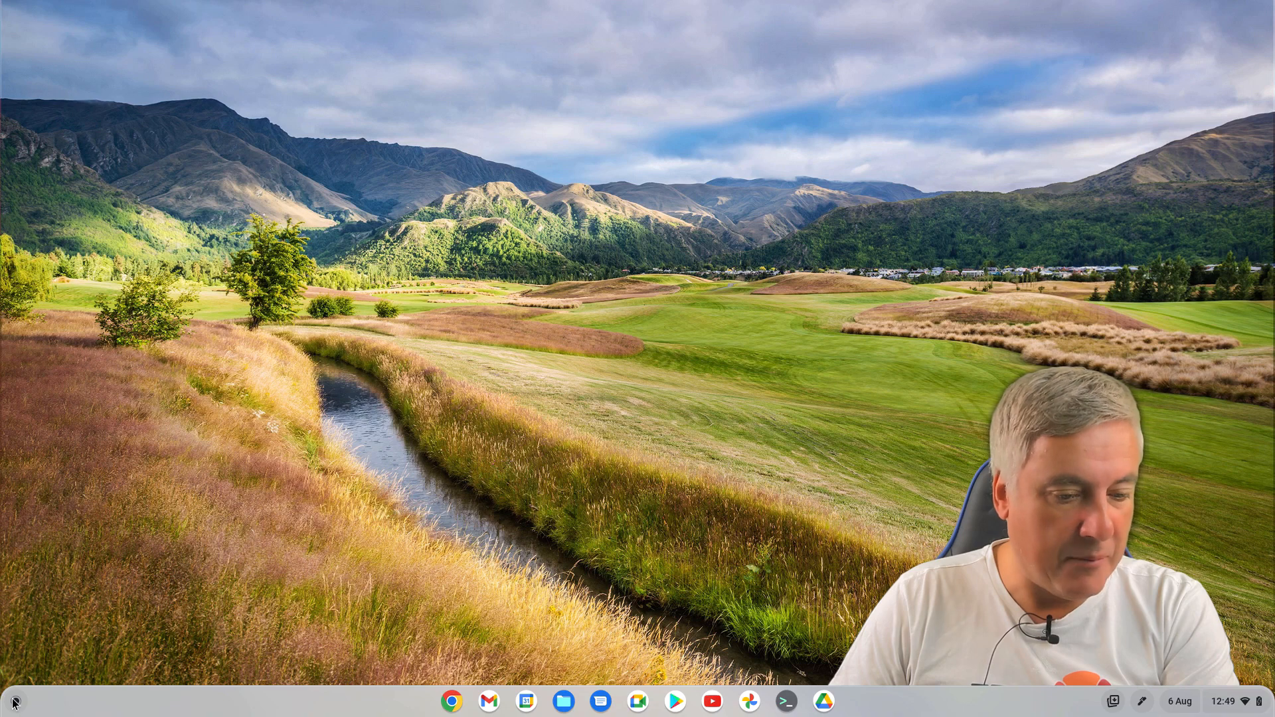
- In the launcher, sort apps by Name, try Sort by Colour, then undo back to alphabetical order
click(14, 702)
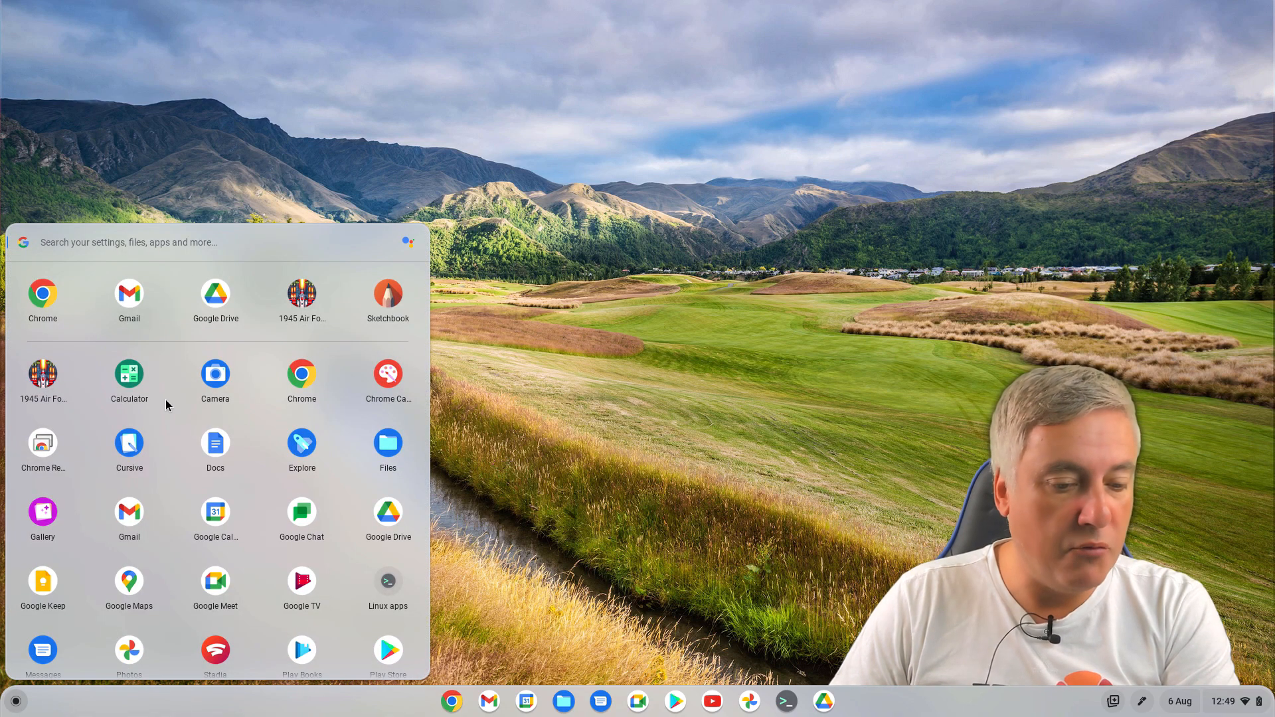
mouse_move(165, 433)
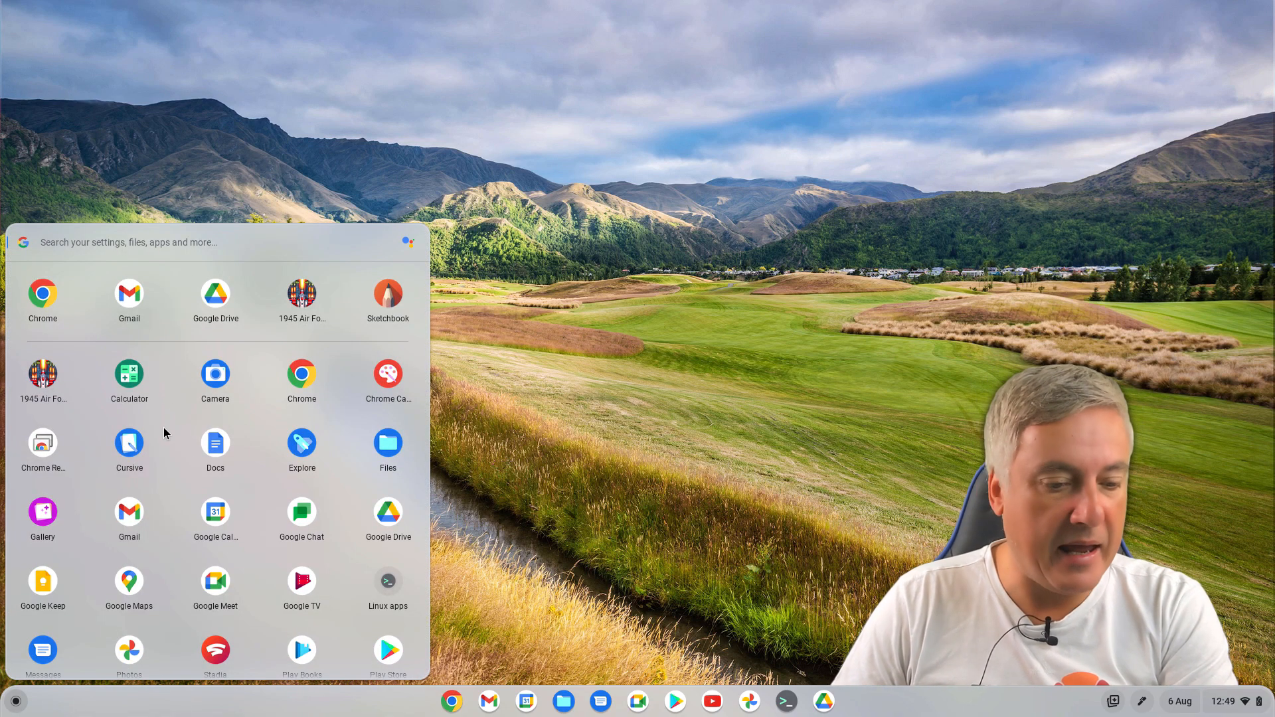
right_click(165, 433)
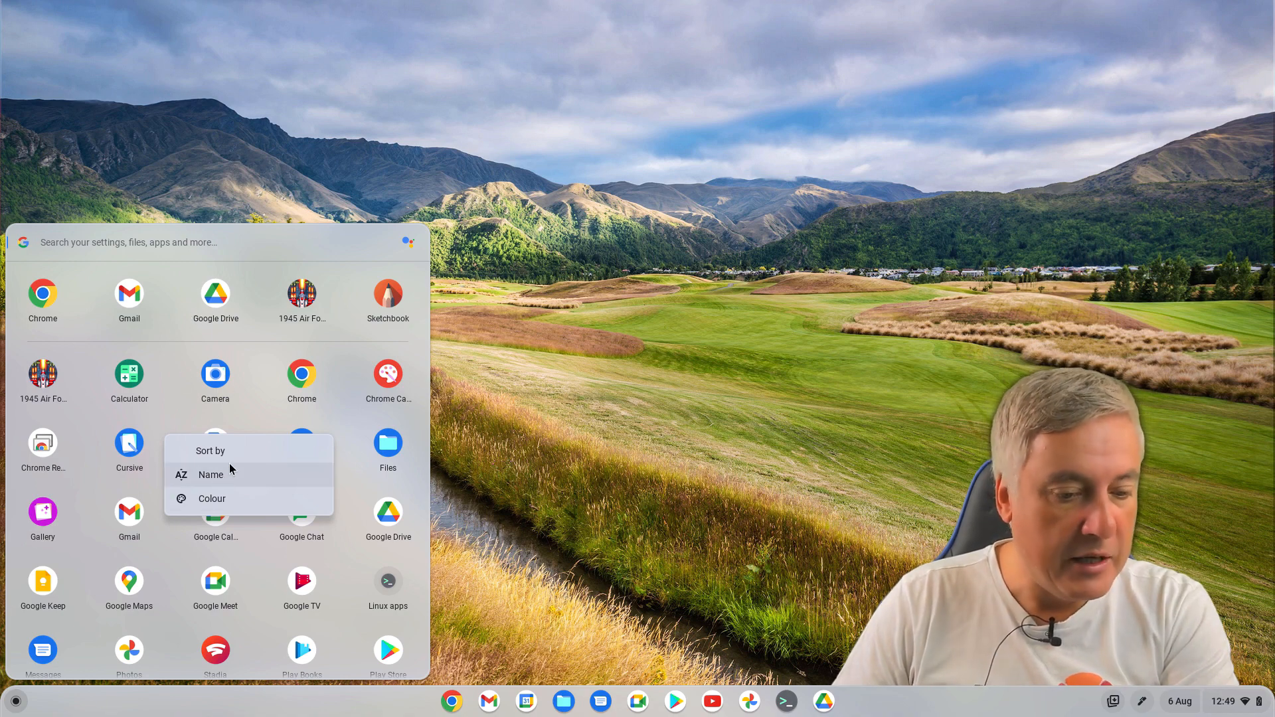
click(211, 476)
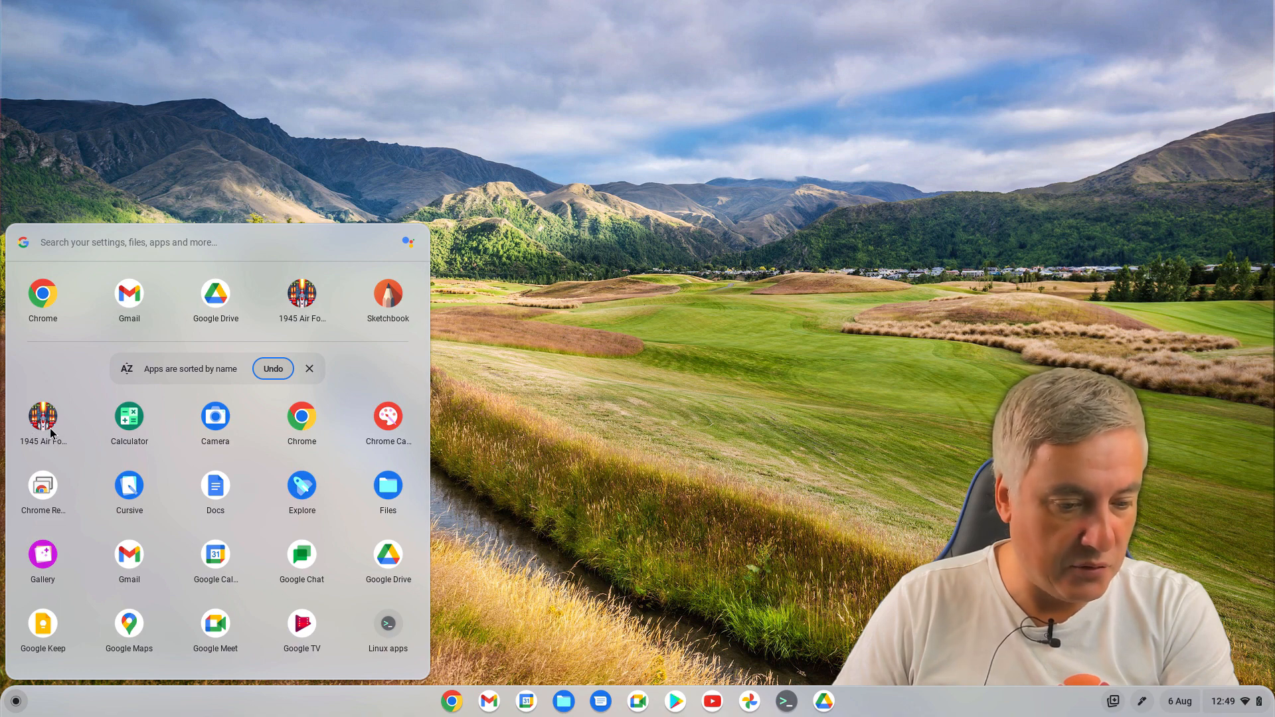
mouse_move(171, 444)
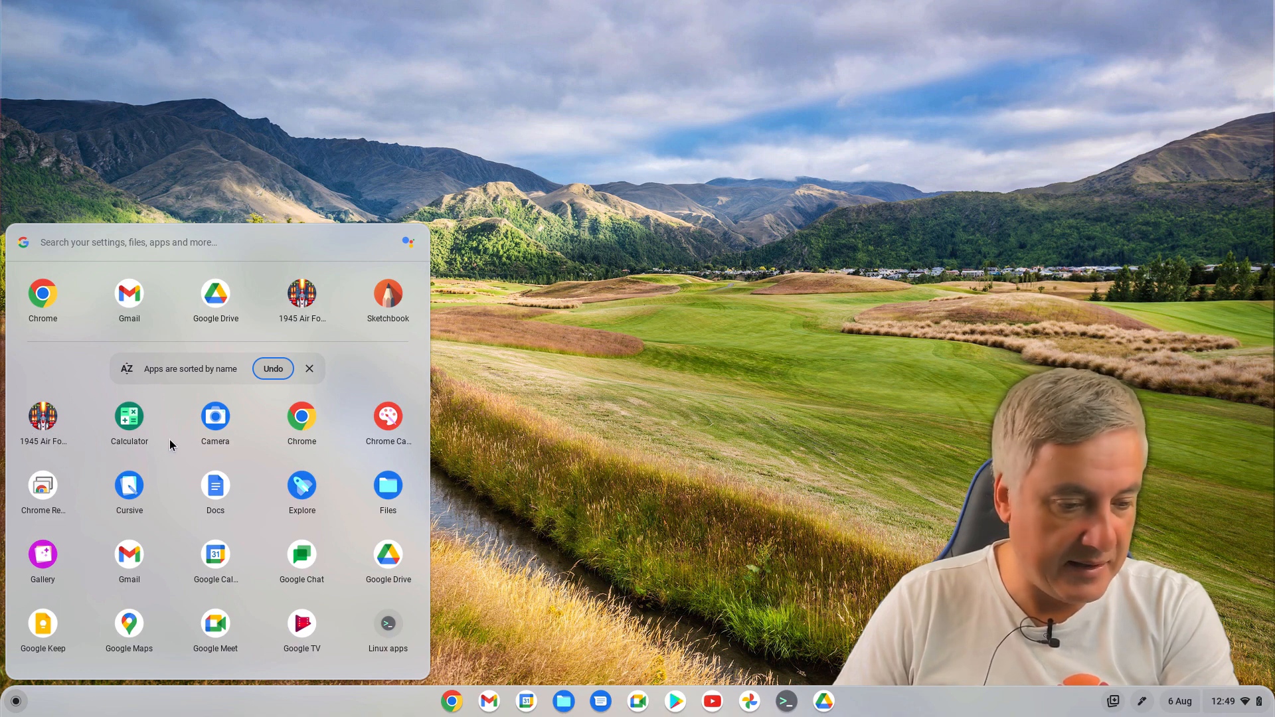
mouse_move(356, 626)
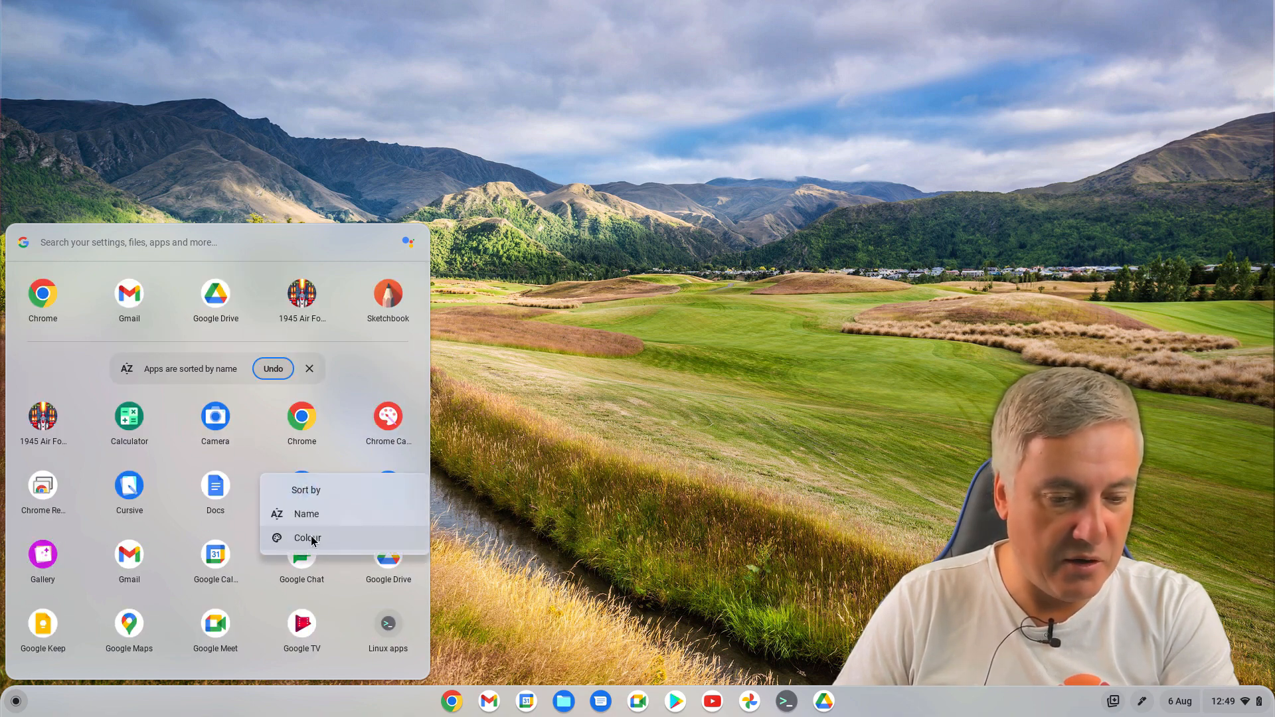
click(307, 538)
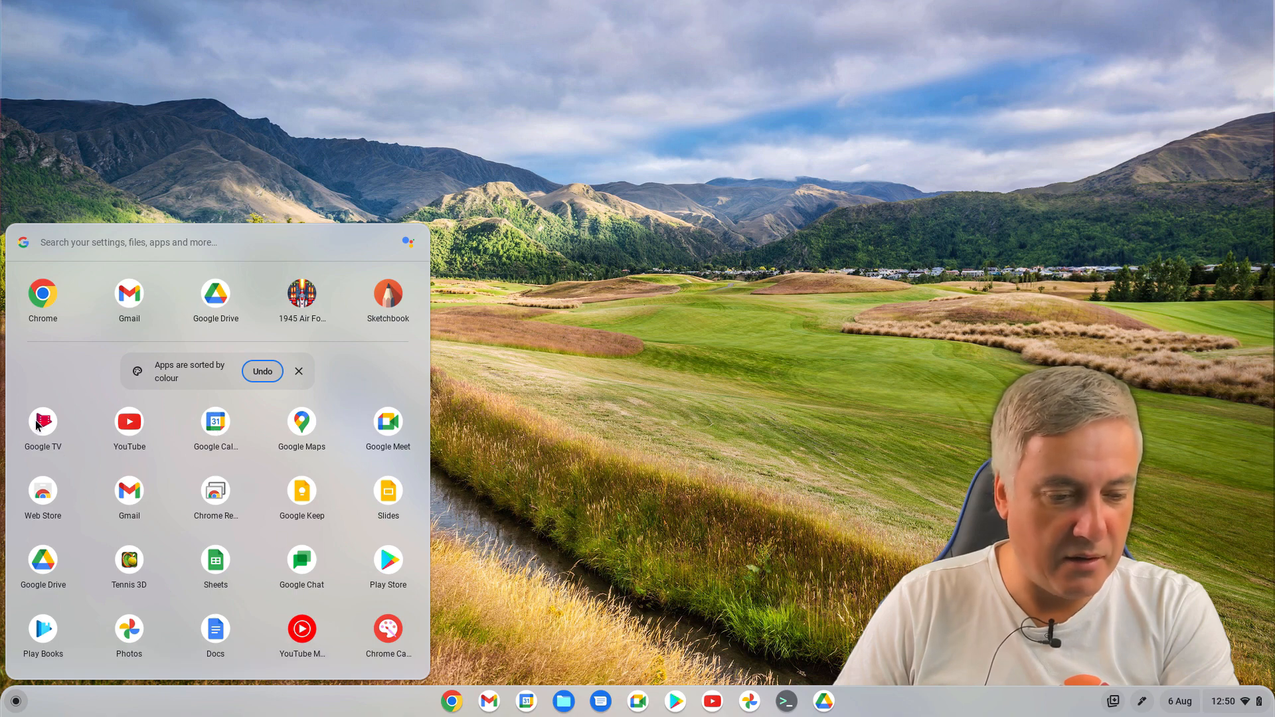
mouse_move(53, 425)
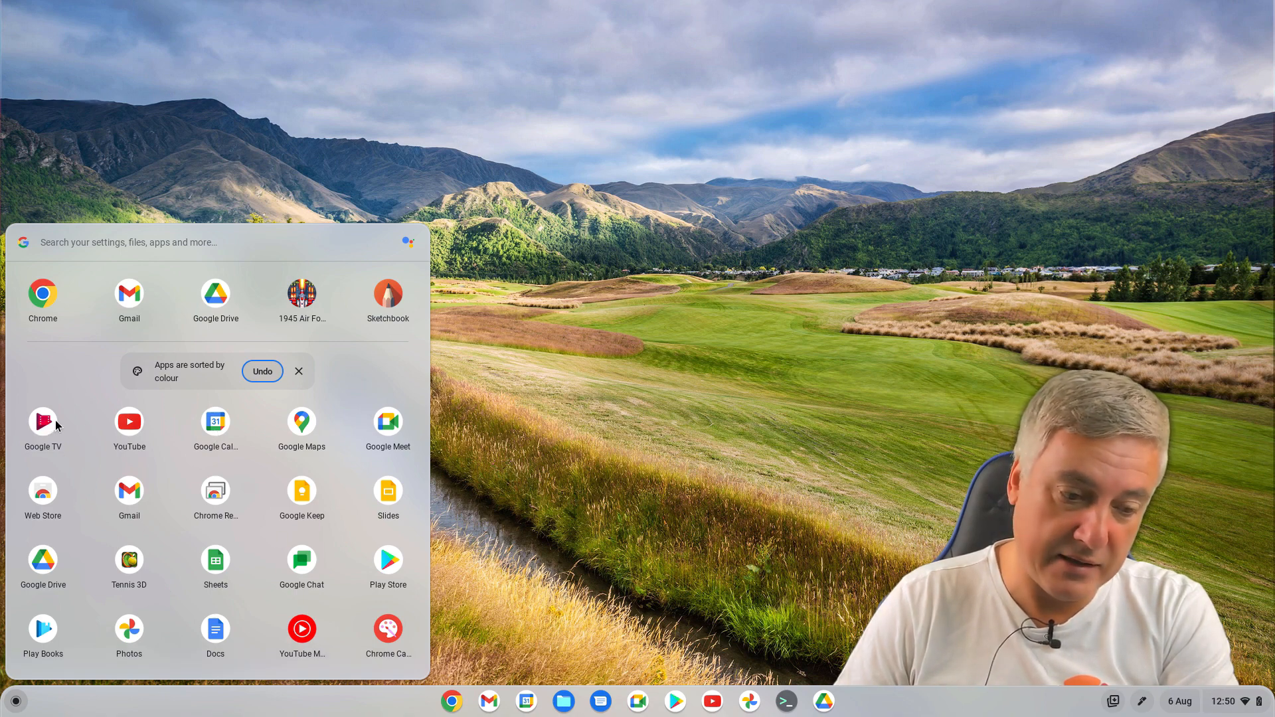
mouse_move(227, 444)
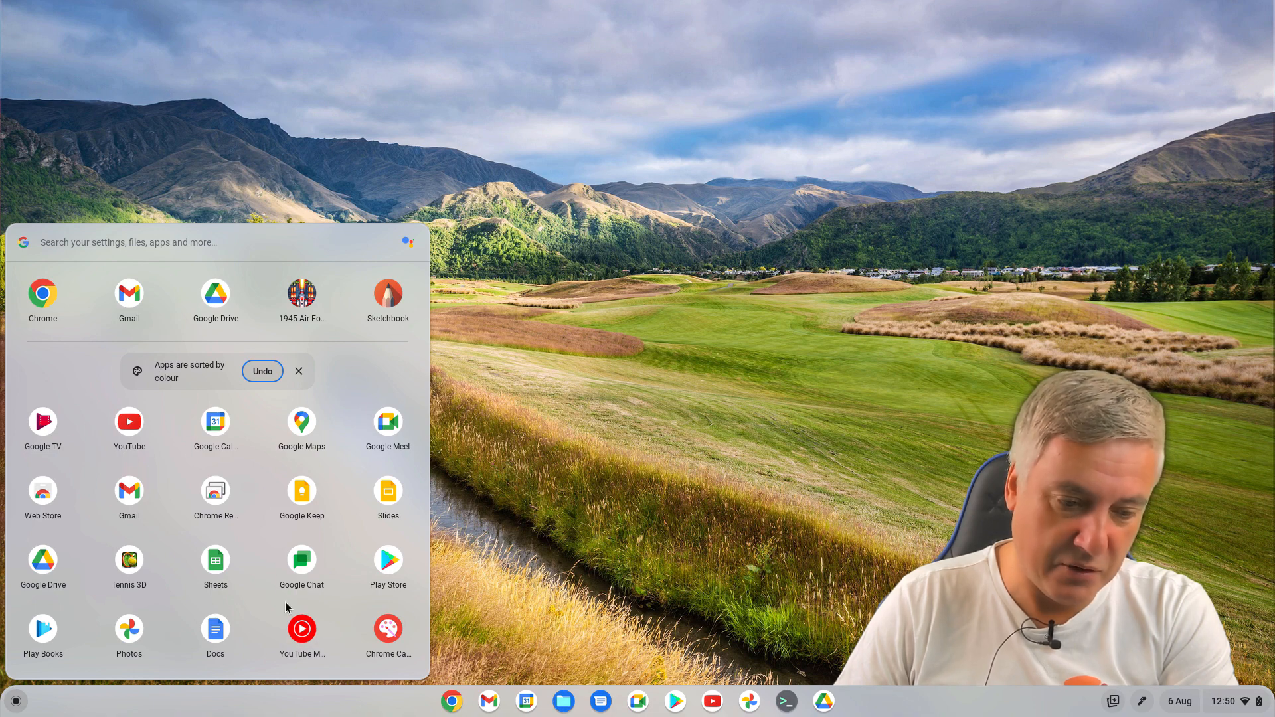
mouse_move(331, 505)
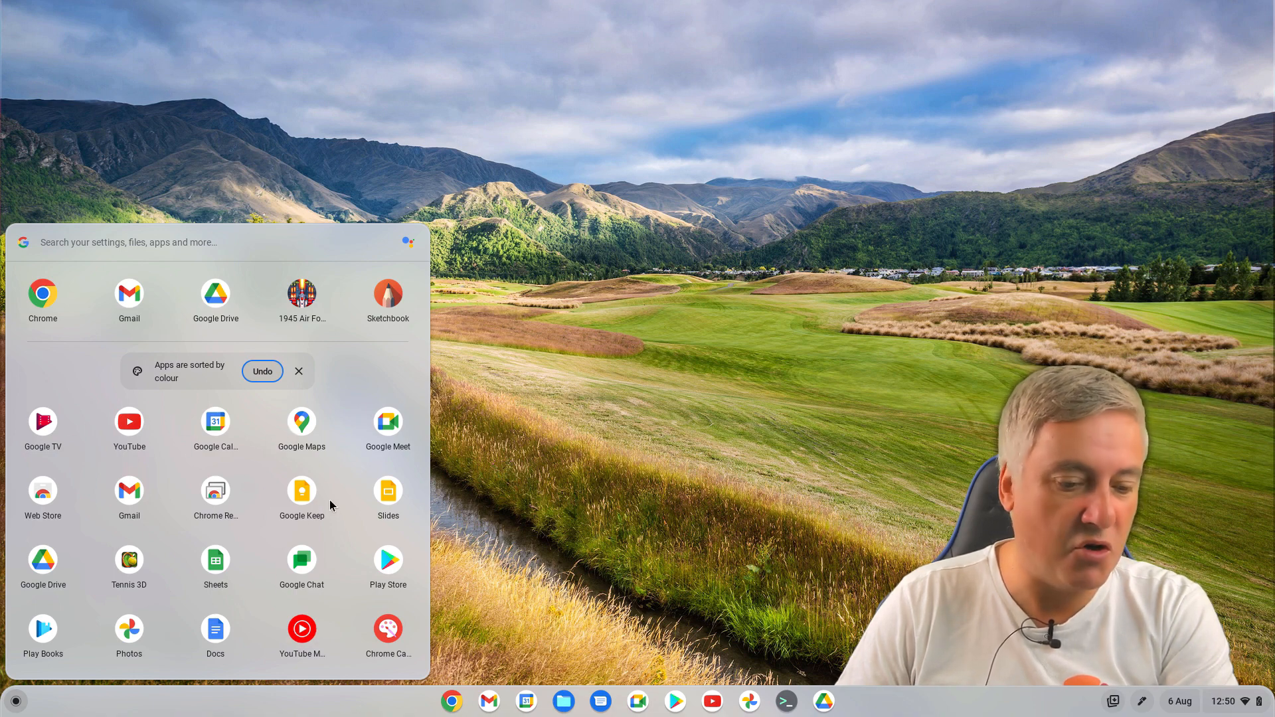
mouse_move(270, 494)
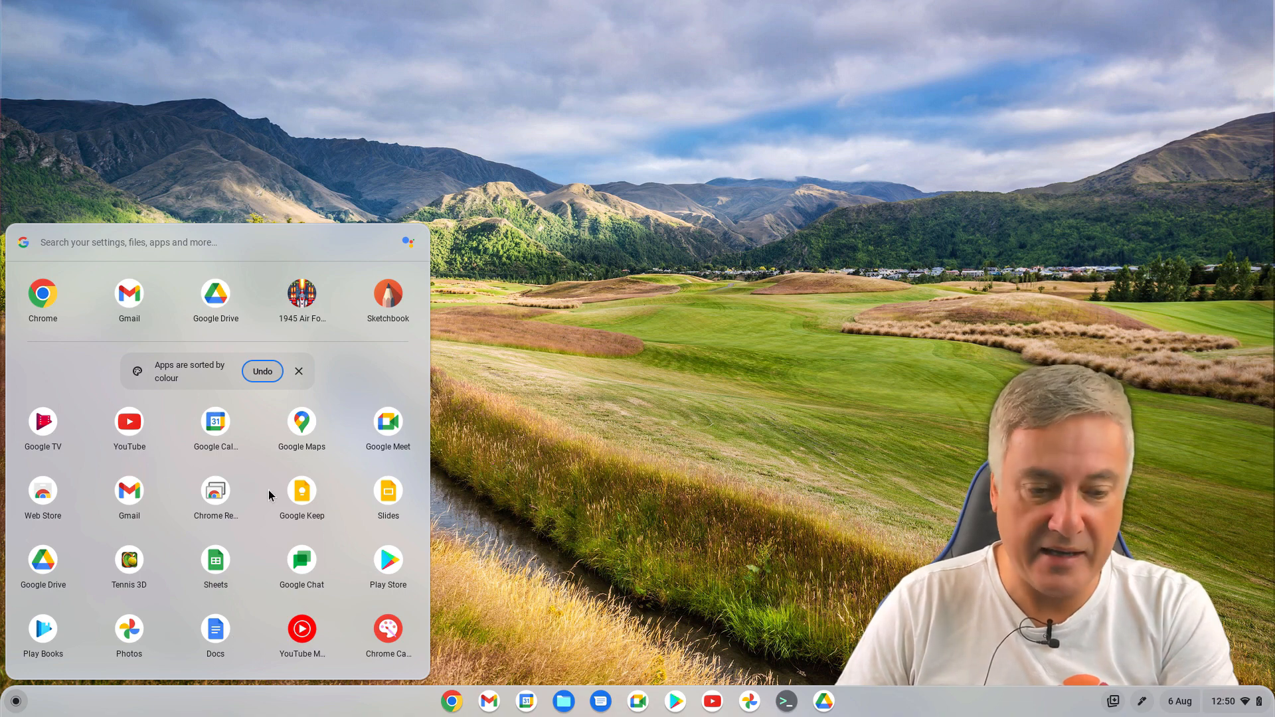
click(262, 371)
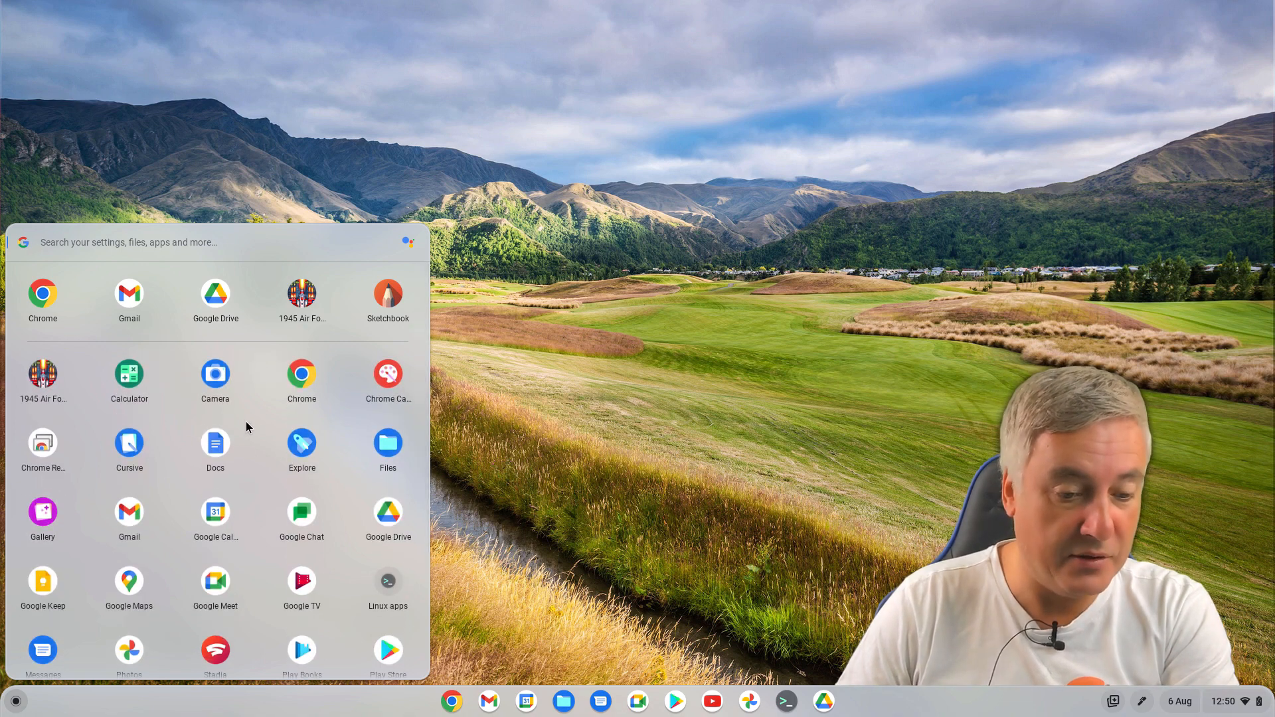
right_click(249, 427)
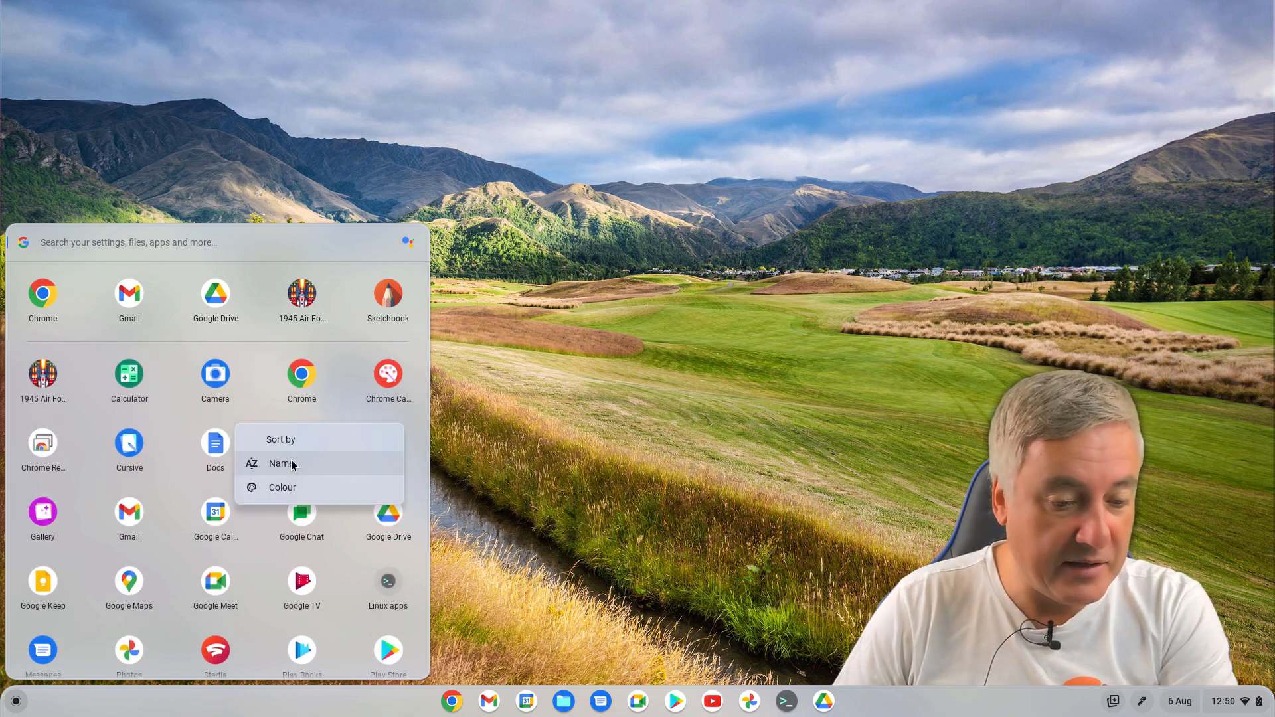
click(280, 464)
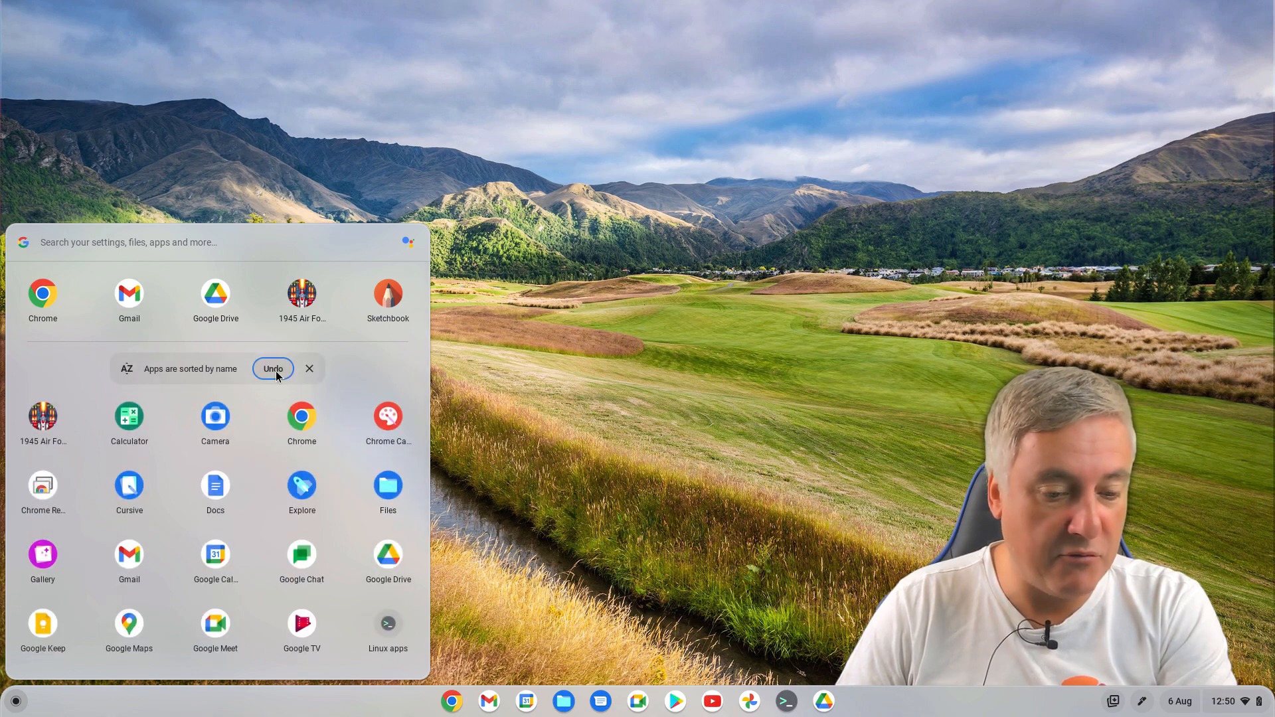
mouse_move(309, 368)
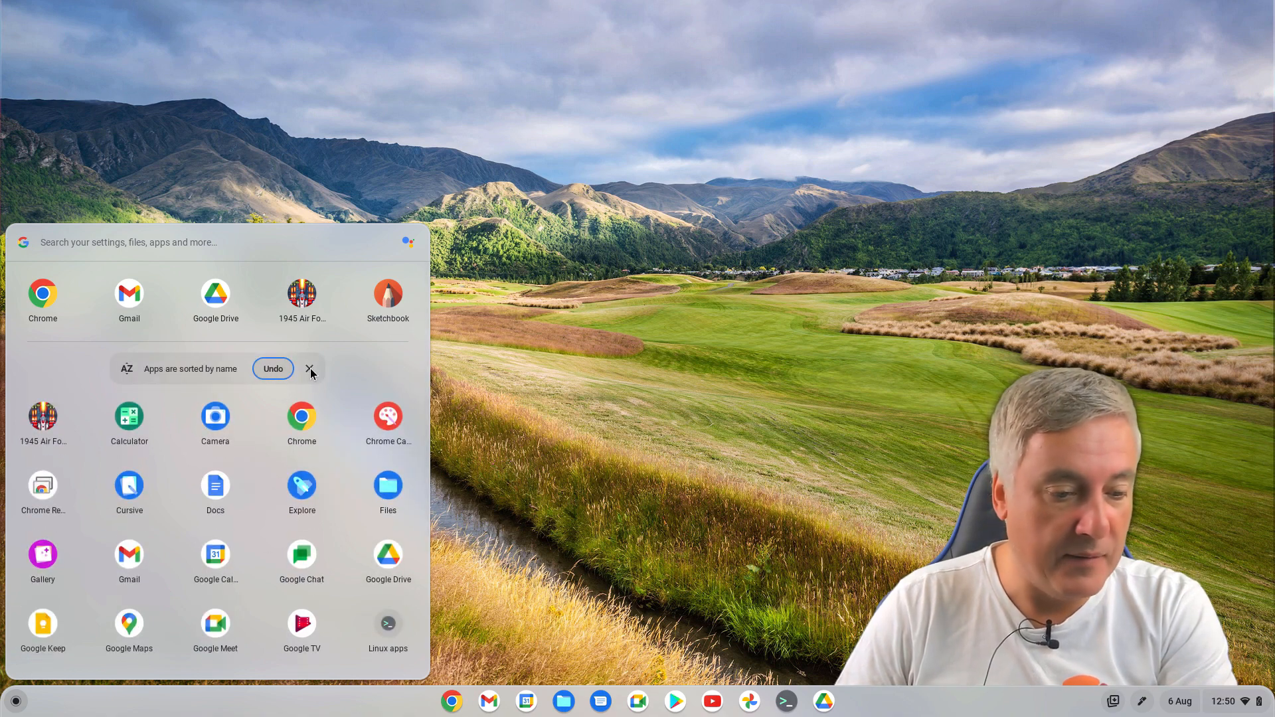
click(309, 368)
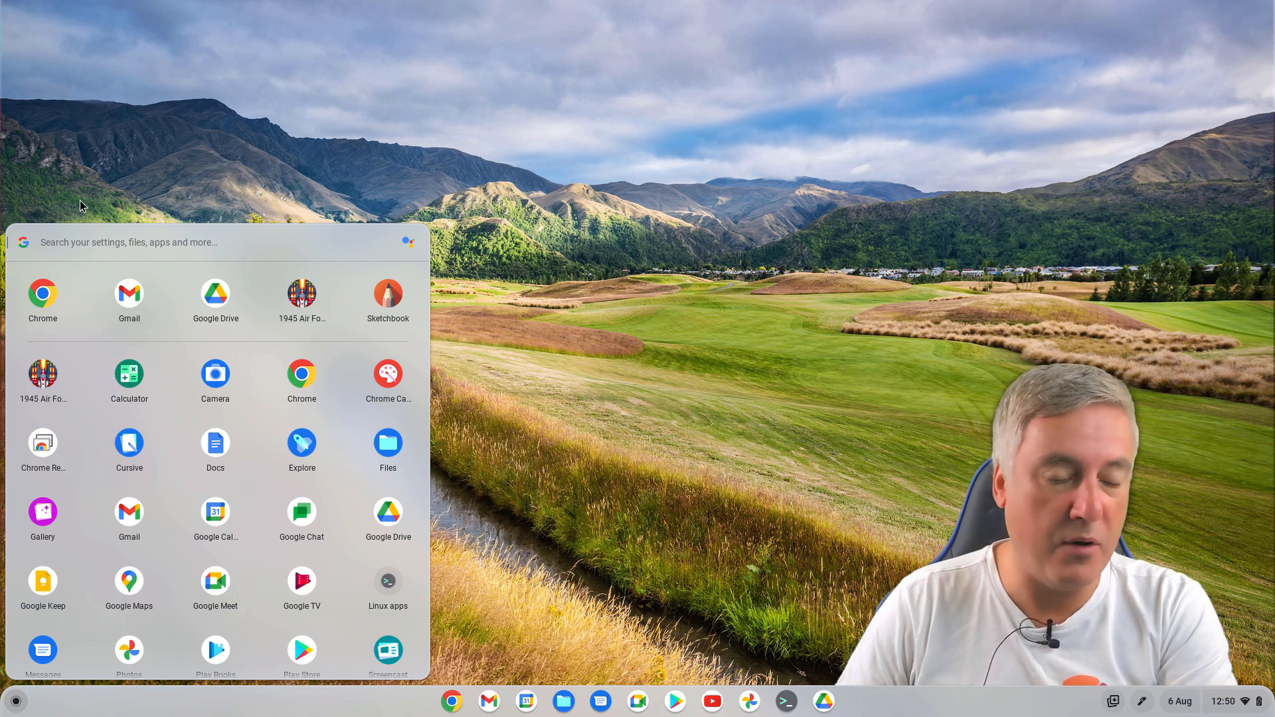
mouse_move(382, 114)
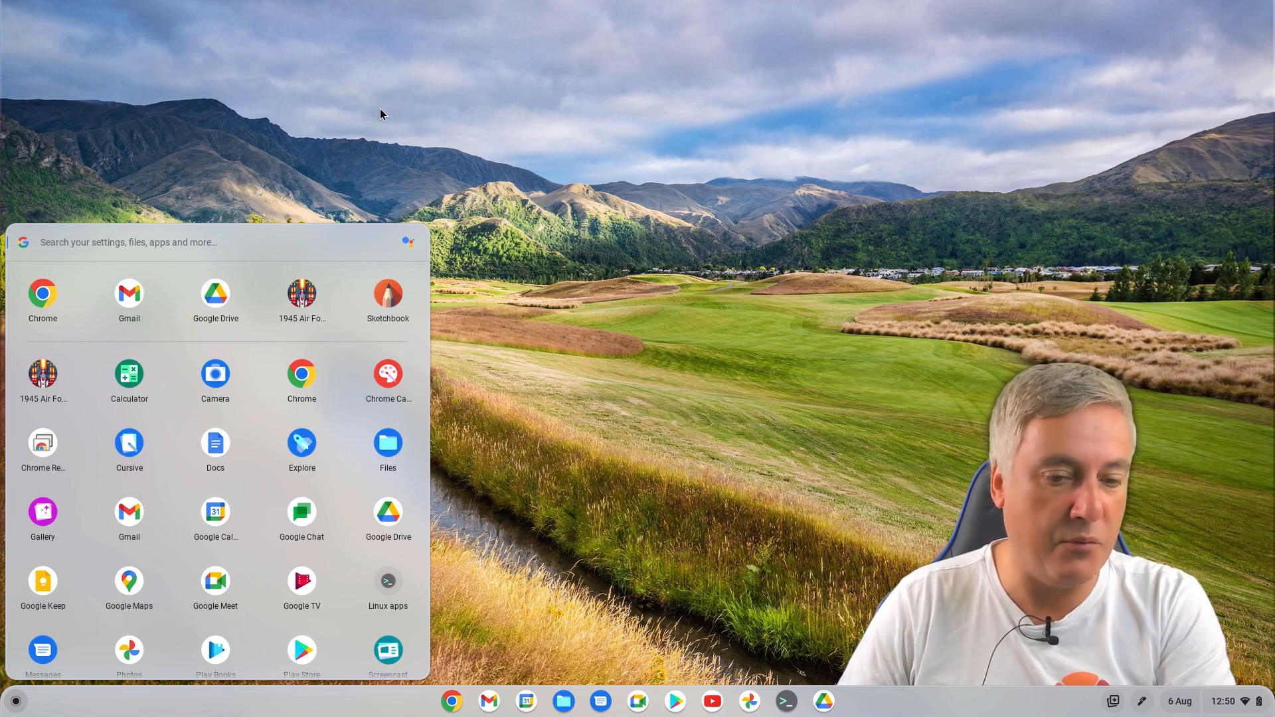
mouse_move(86, 648)
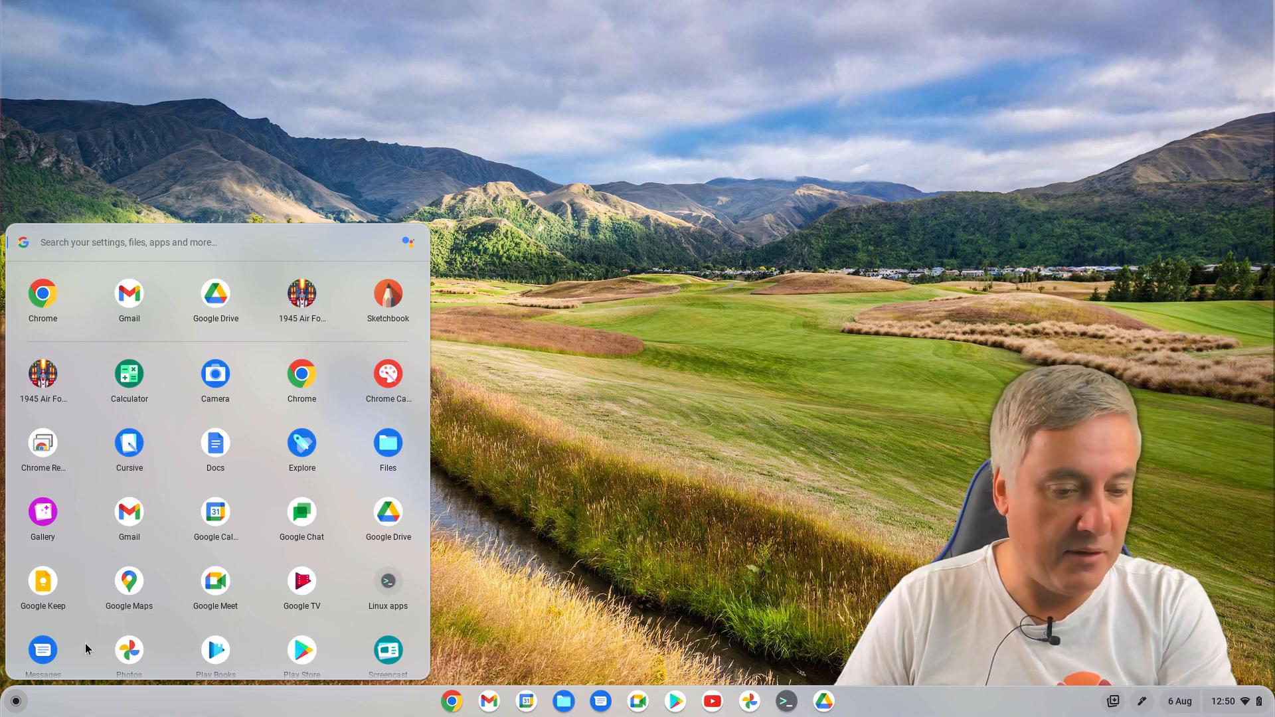
scroll(down, 3)
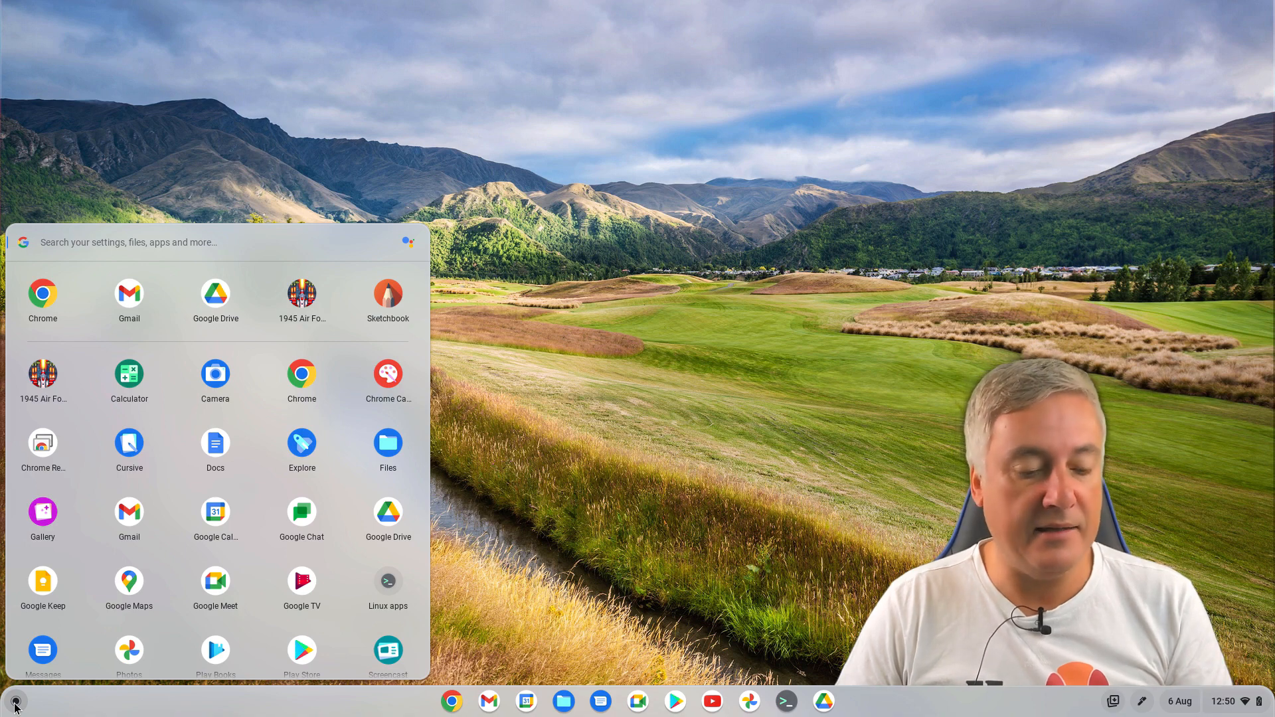
mouse_move(69, 672)
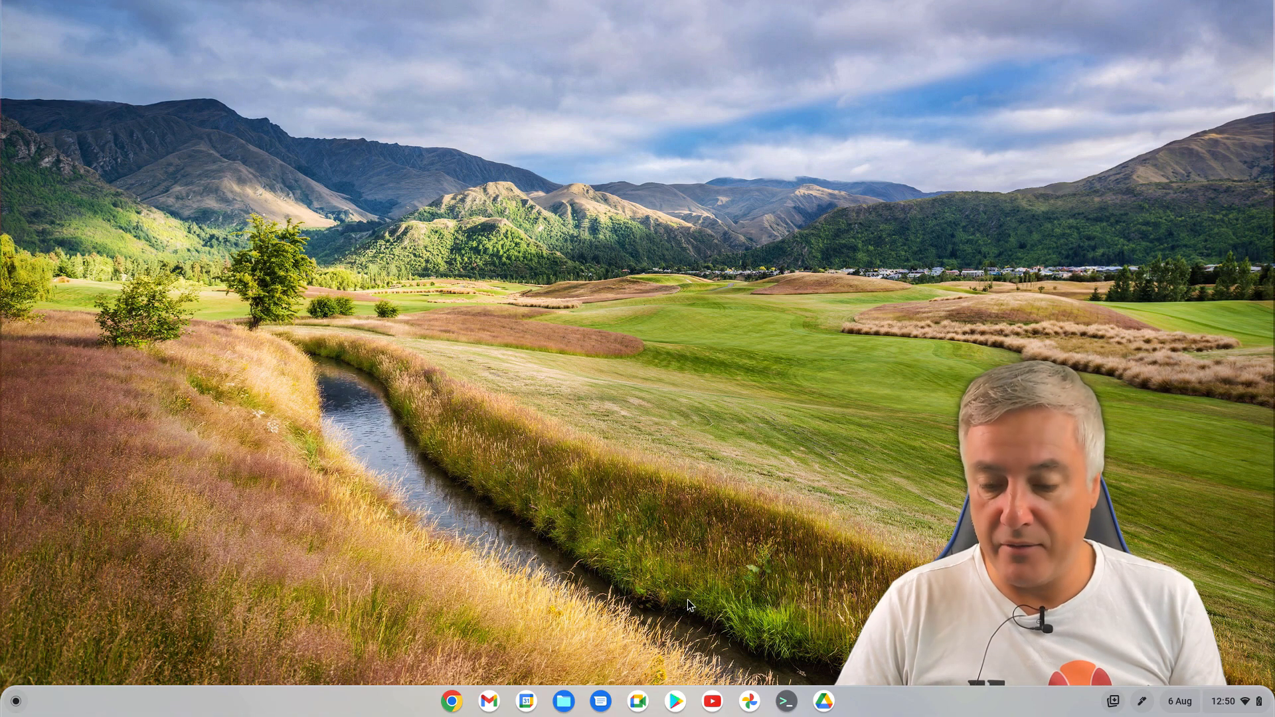
mouse_move(431, 593)
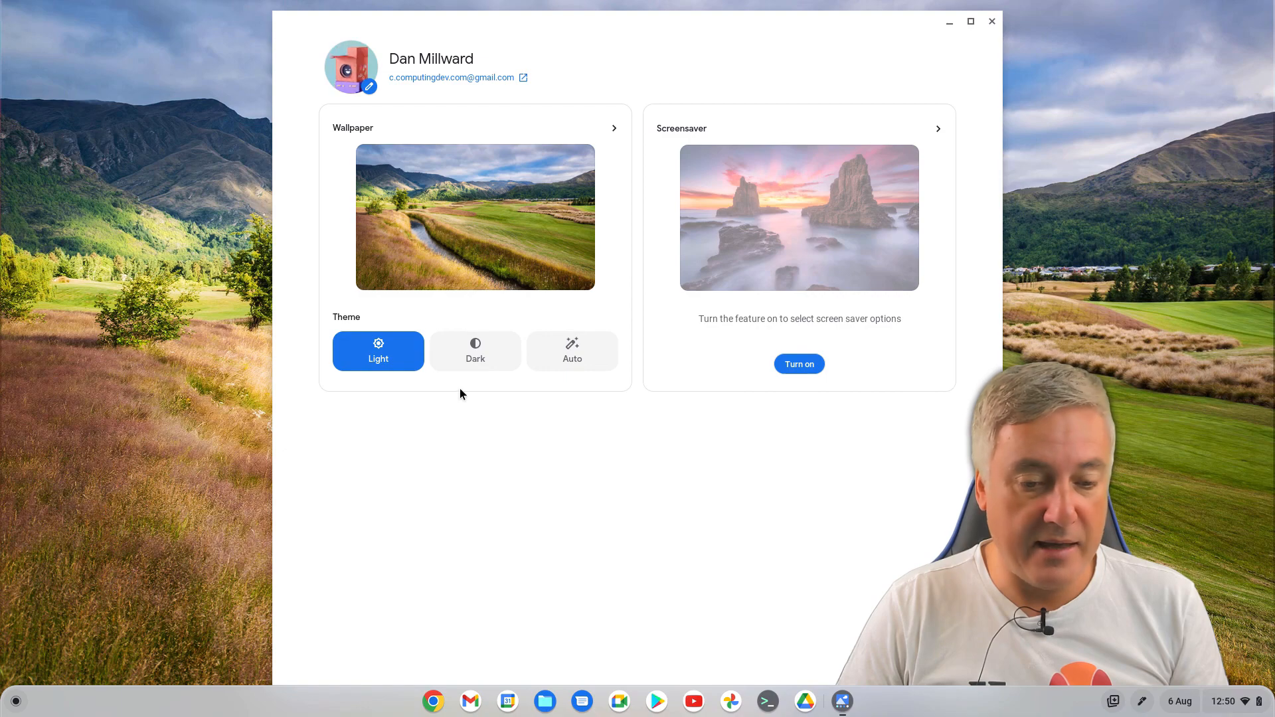
- From the desktop menu, reopen Wallpaper & style and set the theme to Auto
click(475, 350)
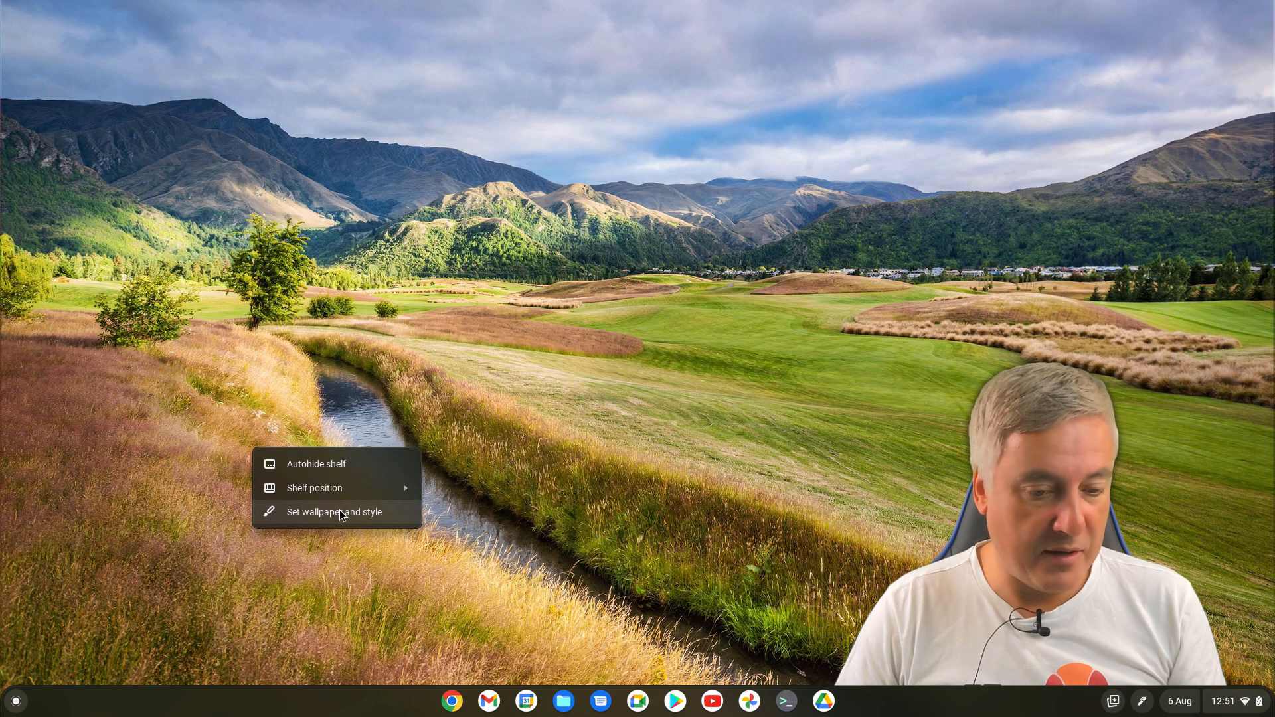
click(333, 511)
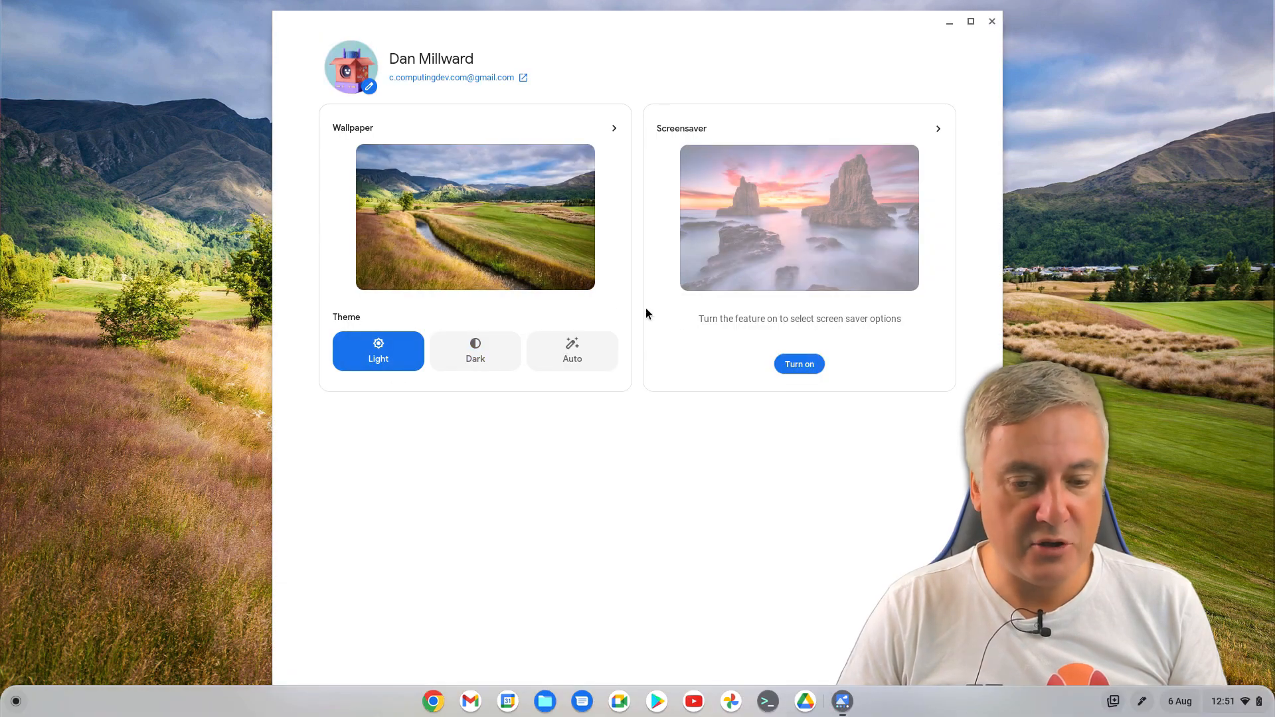
click(571, 351)
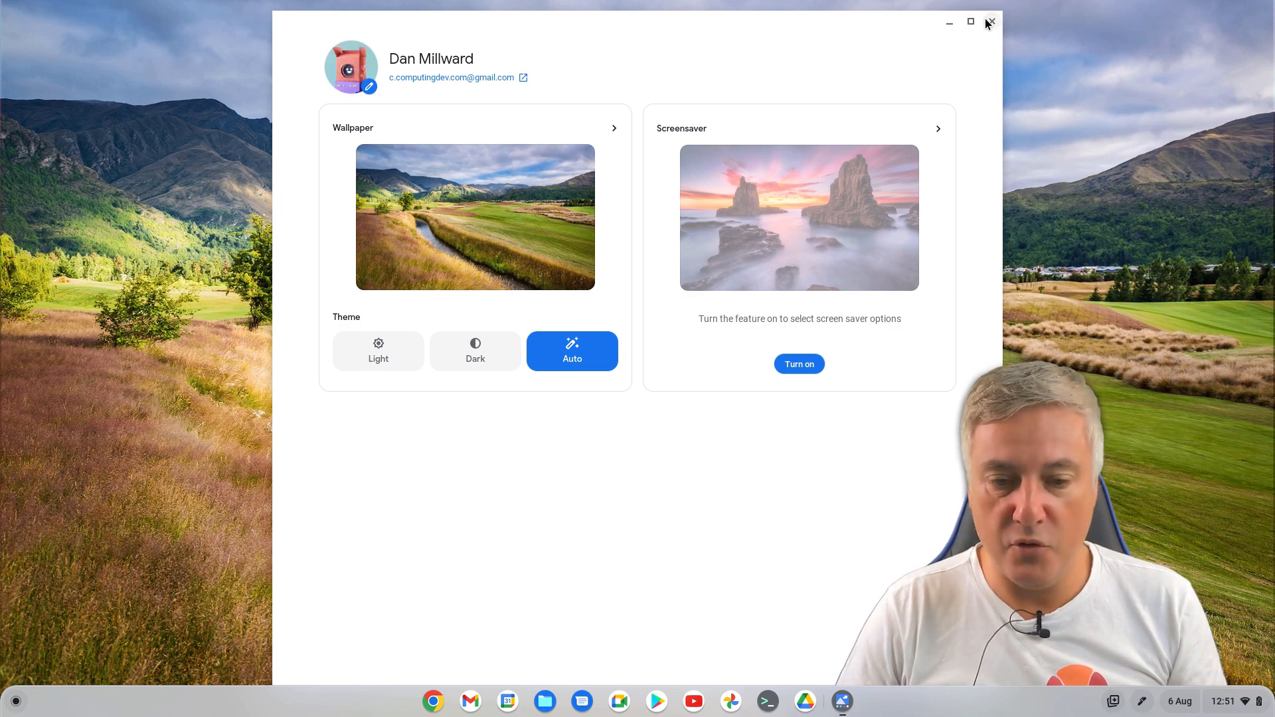
mouse_move(682, 183)
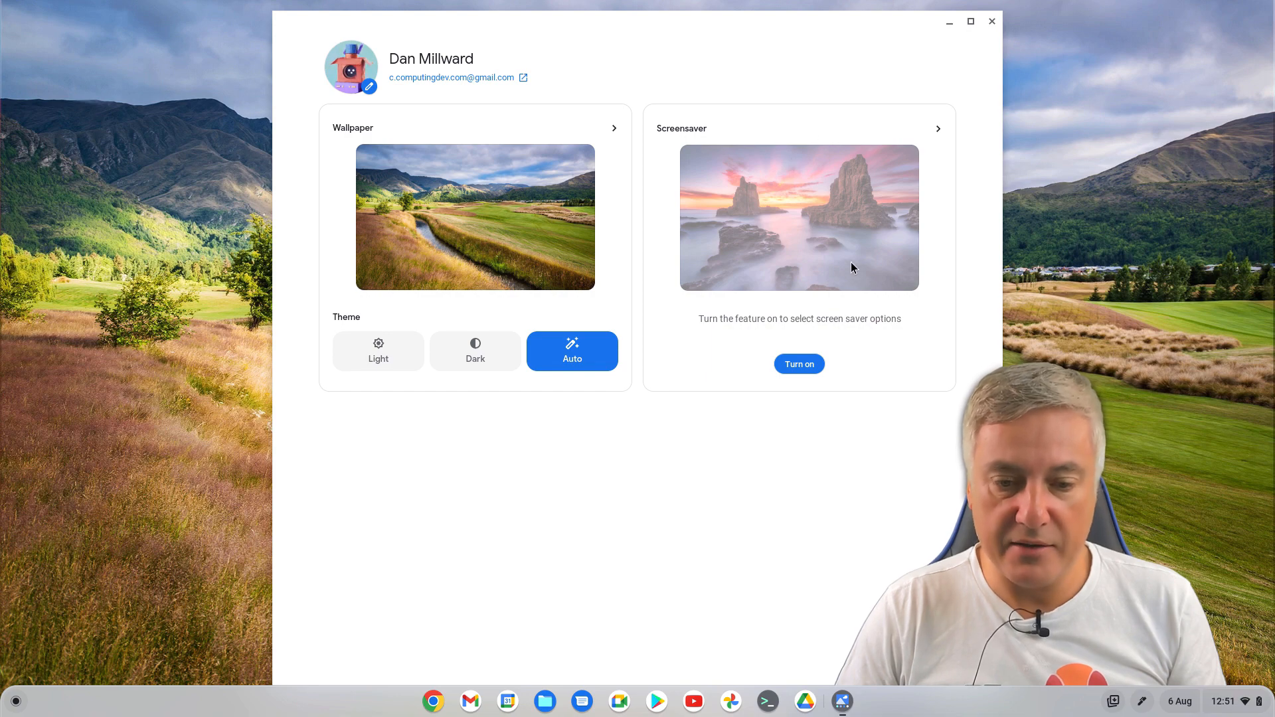
mouse_move(839, 397)
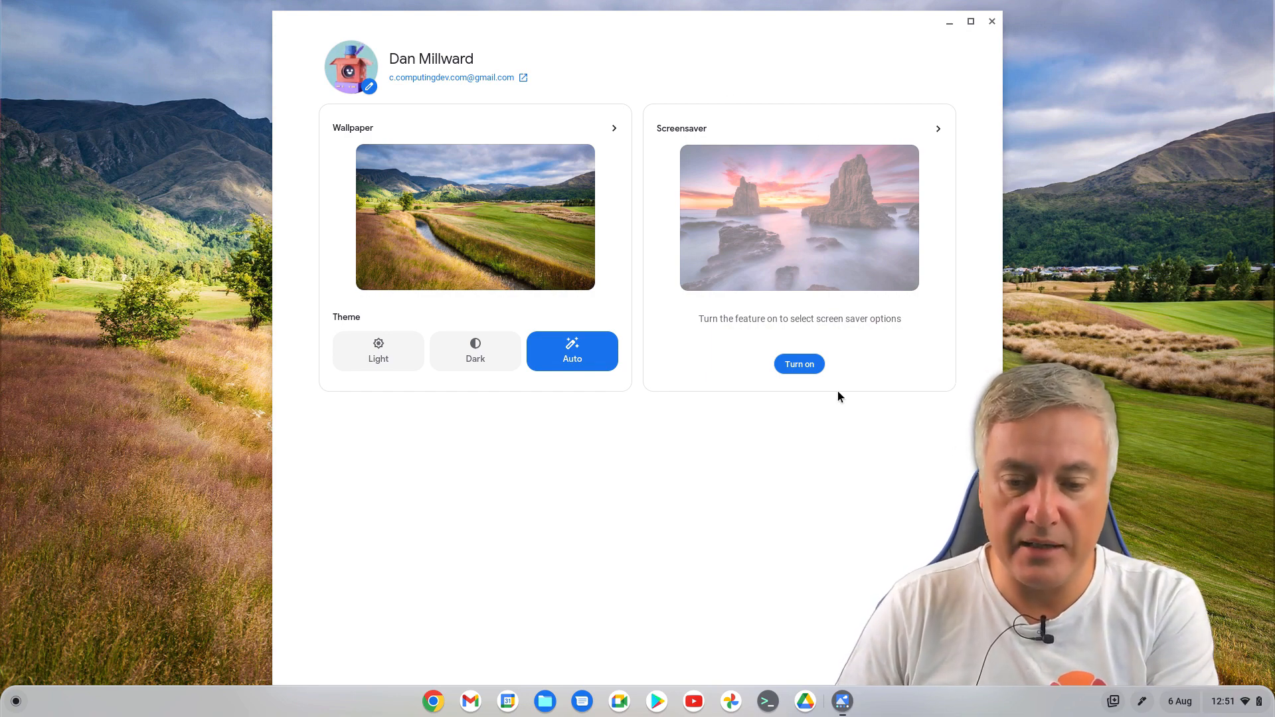
- Turn on the idle screensaver, opening its page with Earth and space selected
click(798, 364)
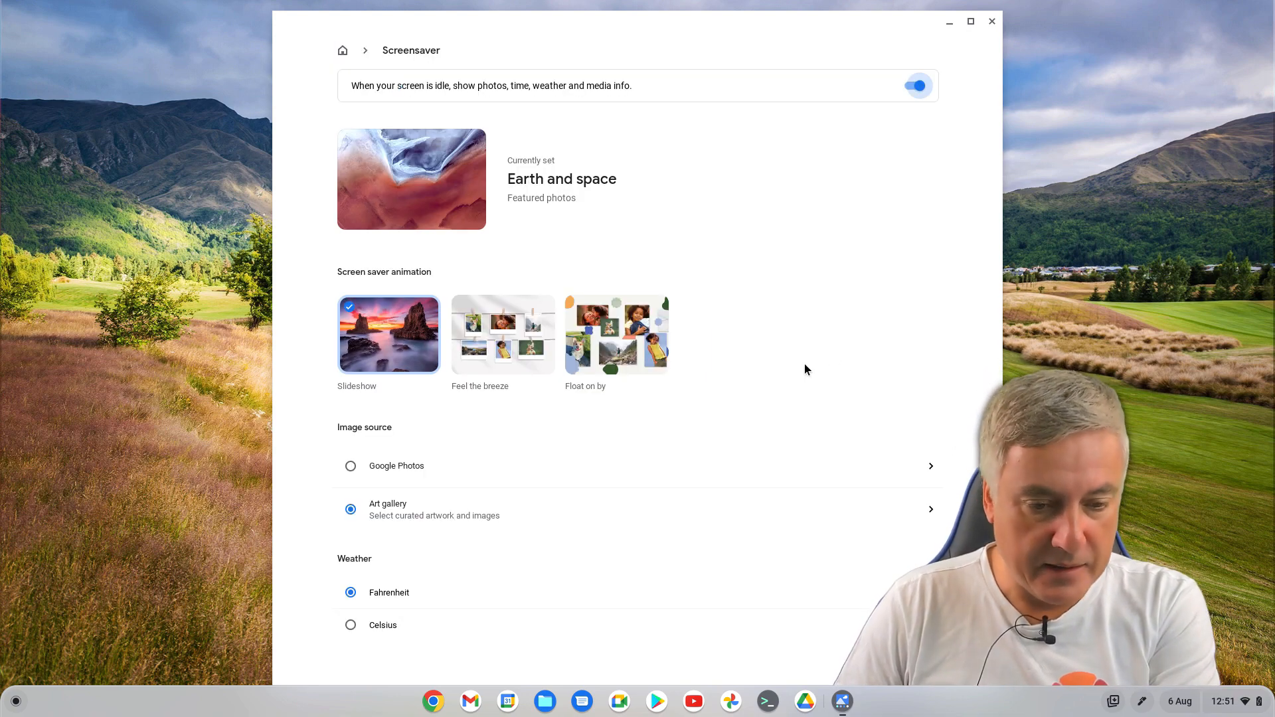
mouse_move(520, 320)
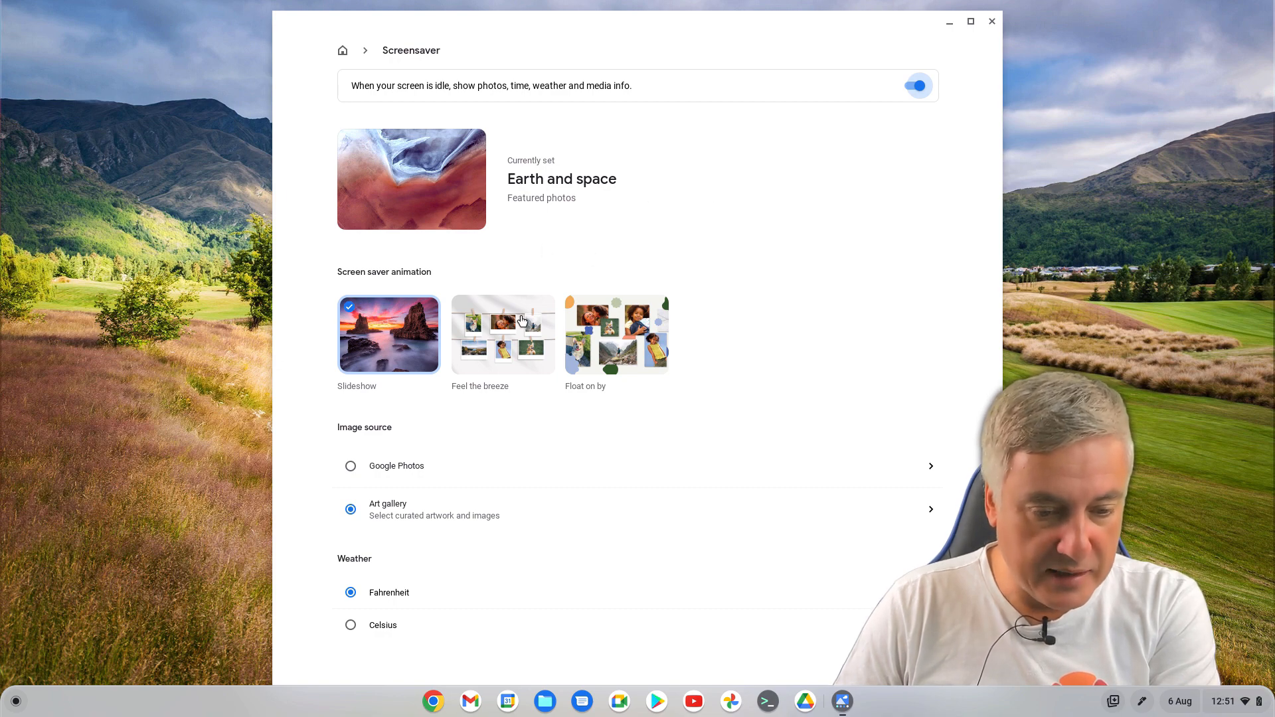
mouse_move(394, 472)
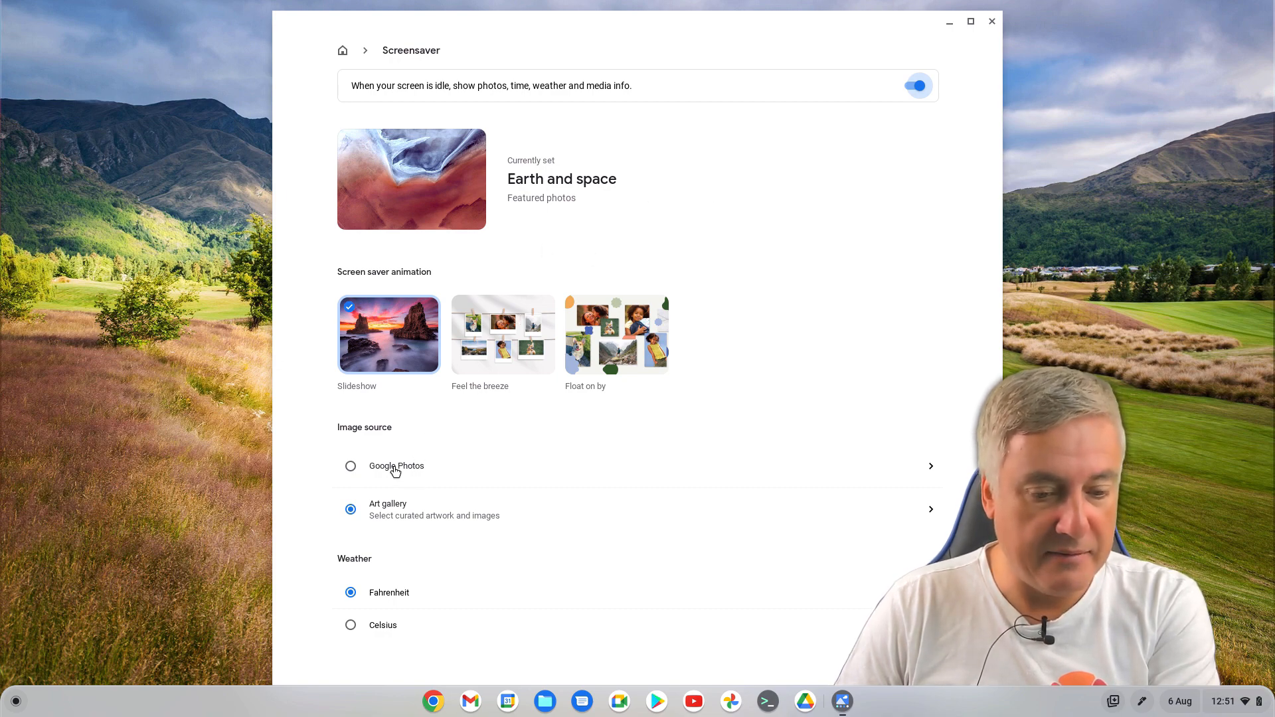
mouse_move(410, 591)
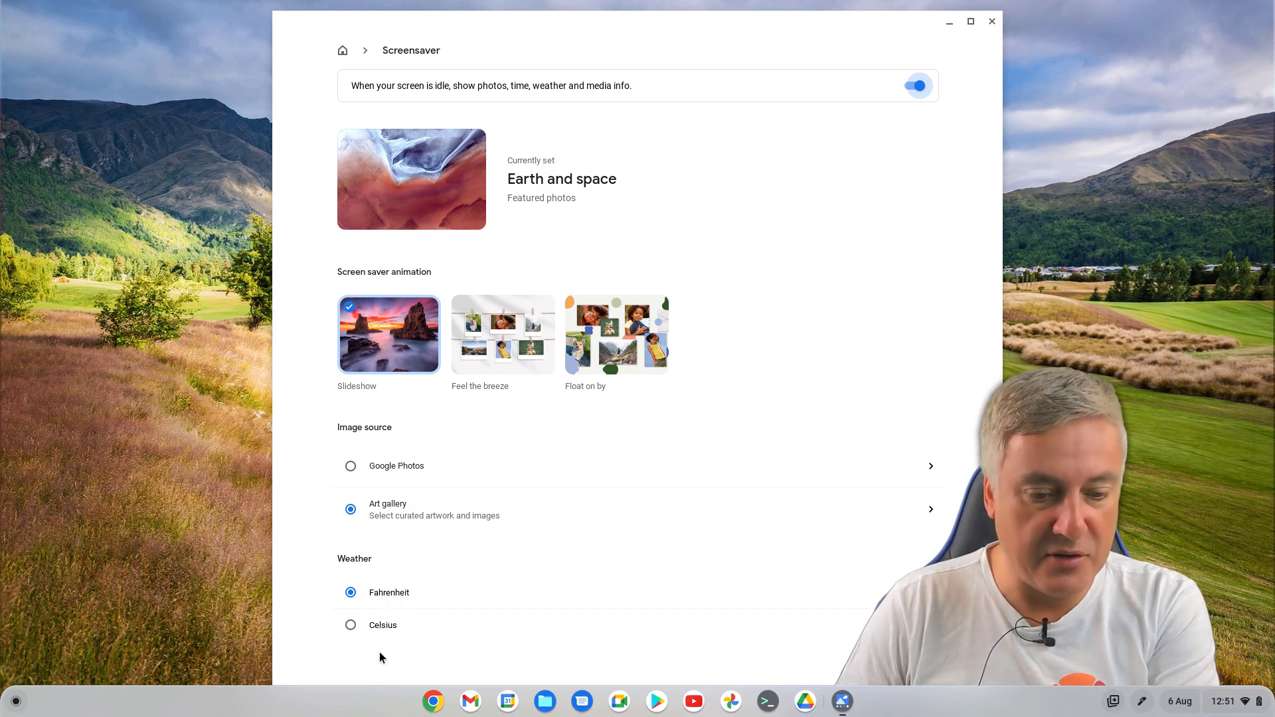
mouse_move(477, 509)
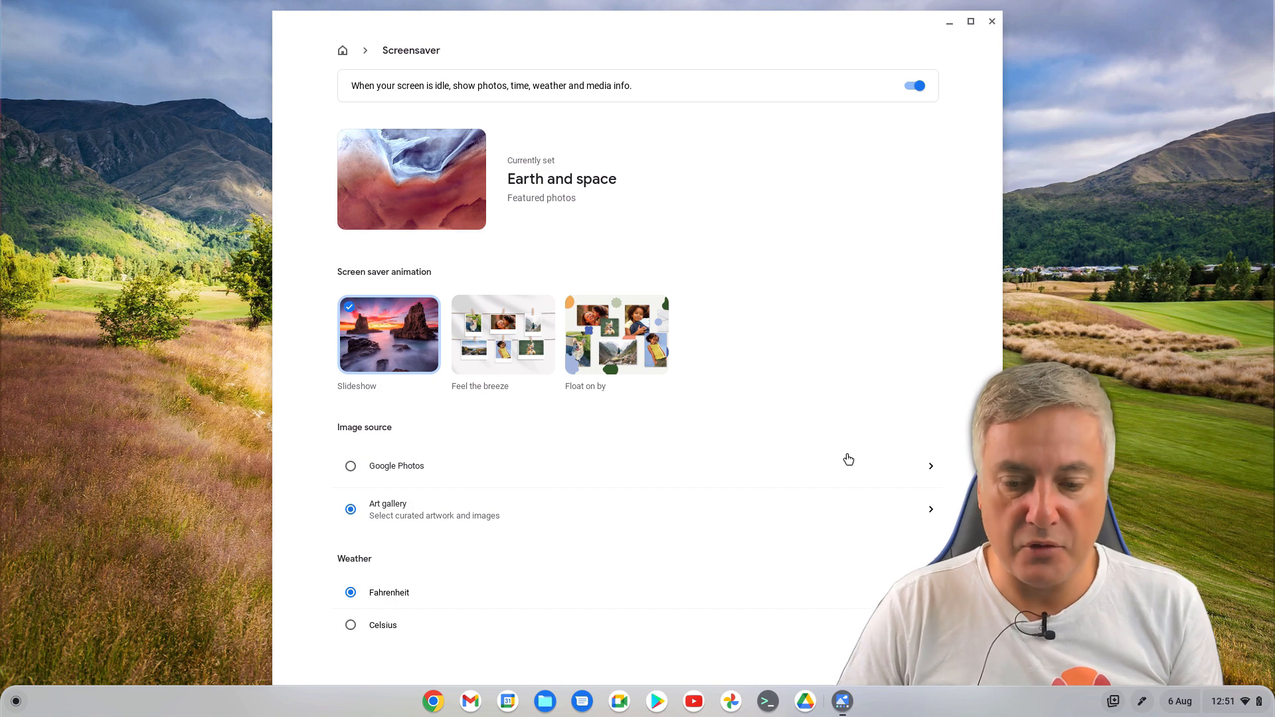
mouse_move(548, 501)
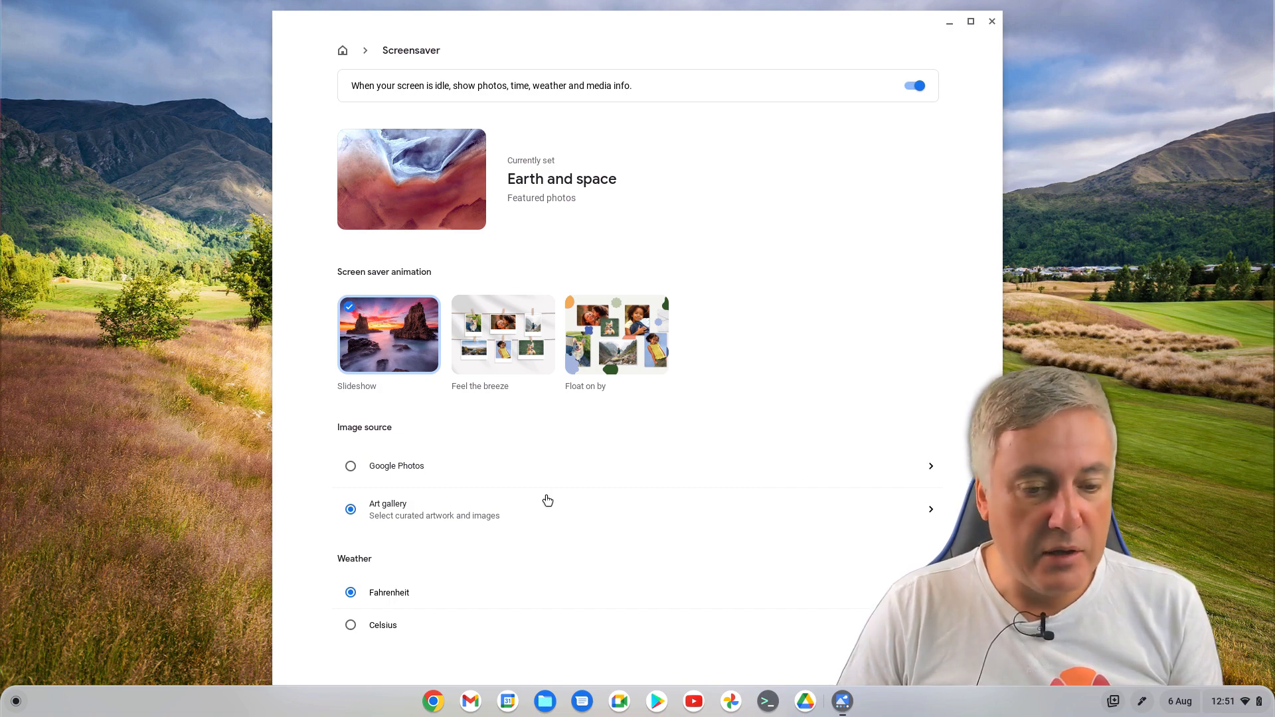
mouse_move(507, 367)
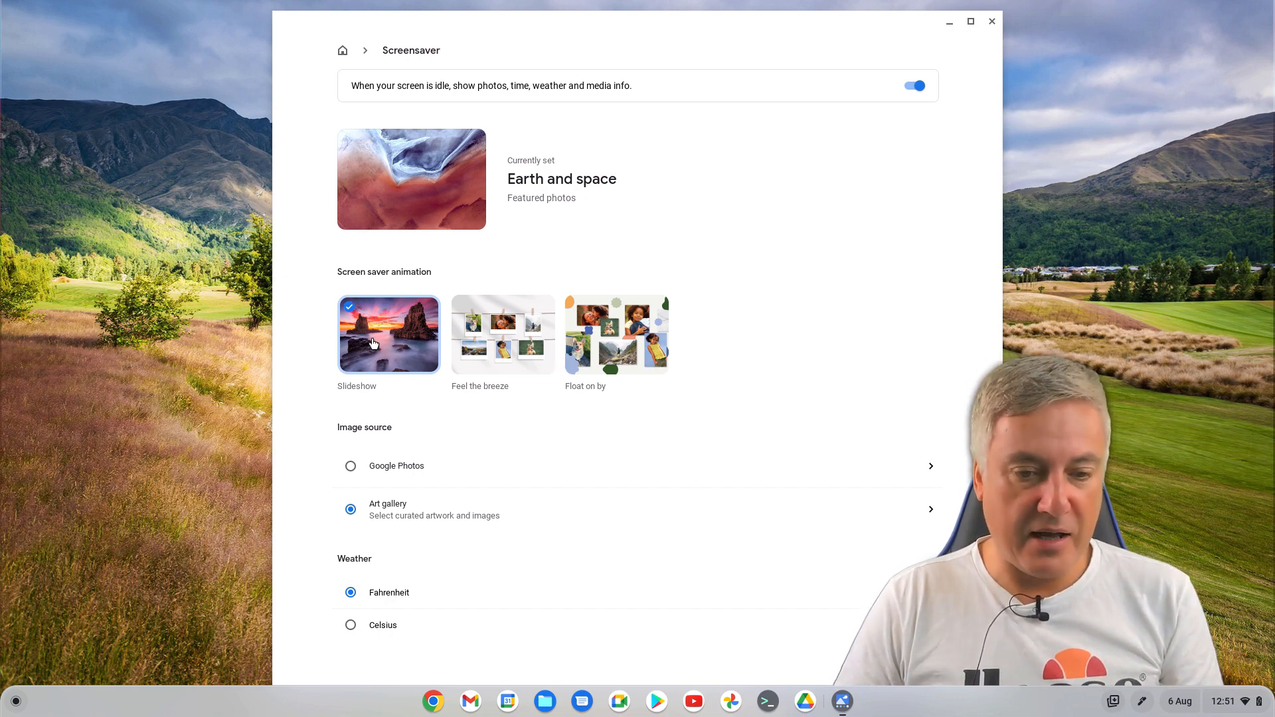
mouse_move(404, 376)
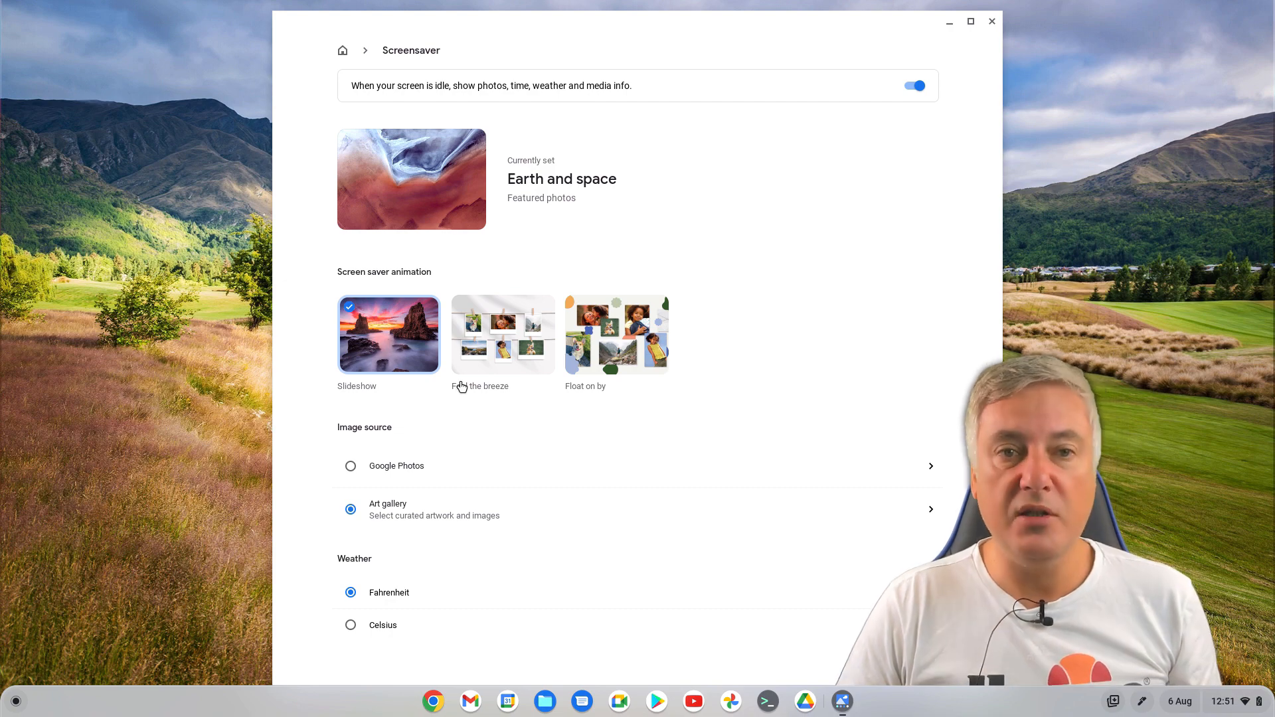
mouse_move(502, 335)
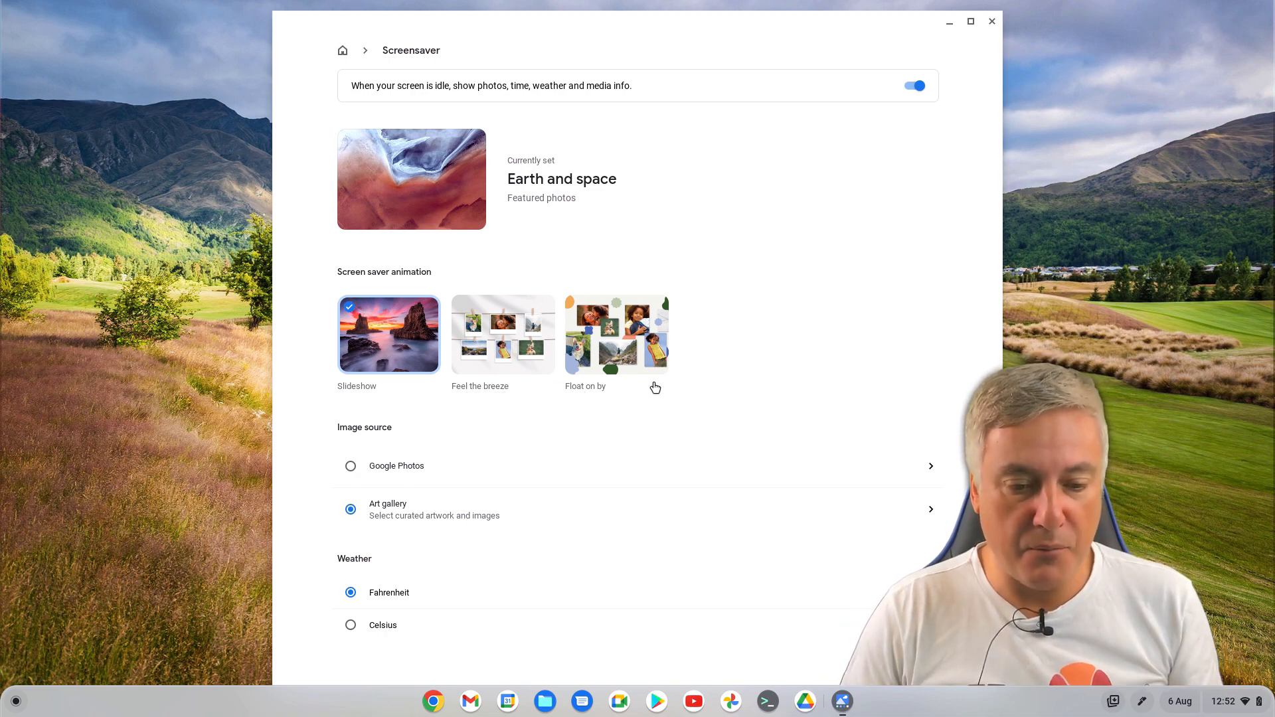
- Switch the screensaver animation to Feel the breeze, toggling the screensaver off and on so it sticks
click(502, 335)
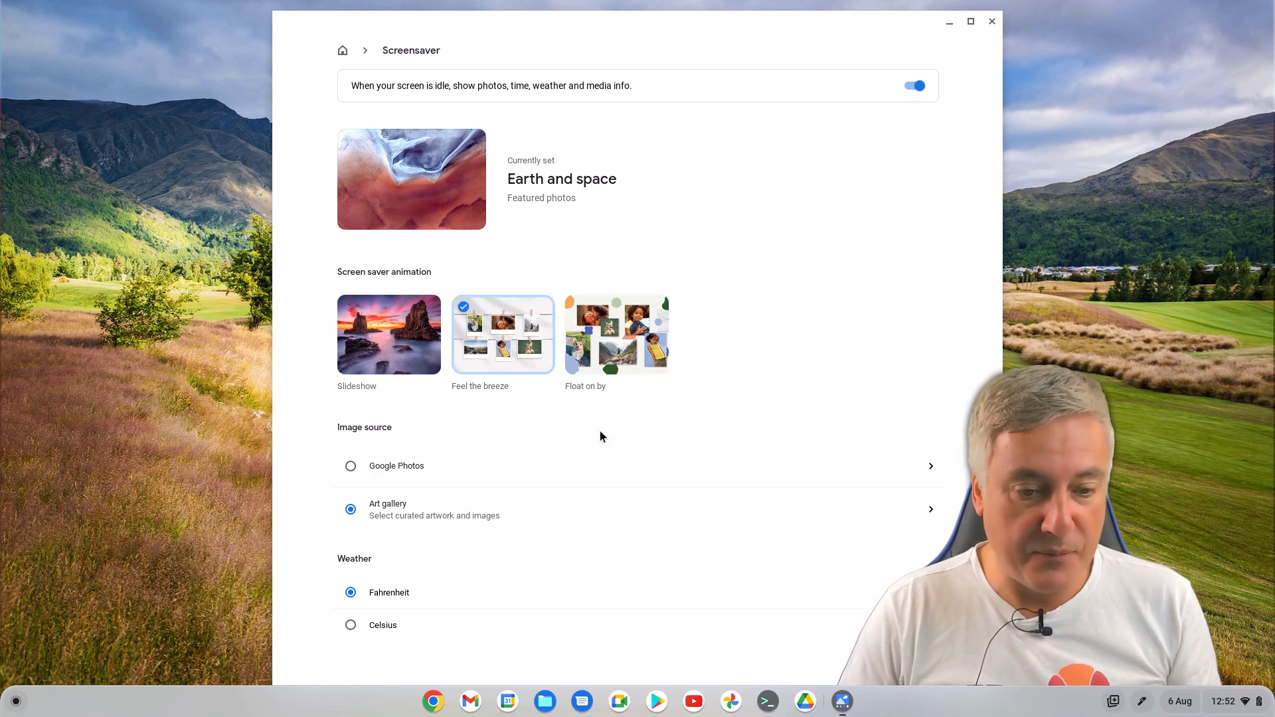
click(389, 335)
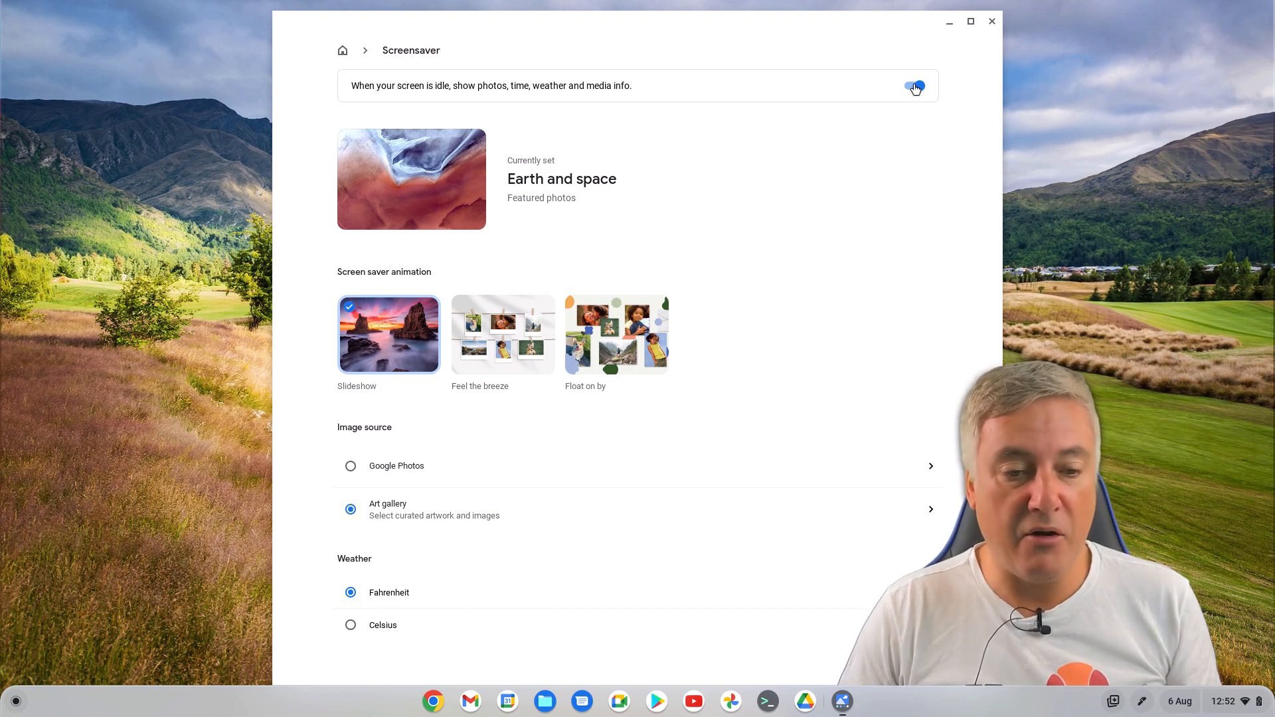
click(913, 85)
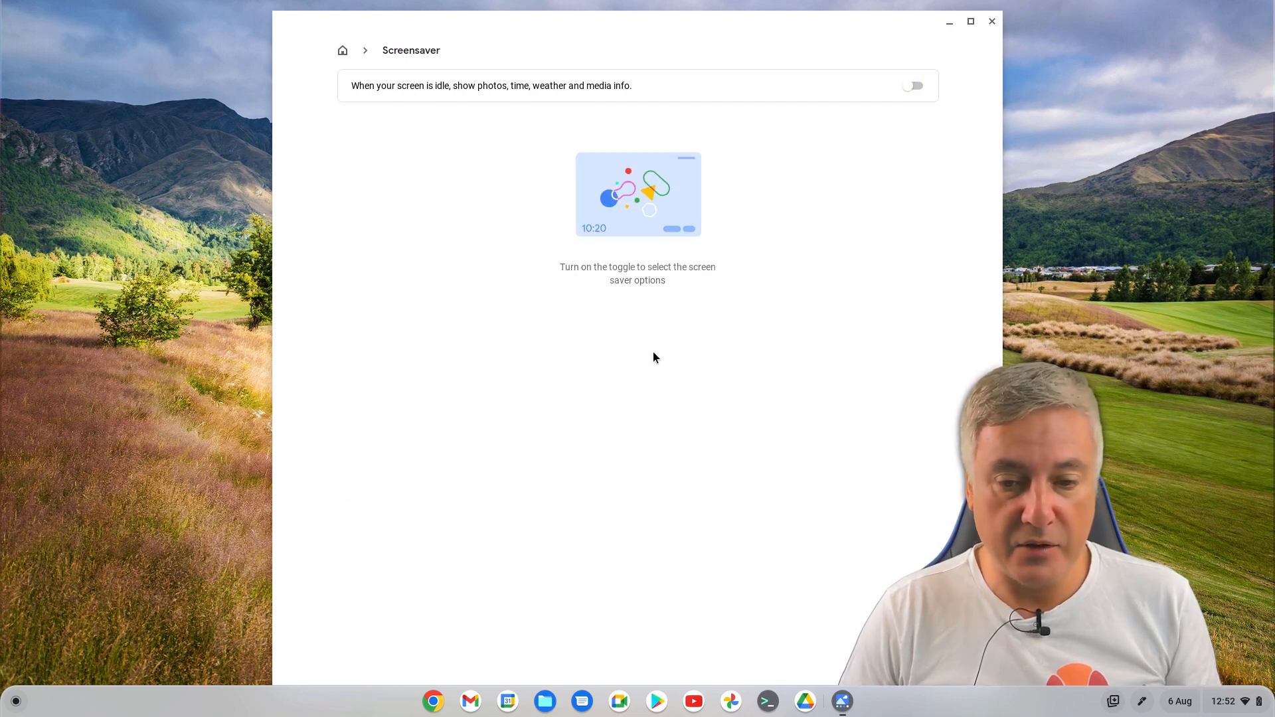
mouse_move(886, 91)
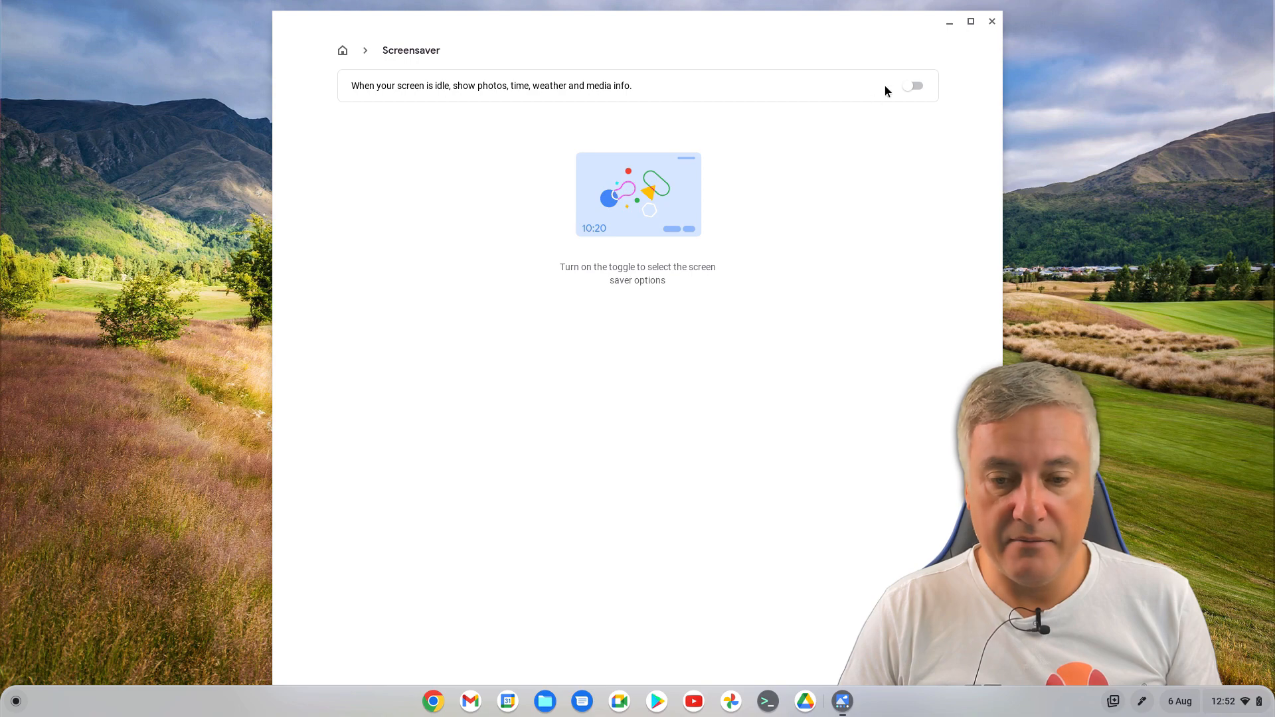
click(912, 85)
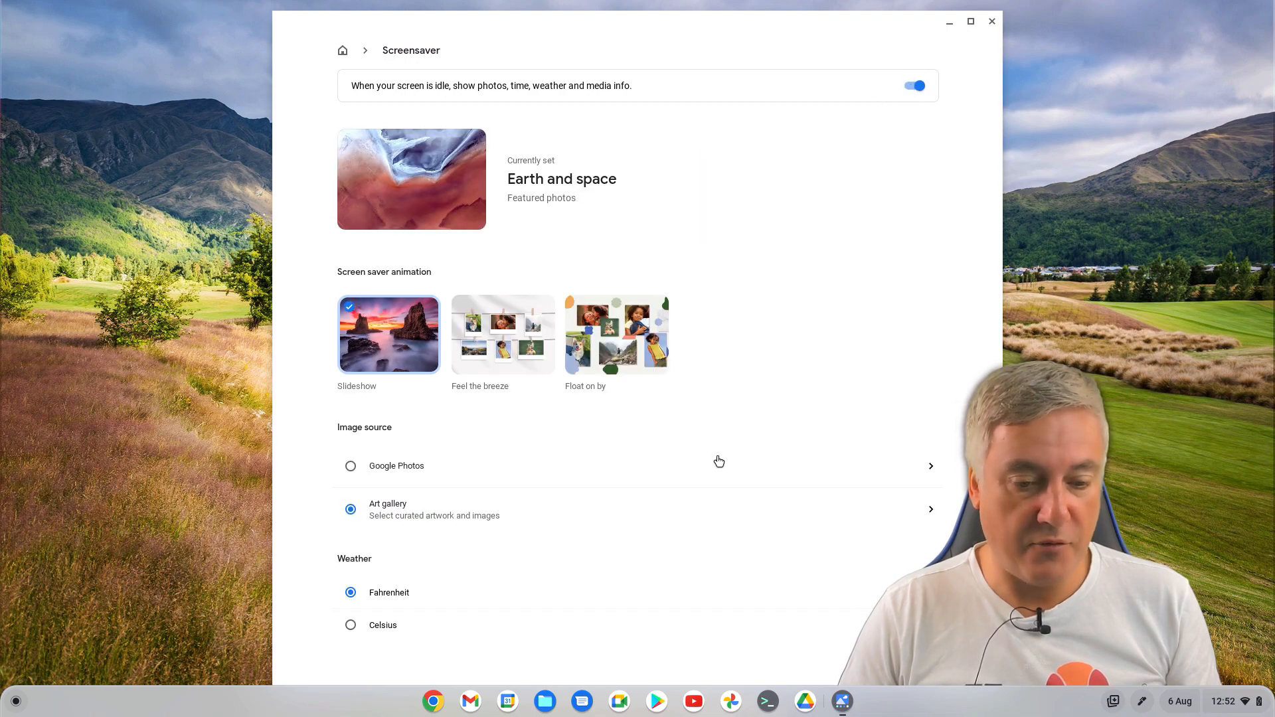
click(502, 335)
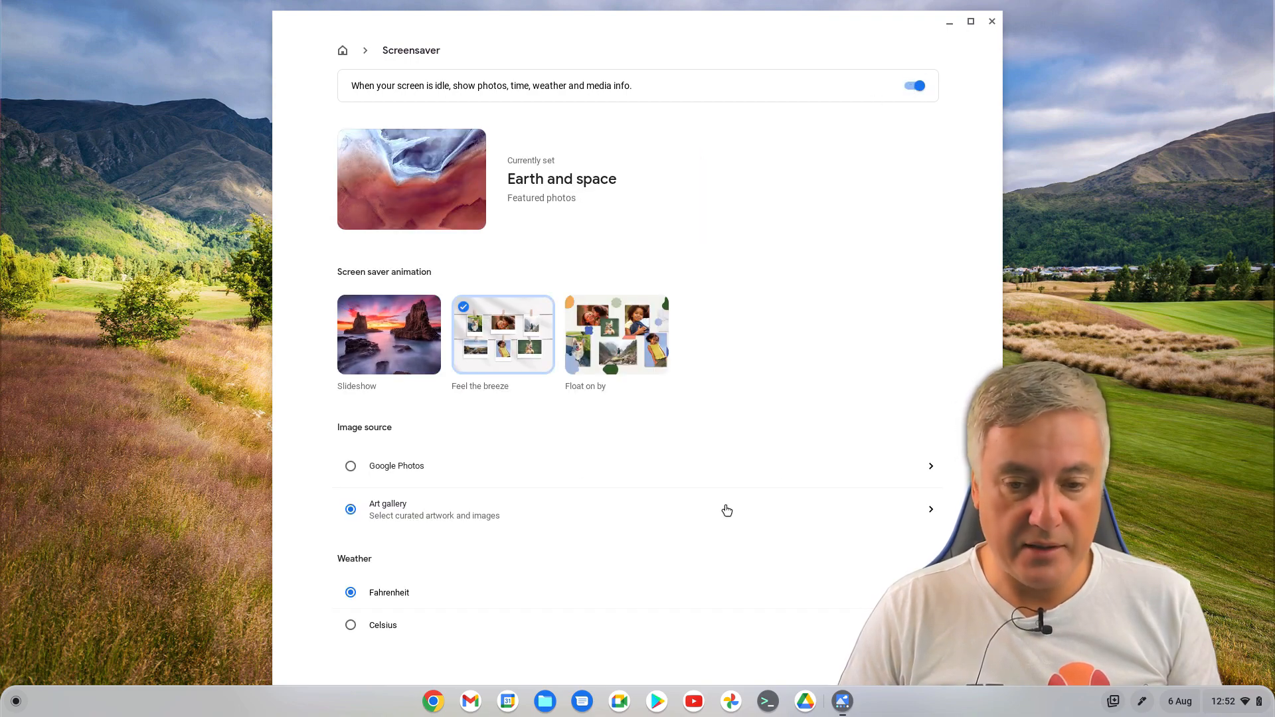